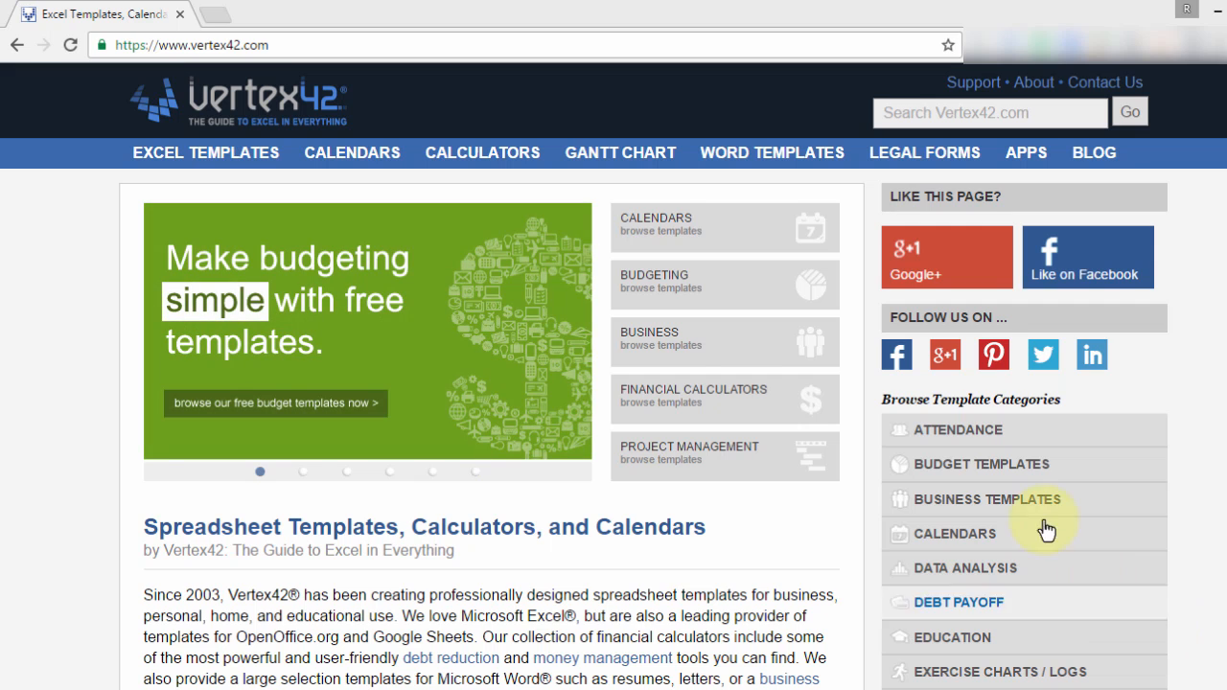
mouse_move(426, 249)
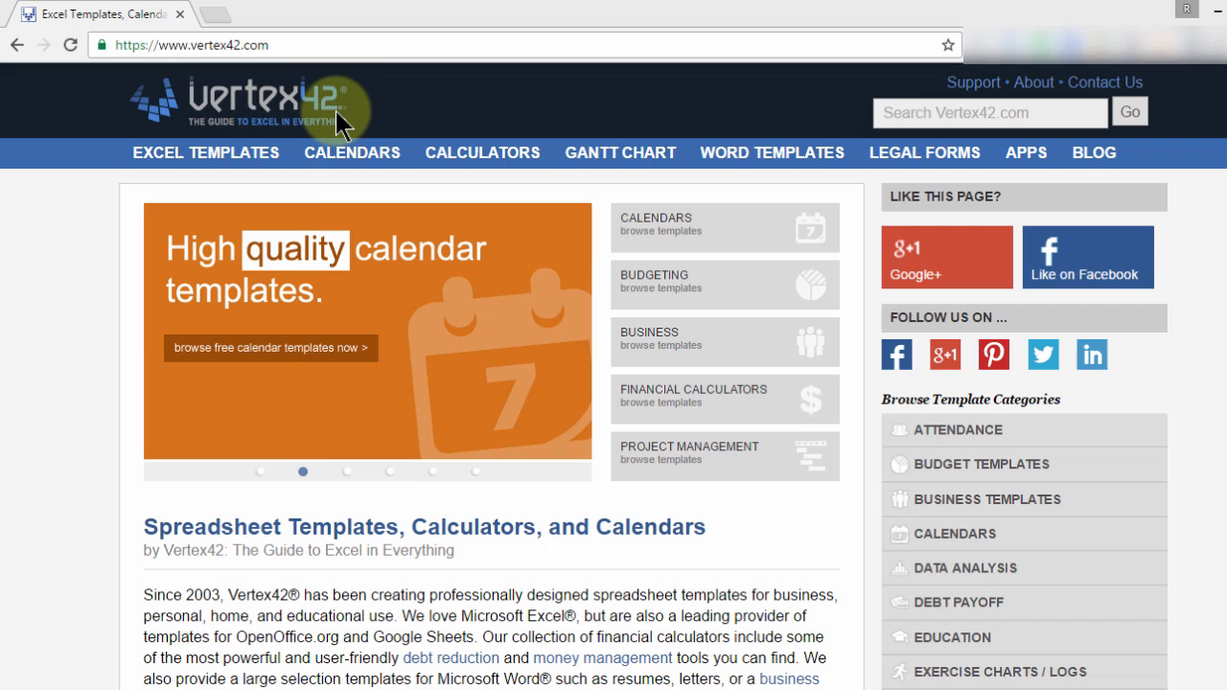
mouse_move(353, 154)
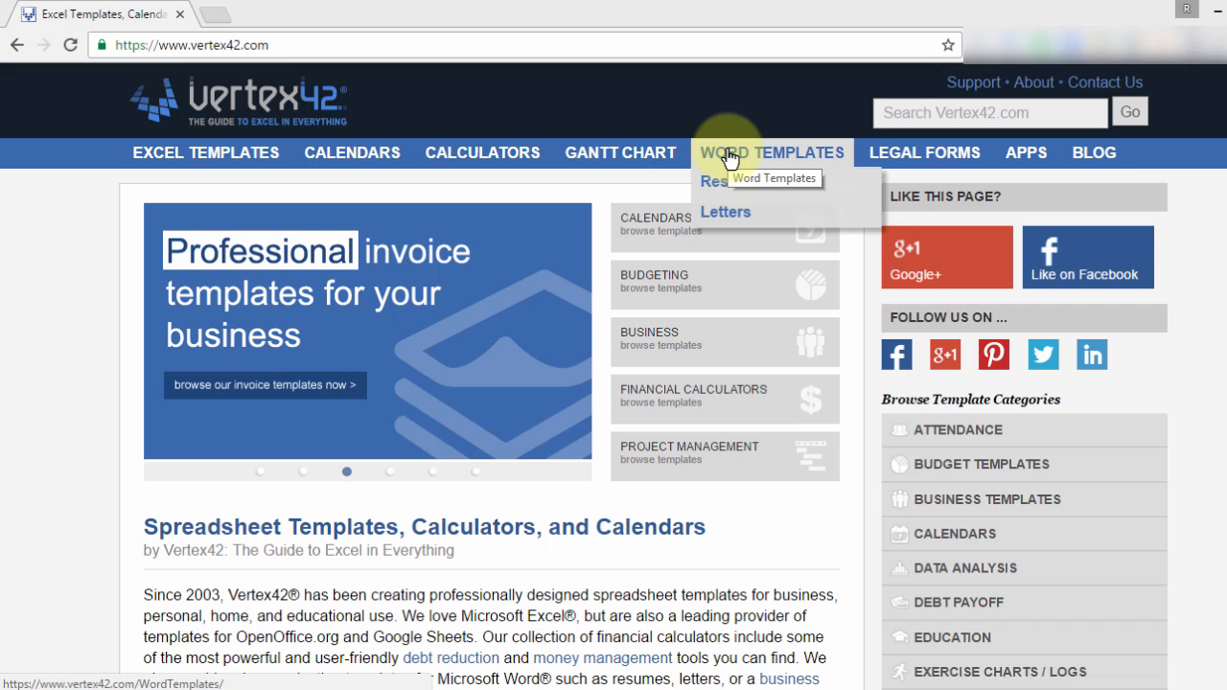
mouse_move(919, 153)
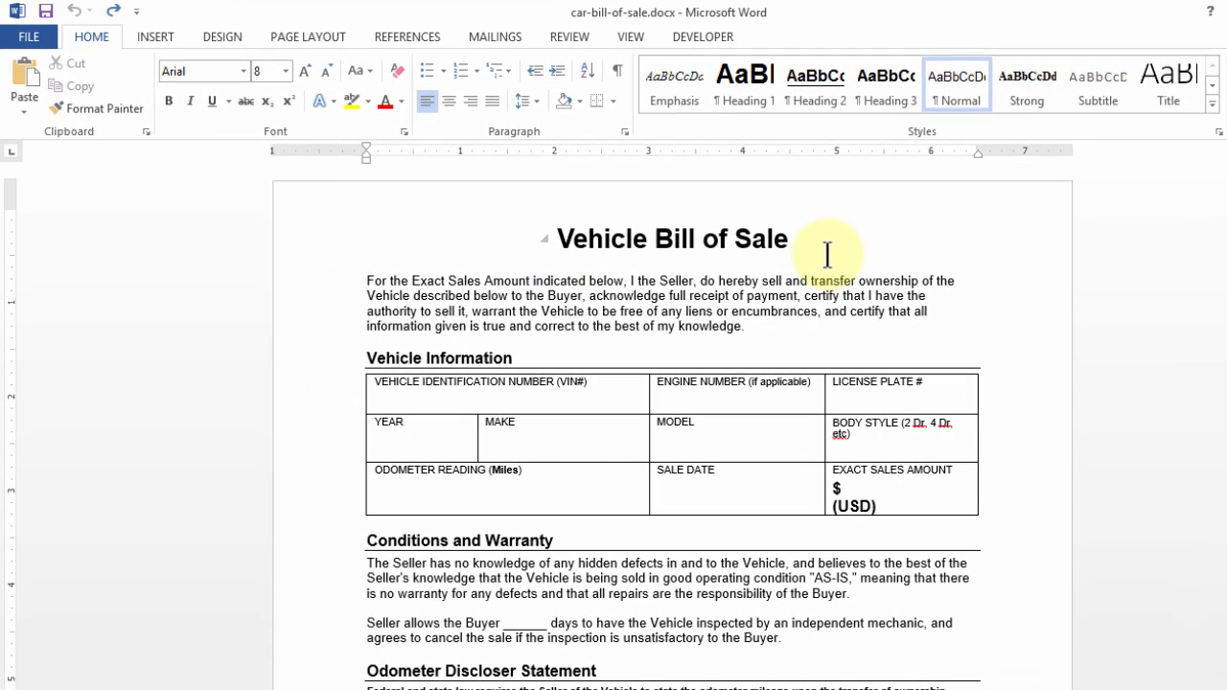
Split the vehicle information table above the ODOMETER READING row
scroll(down, 3)
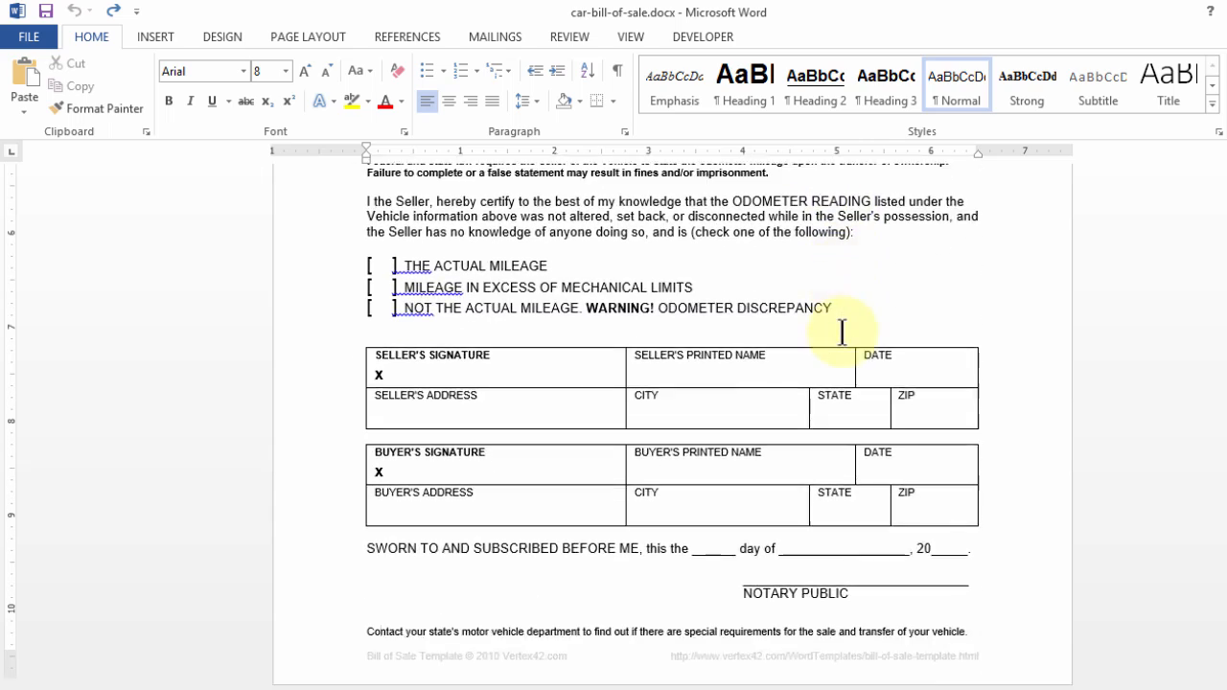
scroll(up, 3)
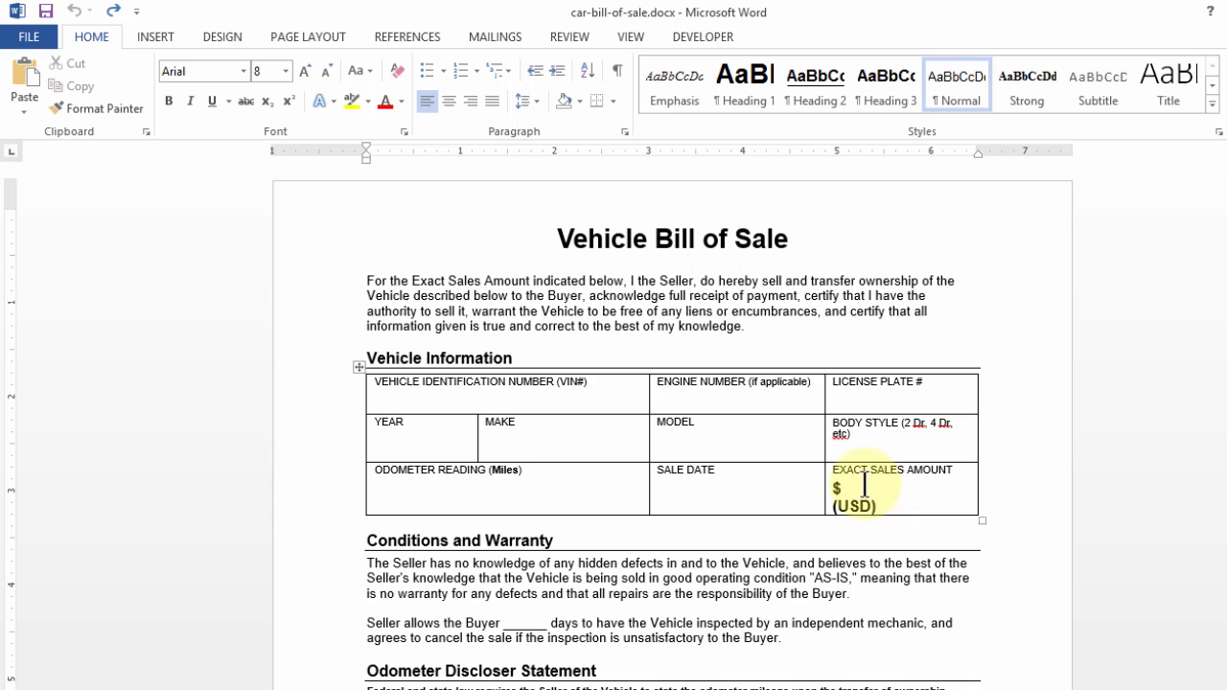
click(402, 483)
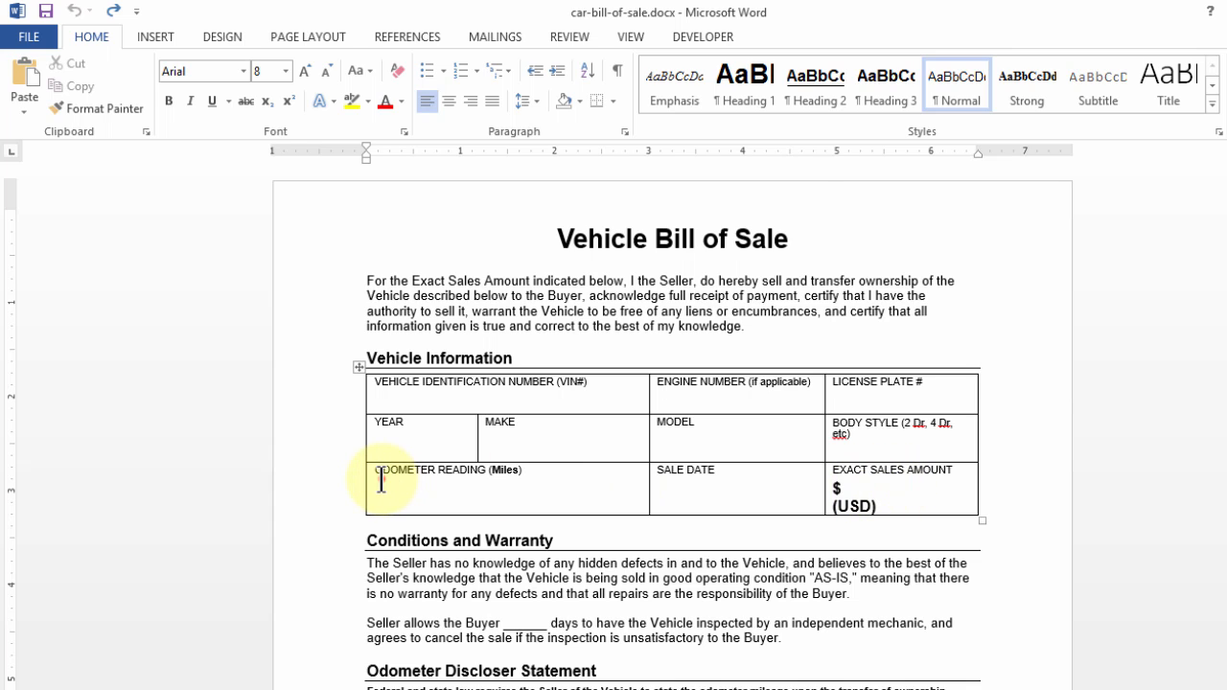
key(ctrl+shift+enter)
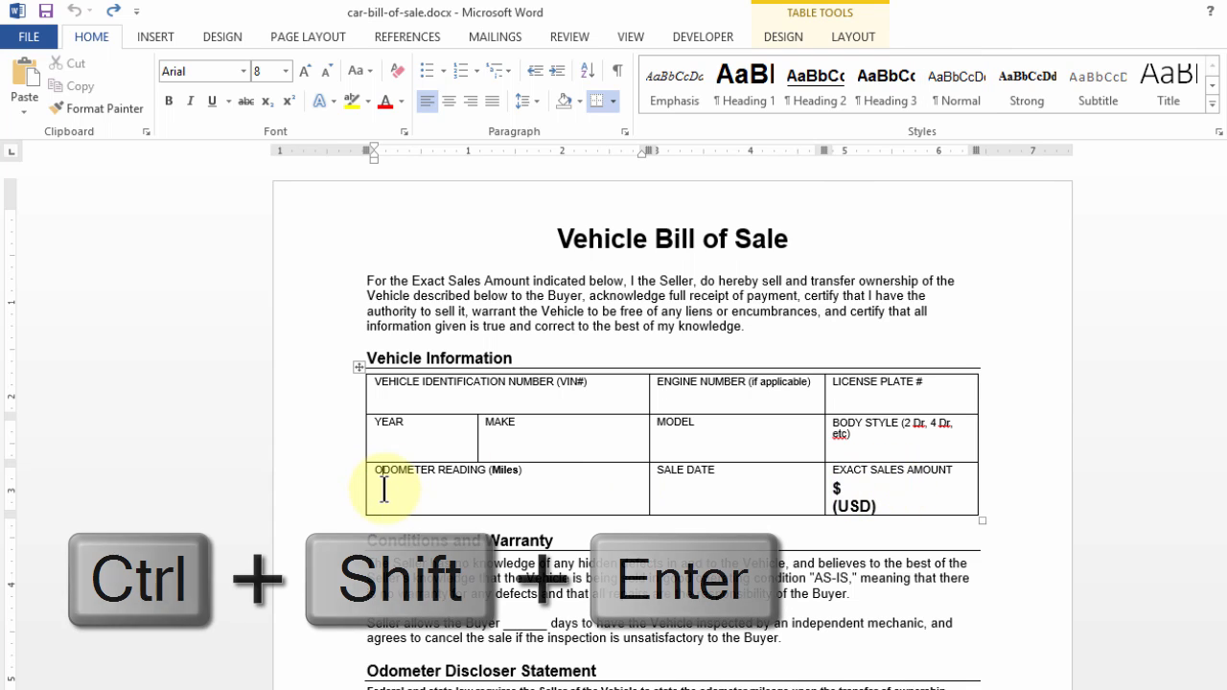
key(ctrl+shift+enter)
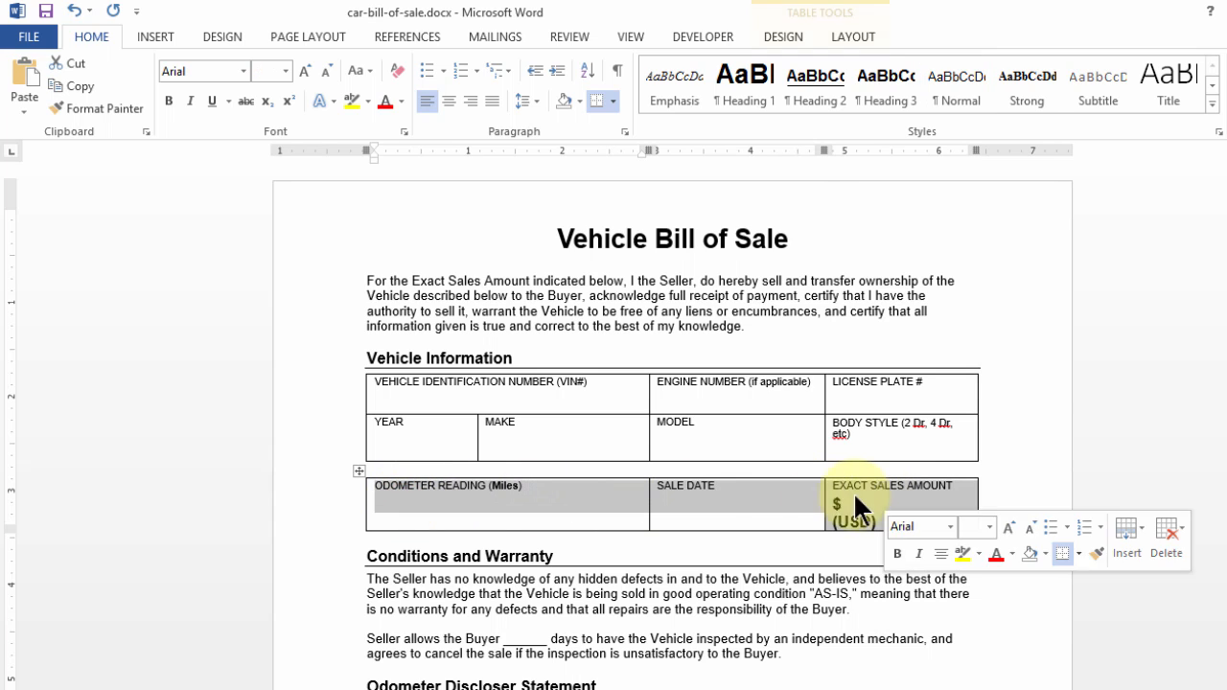
Try right, left and centered alignment on the odometer row text
key(ctrl+r)
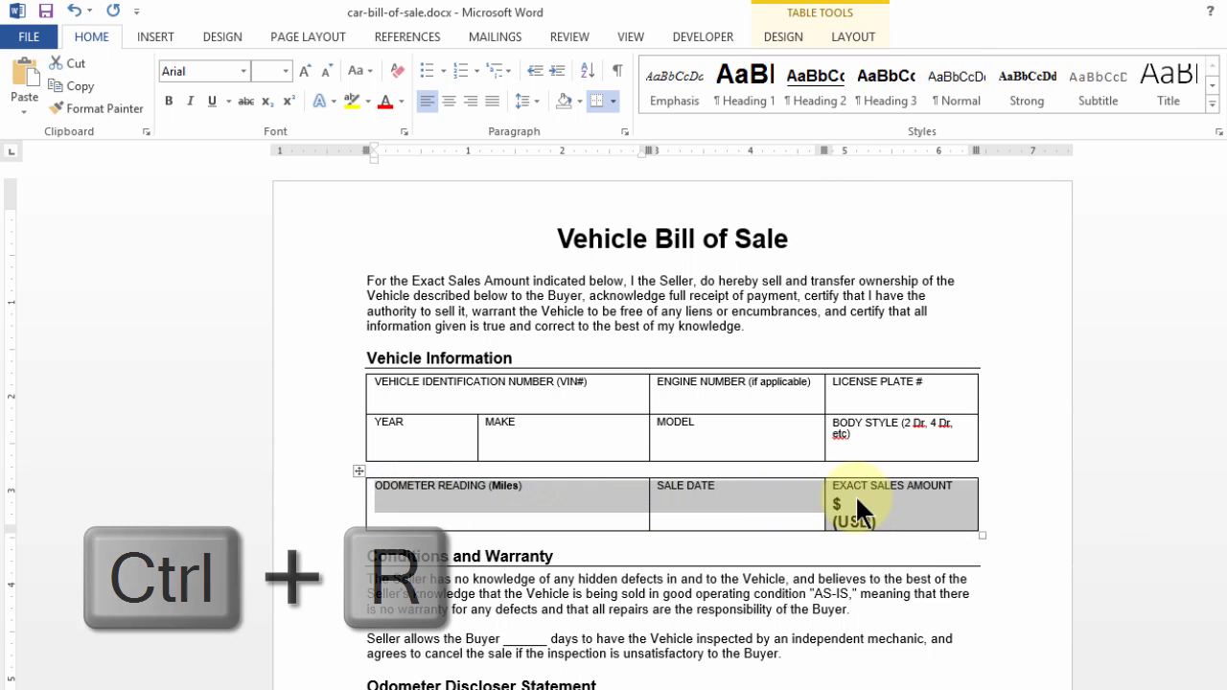
key(ctrl+r)
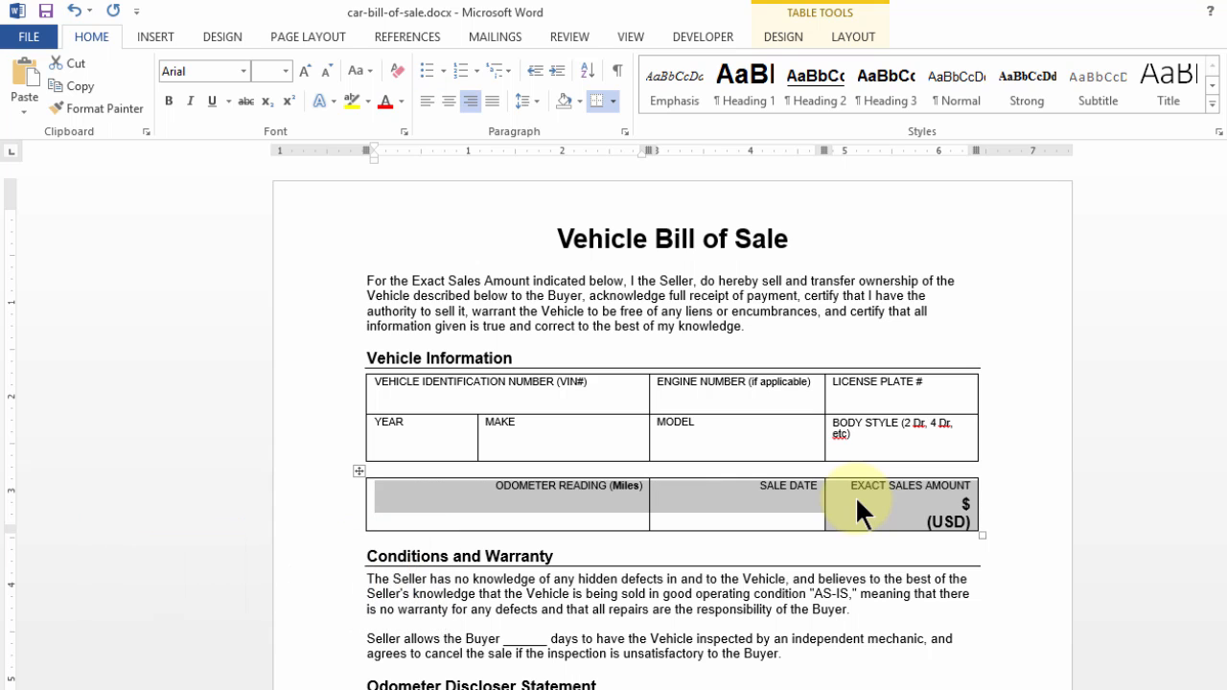
key(ctrl+l)
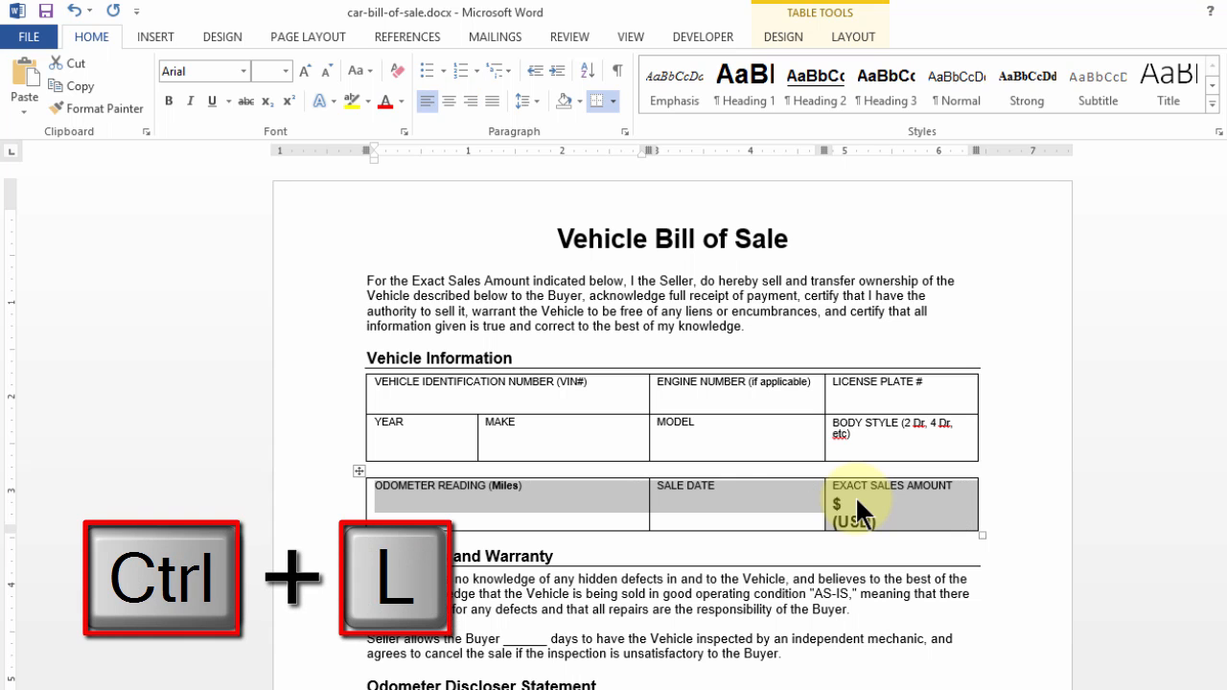
key(ctrl+e)
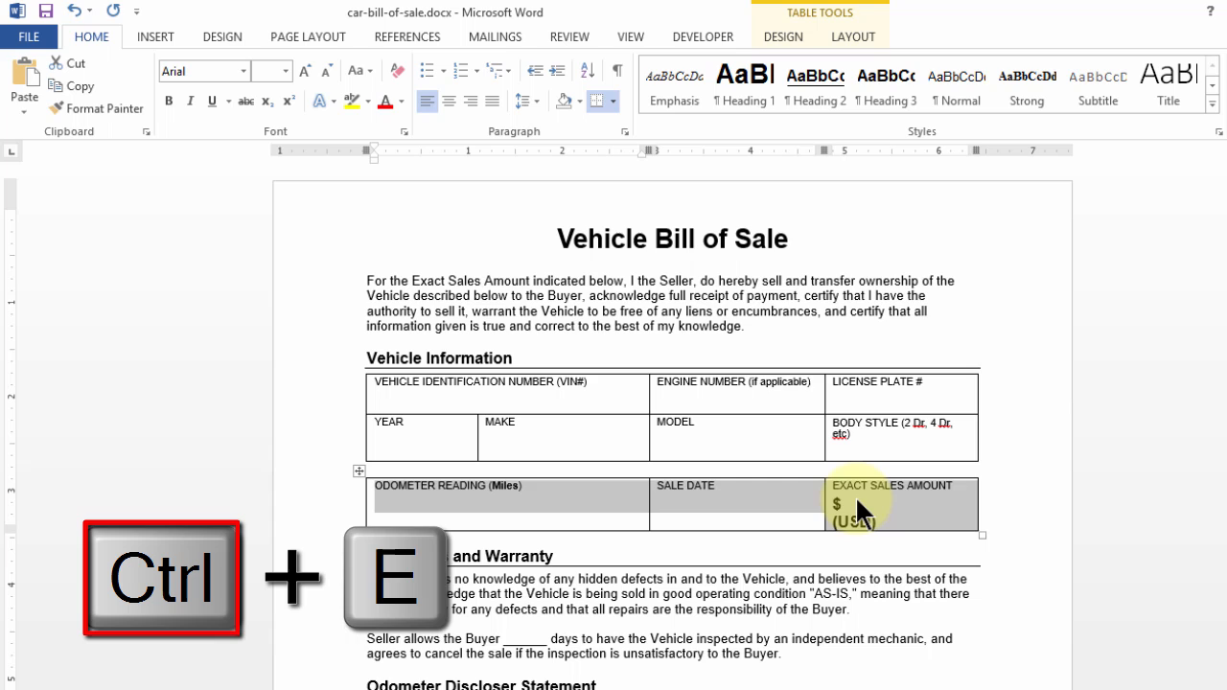
key(ctrl+e)
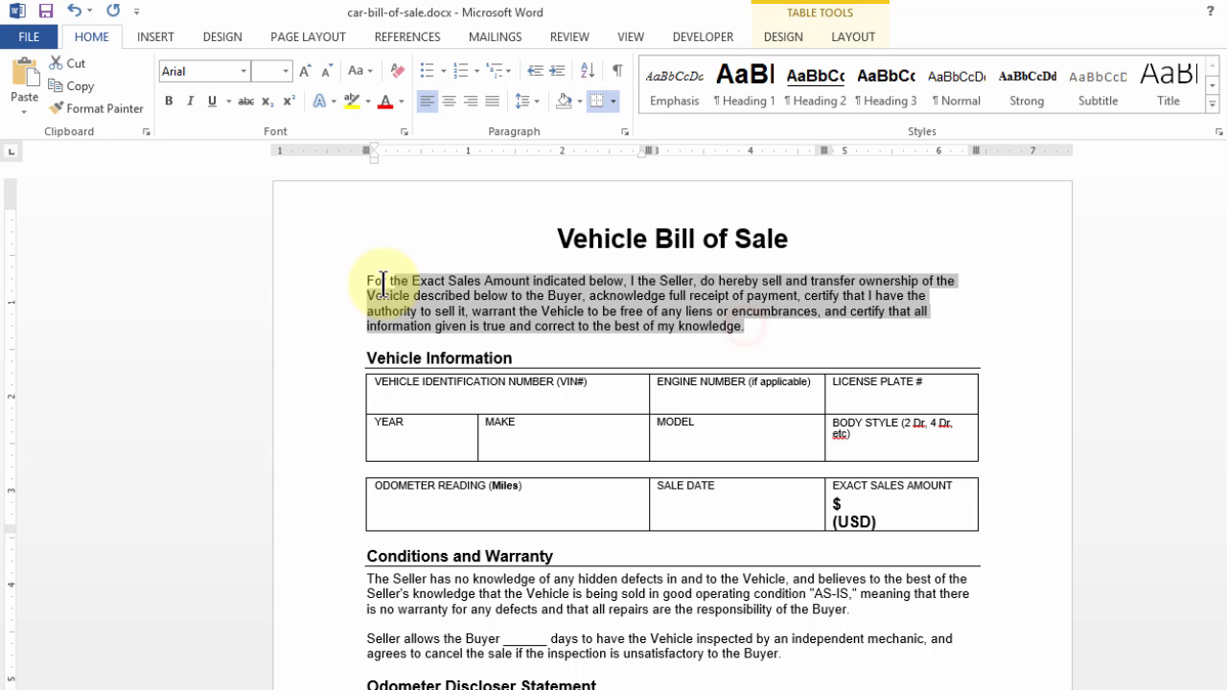
Justify the bill of sale's opening paragraph
key(ctrl+j)
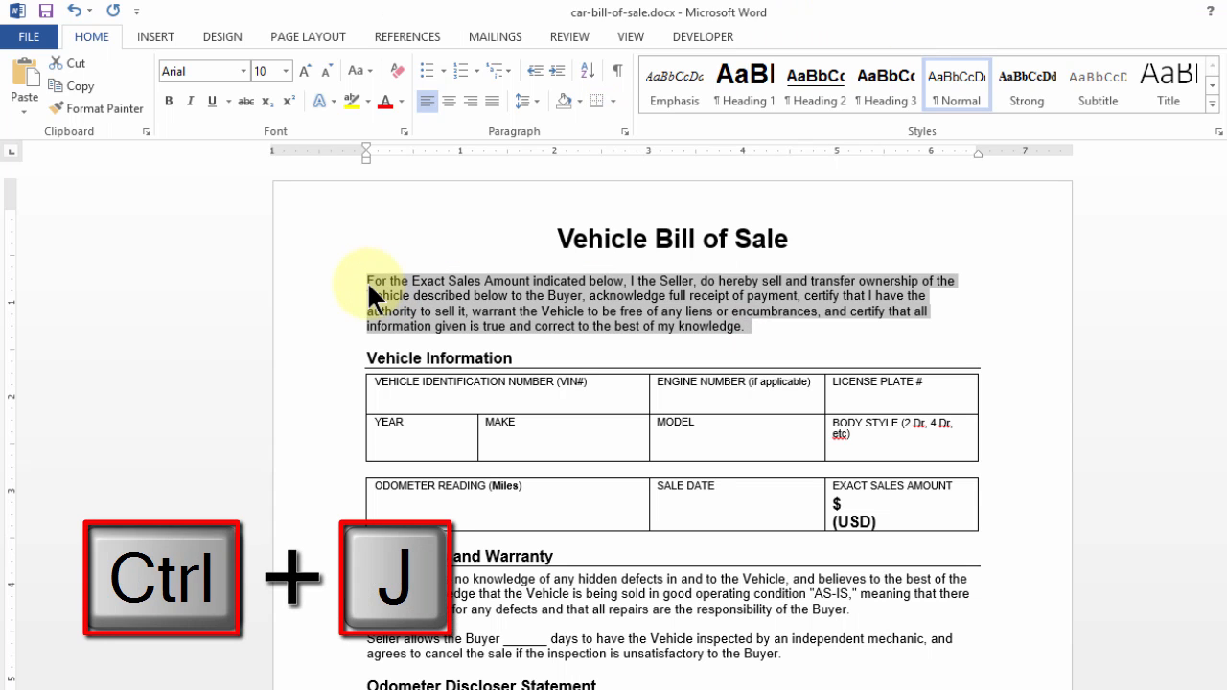
key(ctrl+j)
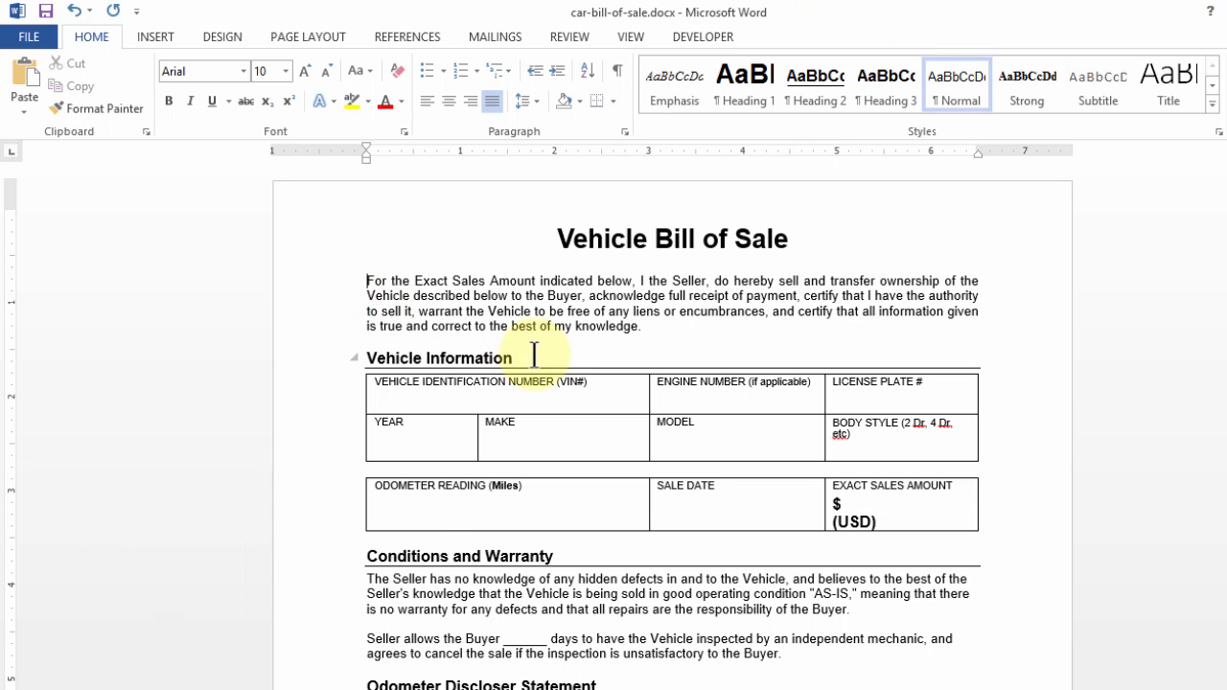
double_click(460, 556)
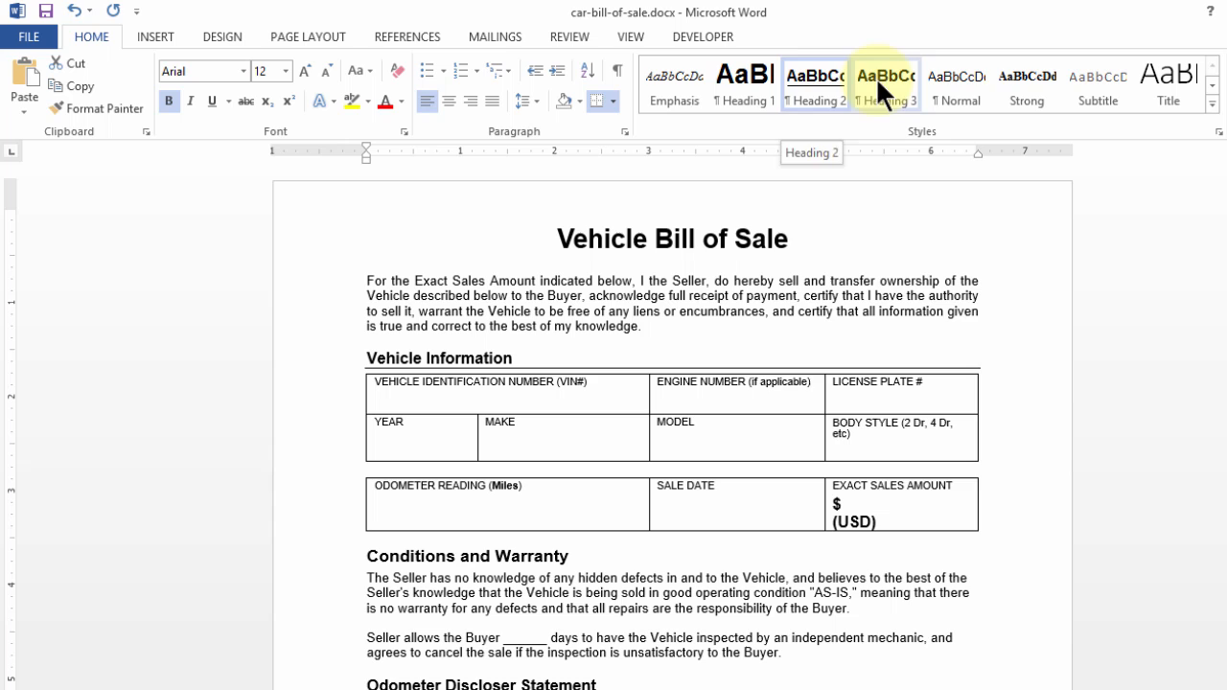
click(743, 84)
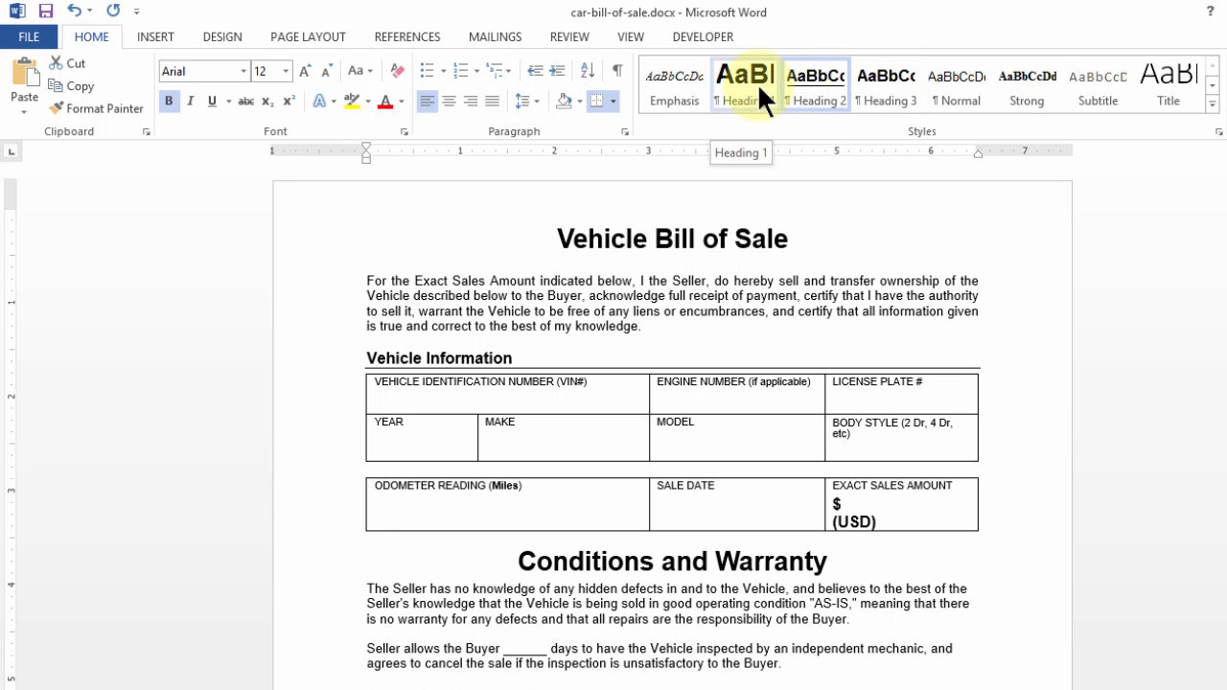
click(813, 84)
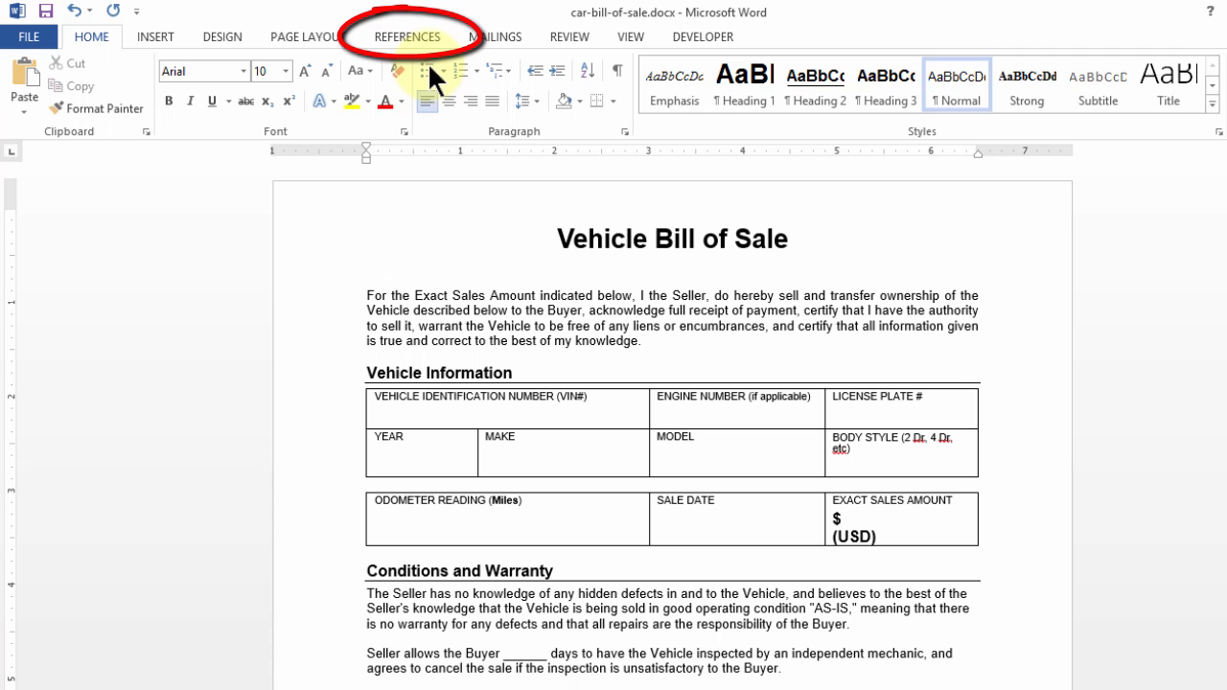
Insert an automatic table of contents from the References tools at the document top
click(407, 37)
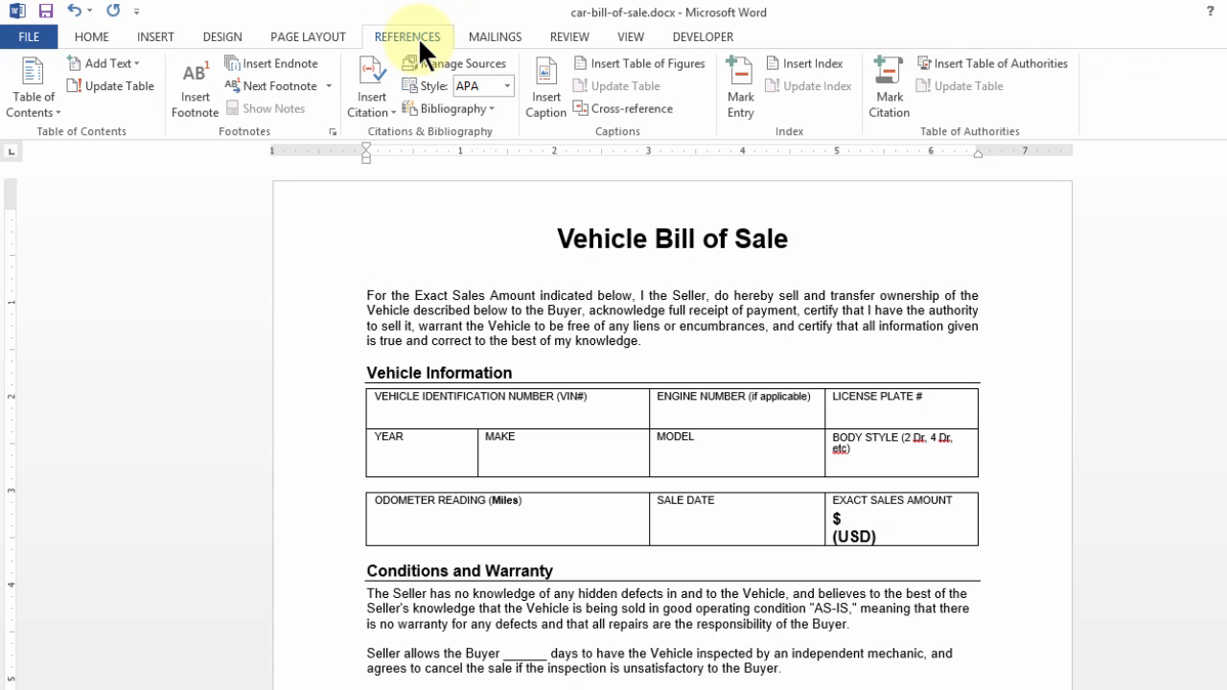
mouse_move(35, 87)
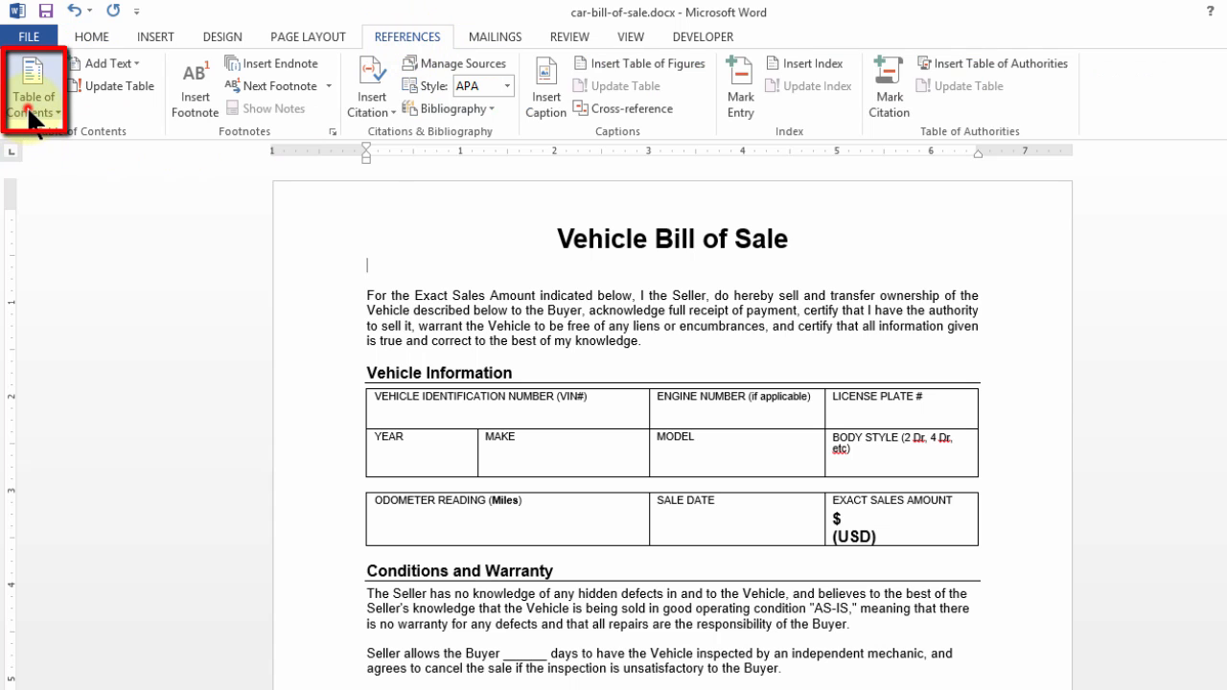
click(32, 92)
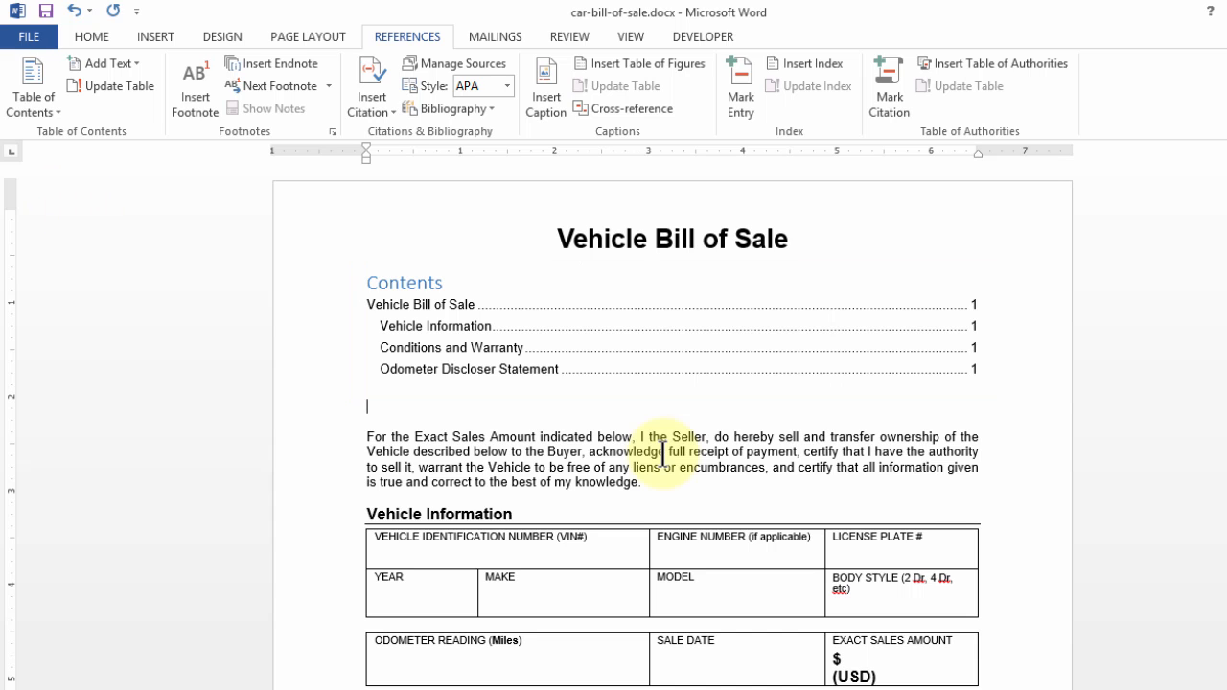
mouse_move(679, 337)
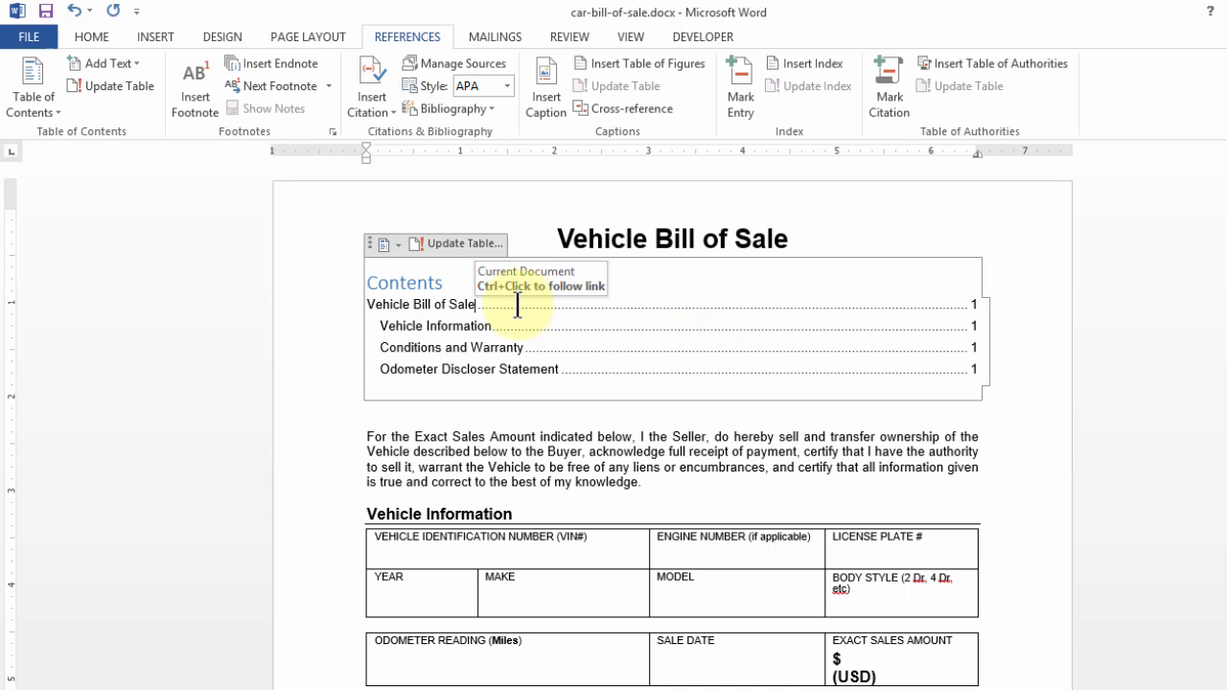
mouse_move(460, 244)
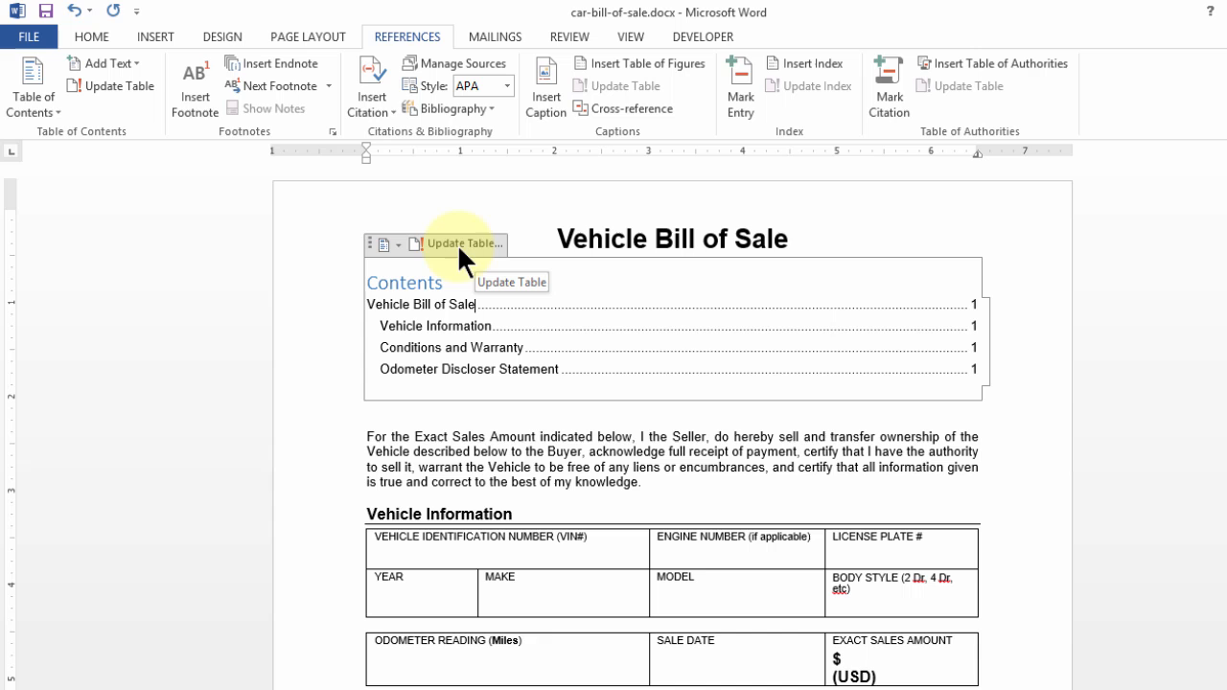
mouse_move(917, 347)
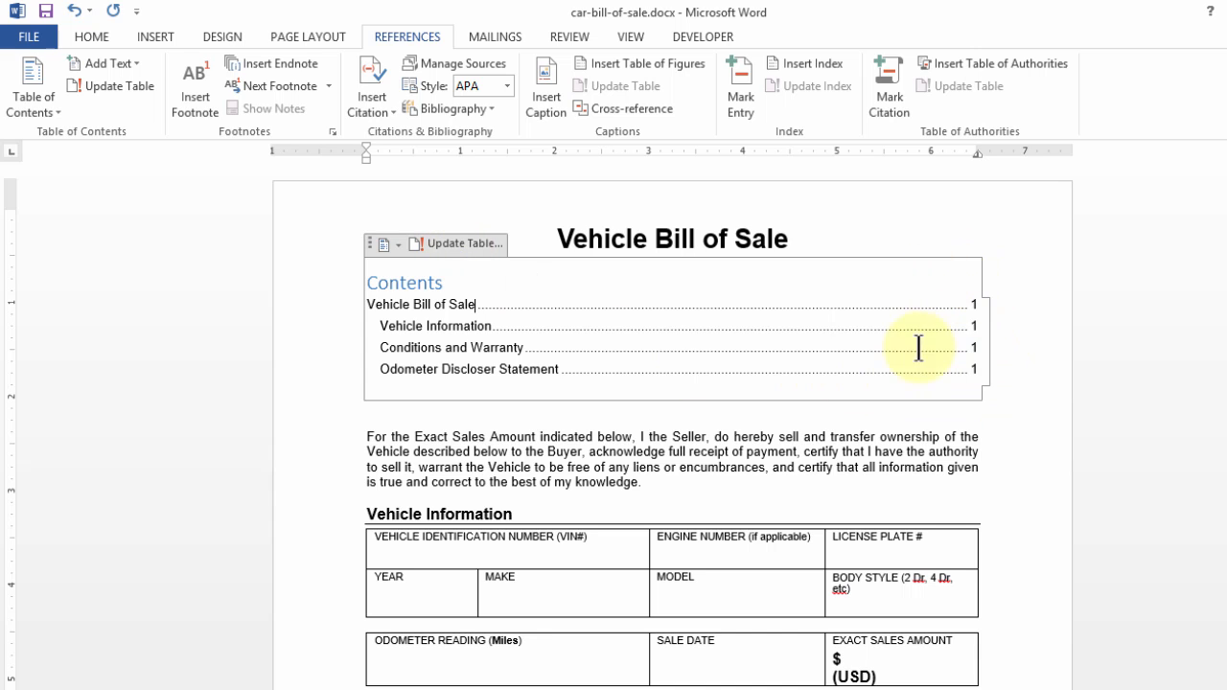
mouse_move(875, 491)
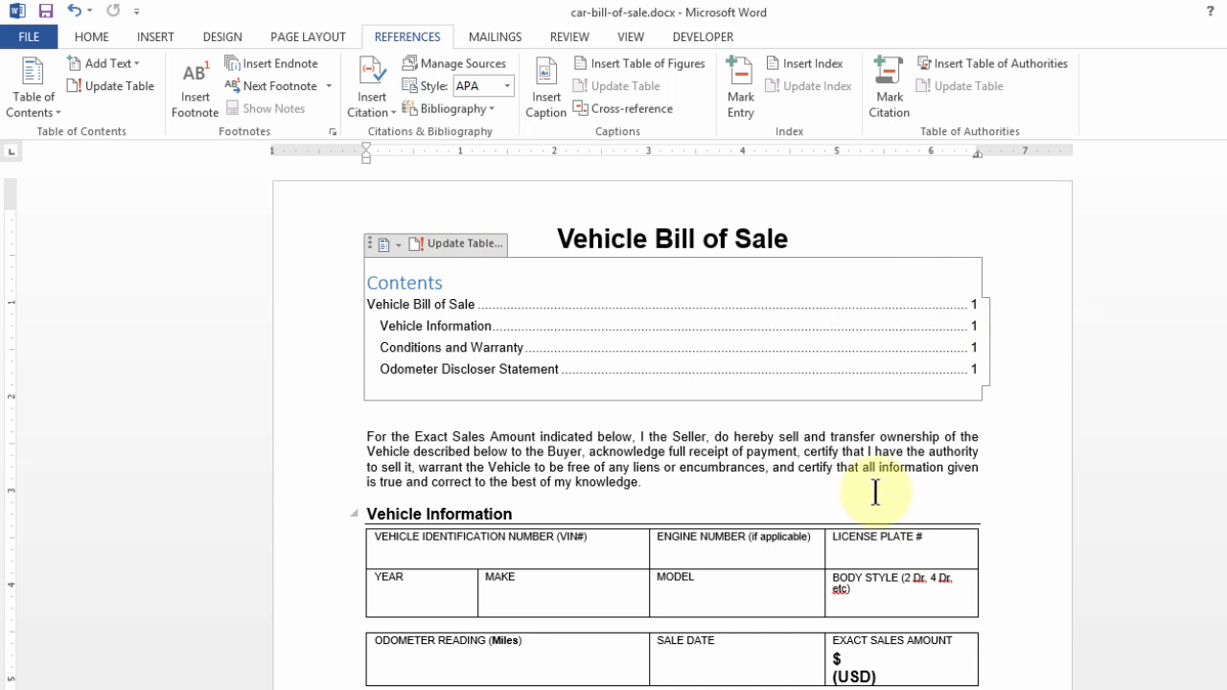
Insert today's date, 04-Dec-16, in the seller's DATE cell with Shift+Alt+D
scroll(down, 3)
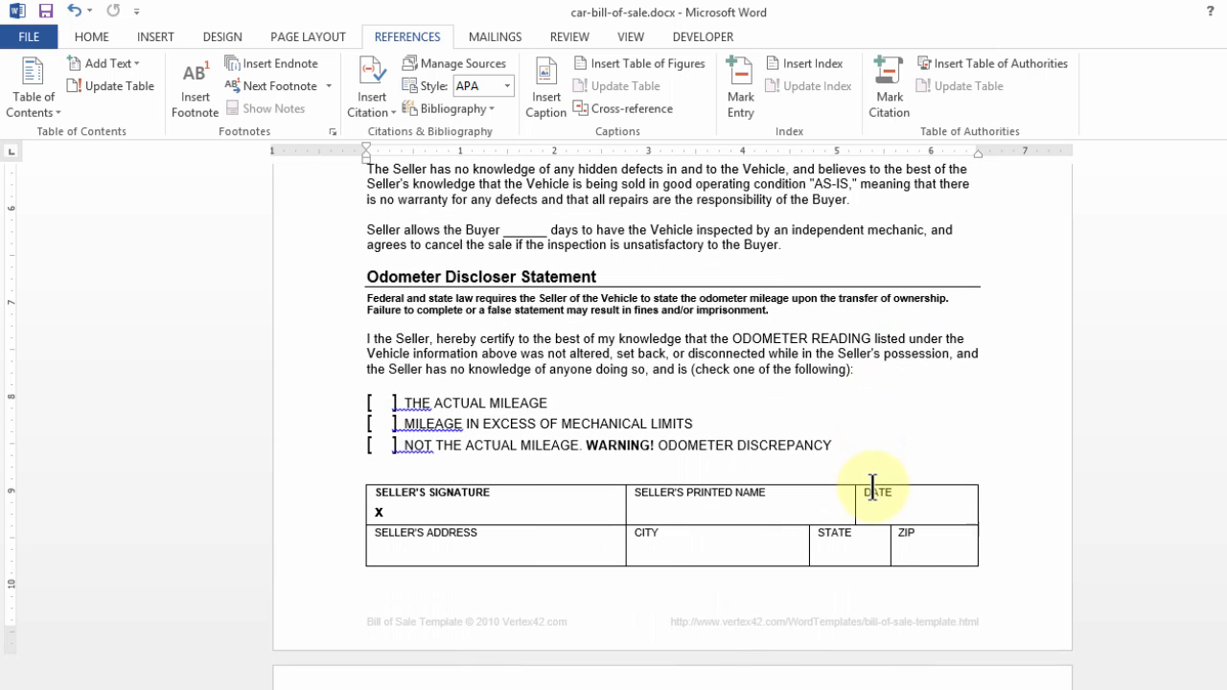
scroll(down, 3)
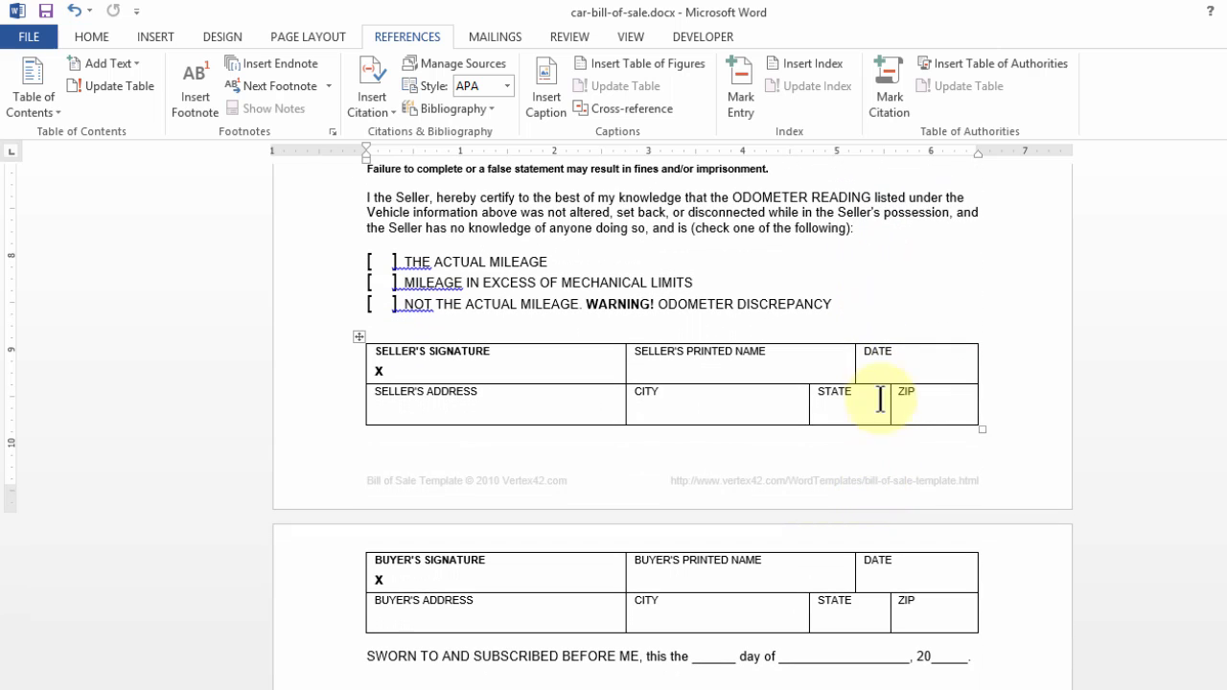
click(879, 372)
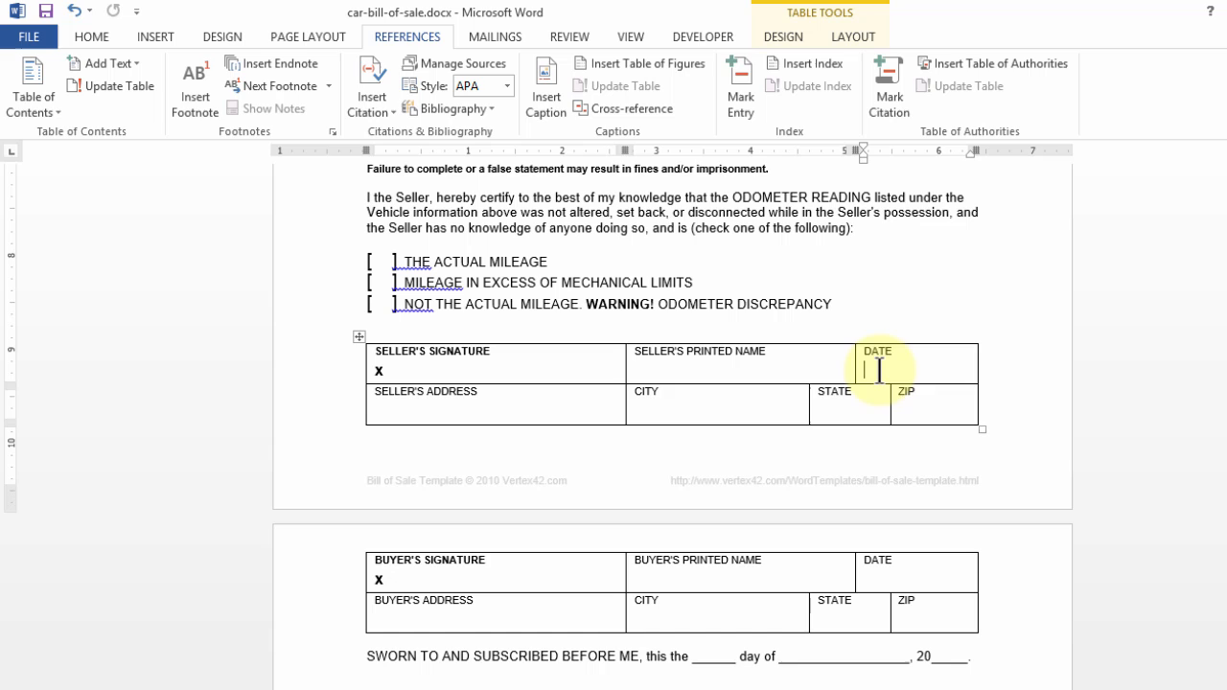
text(21)
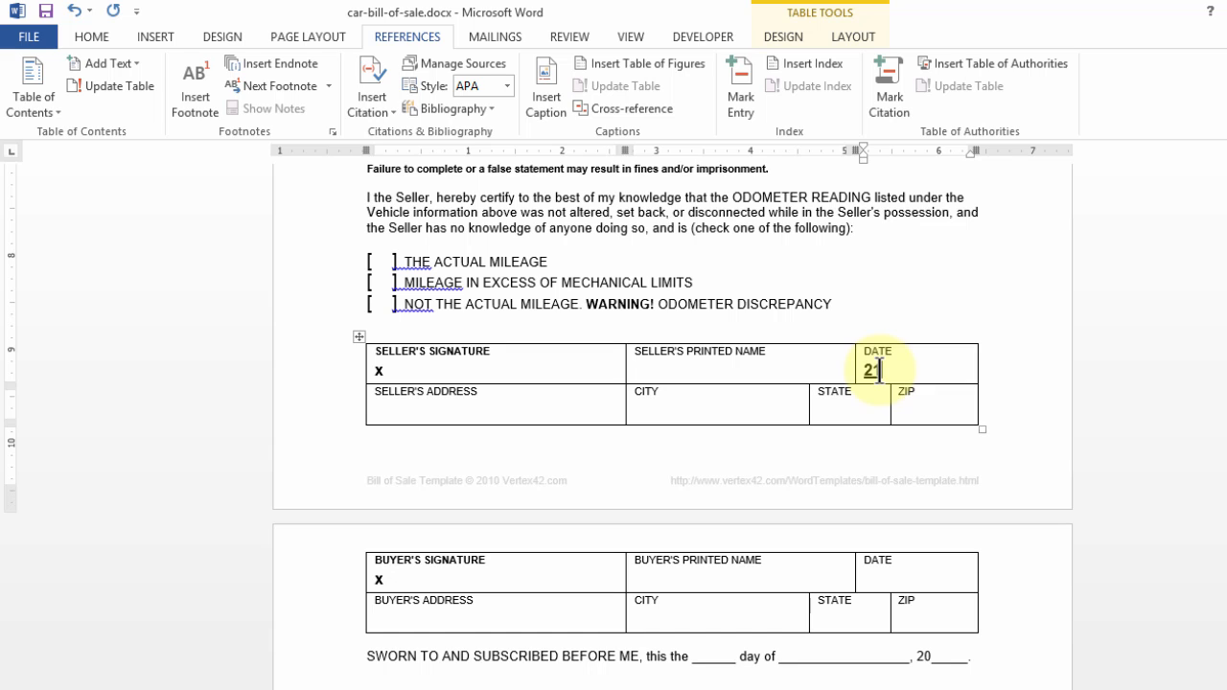
key(backspace)
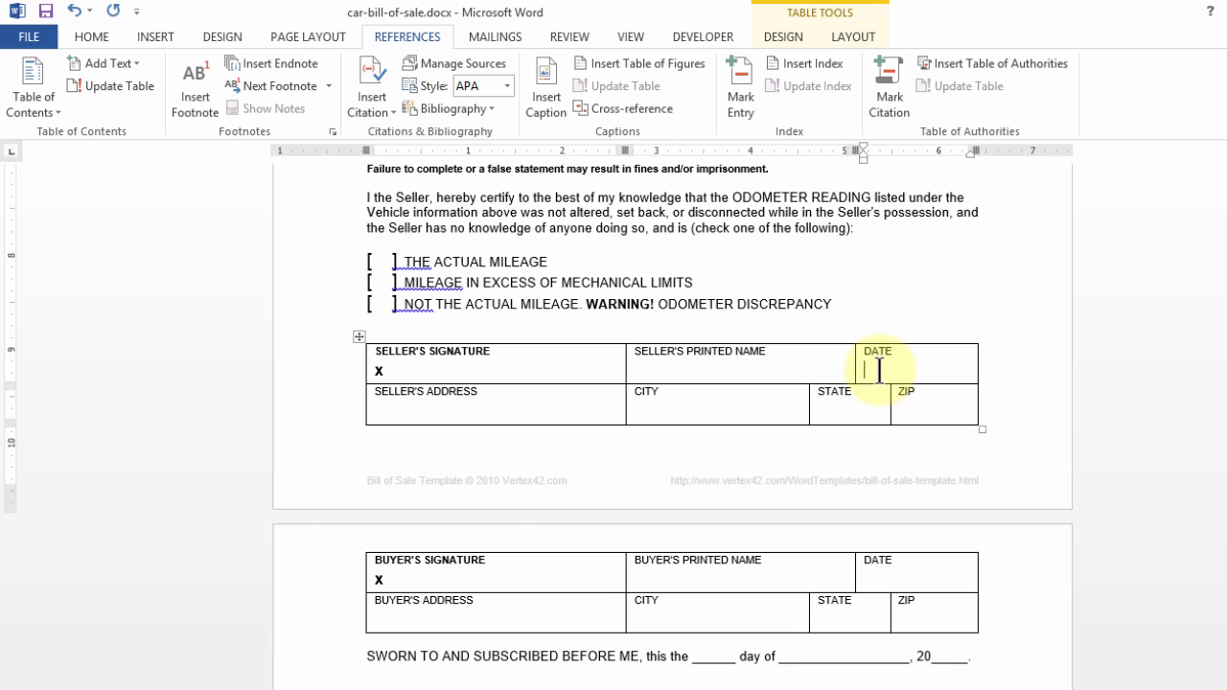
key(shift+alt+d)
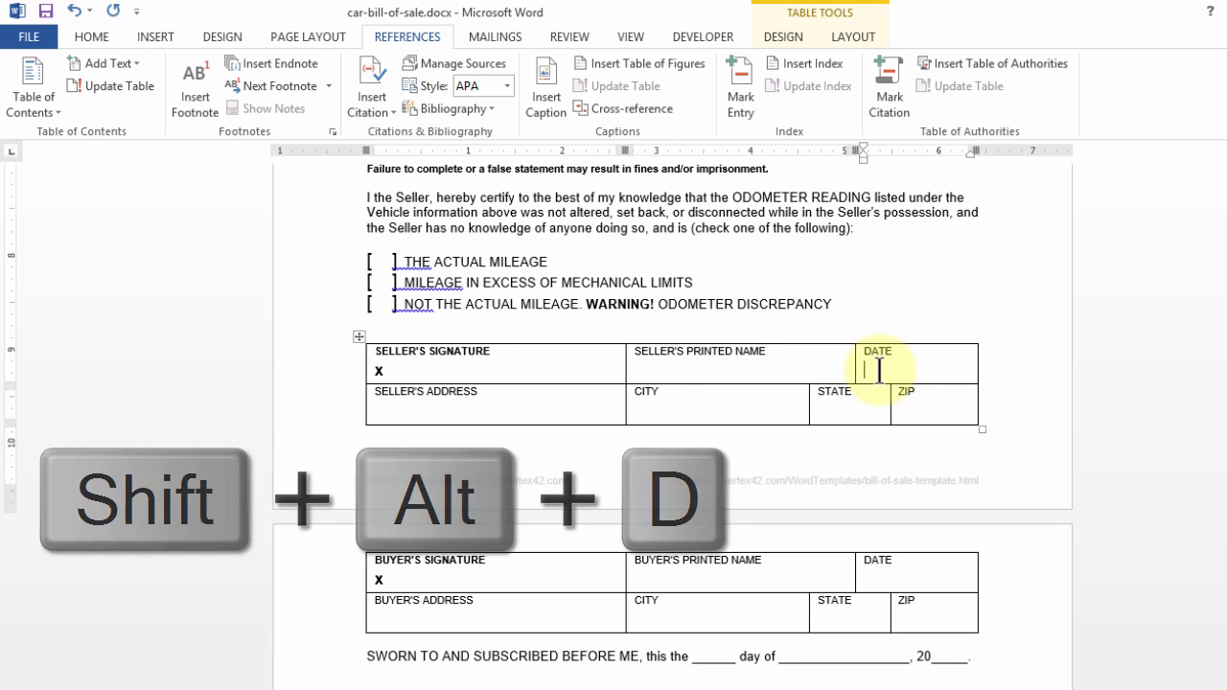
key(shift+alt+d)
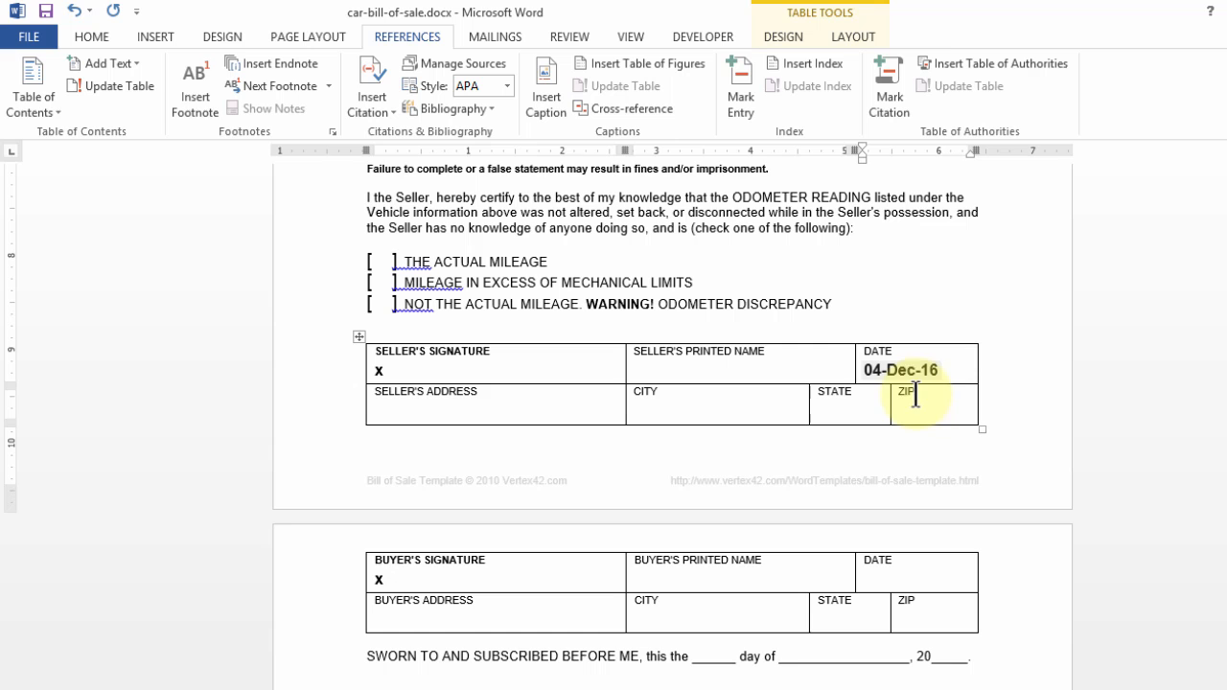
click(156, 37)
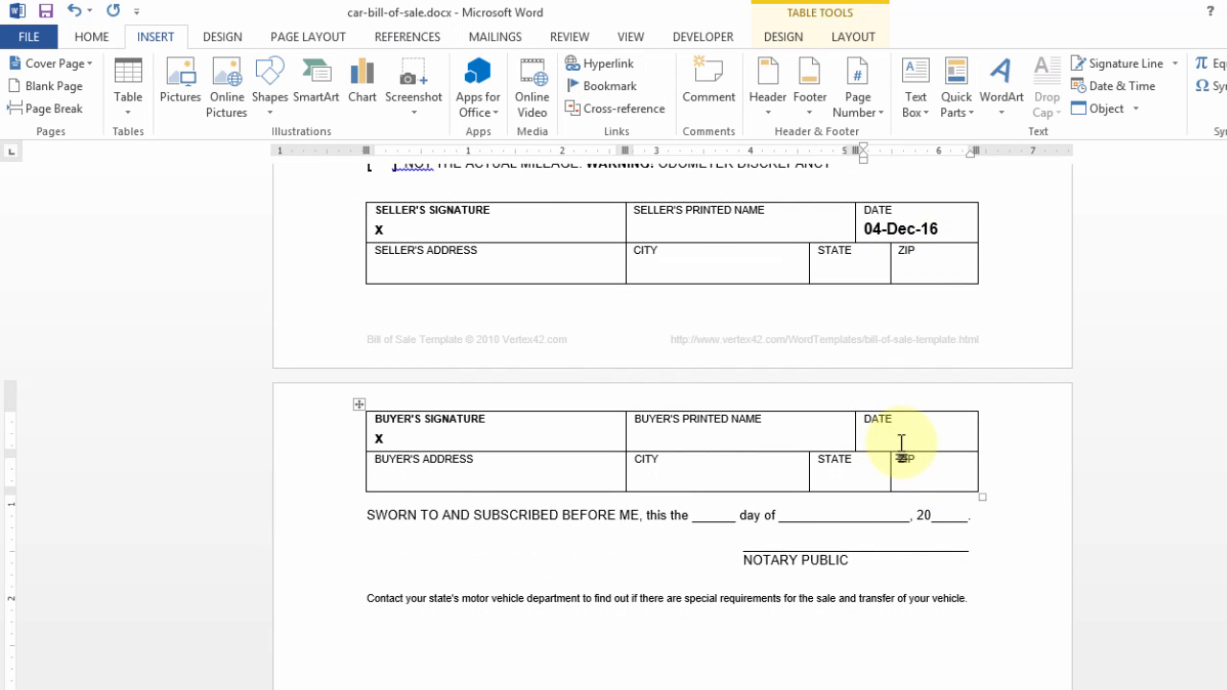
Insert the current date as 04-Dec-2016 in the buyer's DATE cell via Date & Time
click(1120, 84)
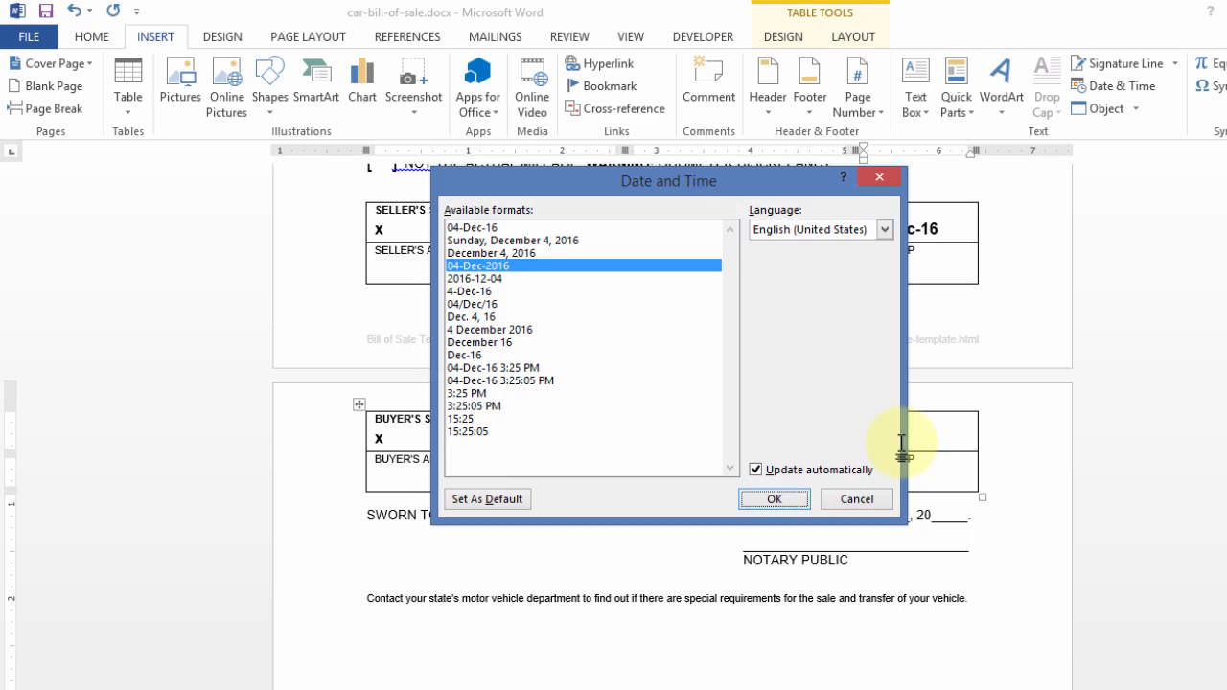
click(775, 498)
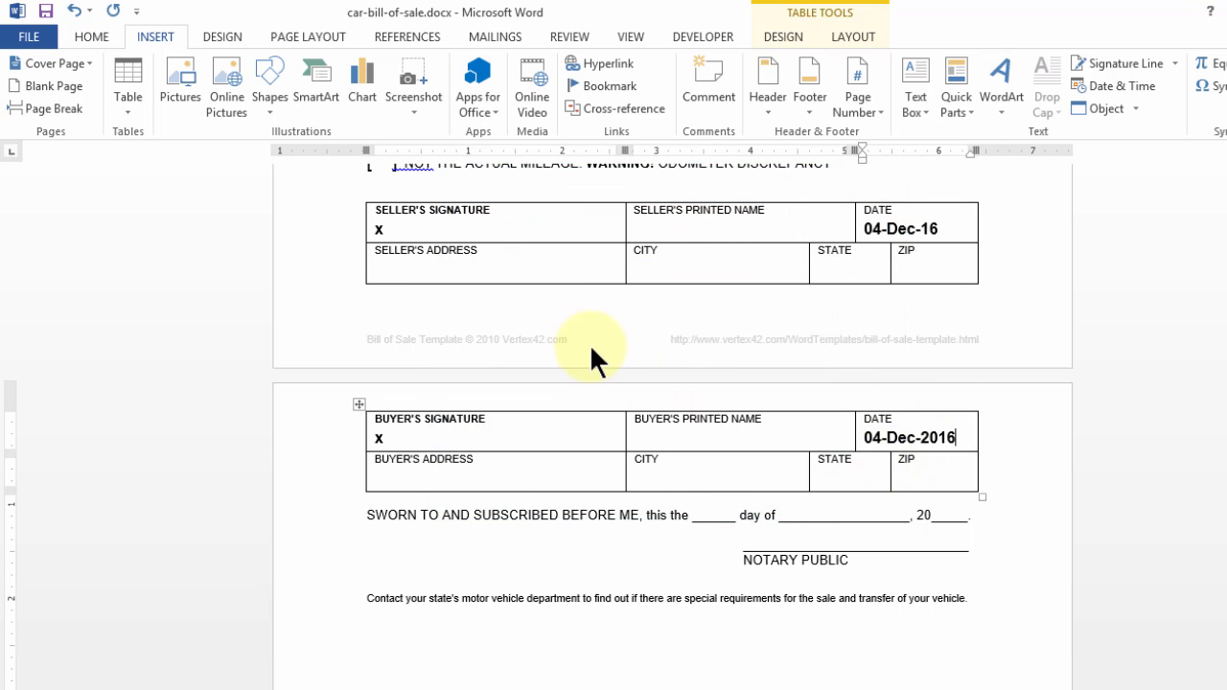
mouse_move(374, 361)
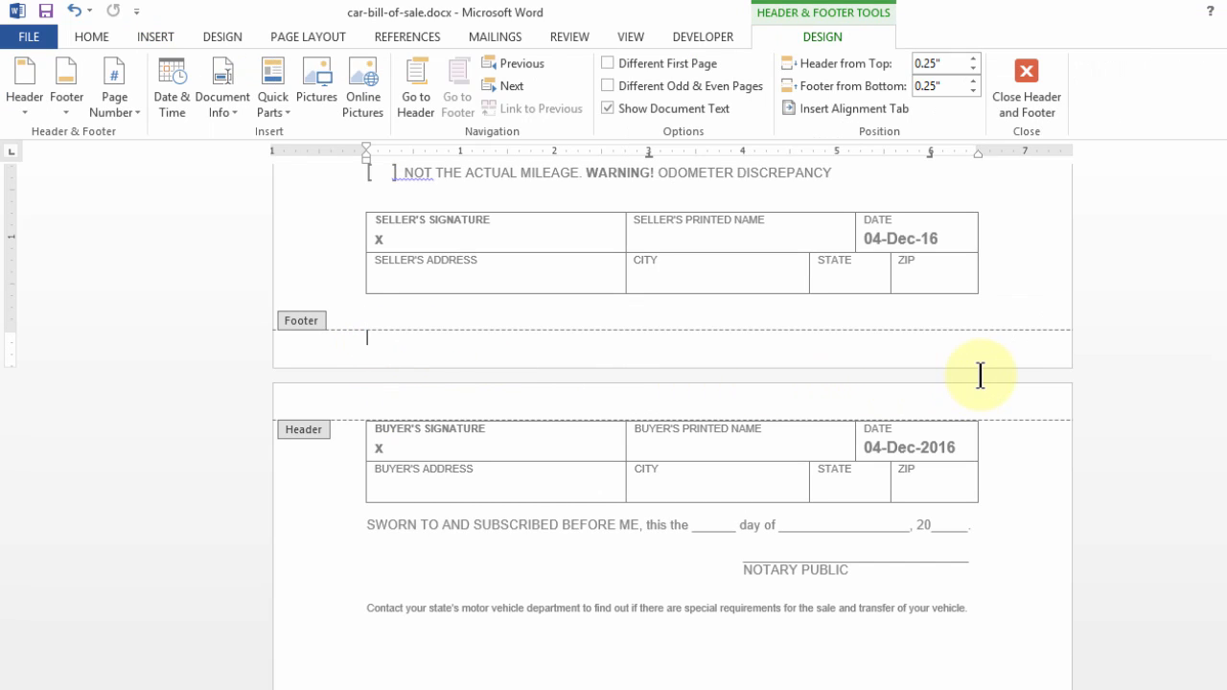
Add Bold Numbers 1 'Page X of Y' numbering at the bottom of the pages
click(113, 85)
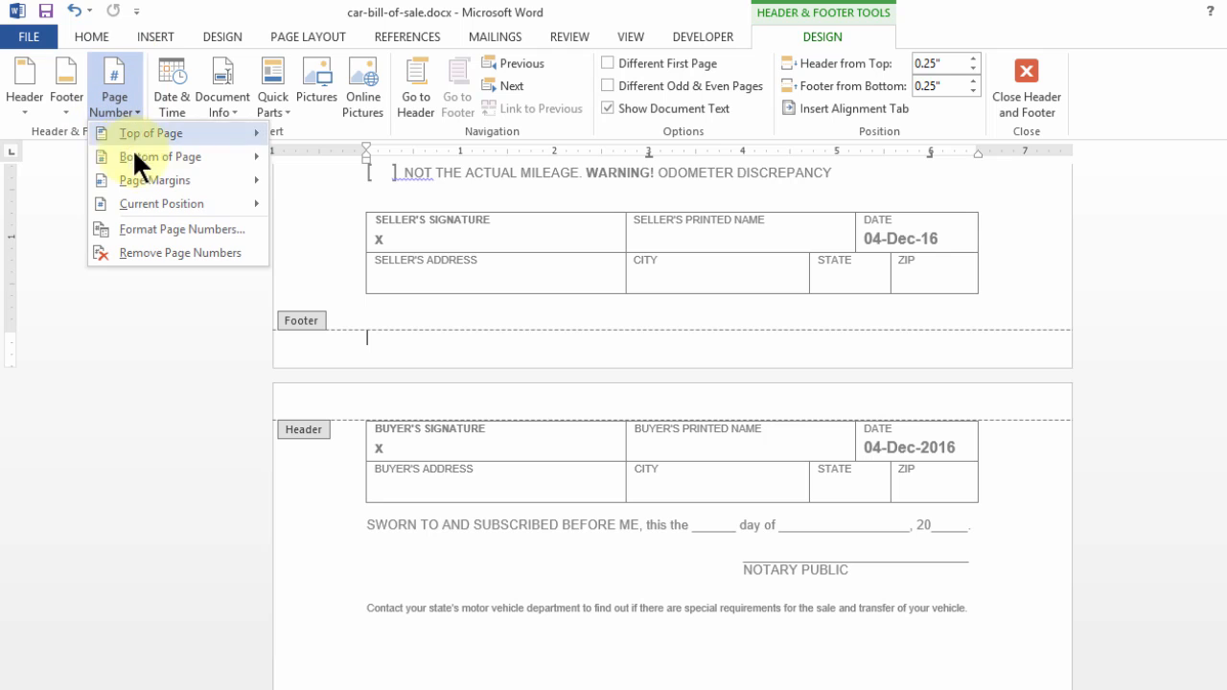
click(161, 158)
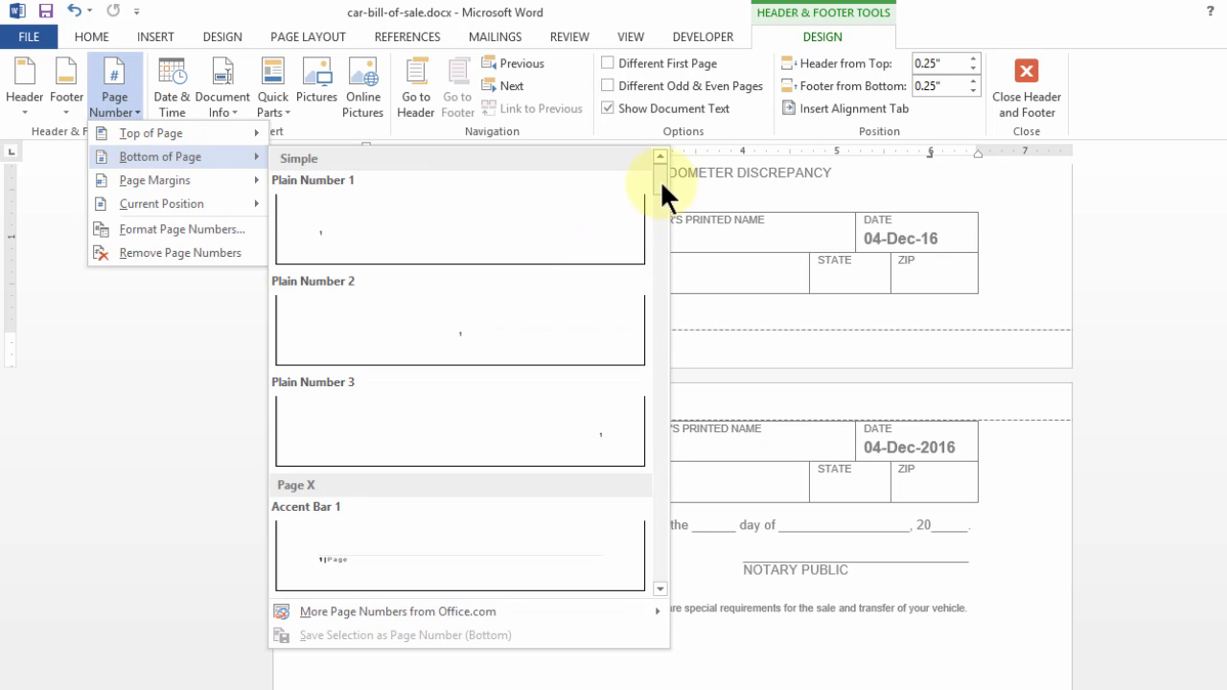
scroll(down, 3)
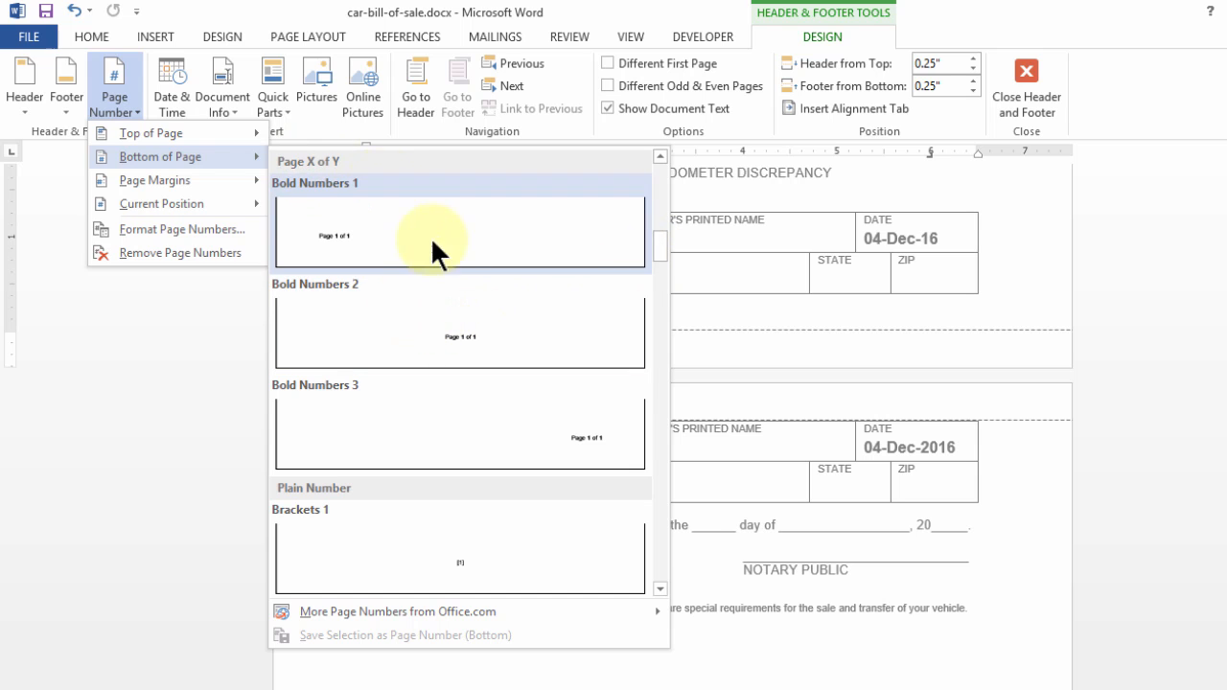
click(458, 230)
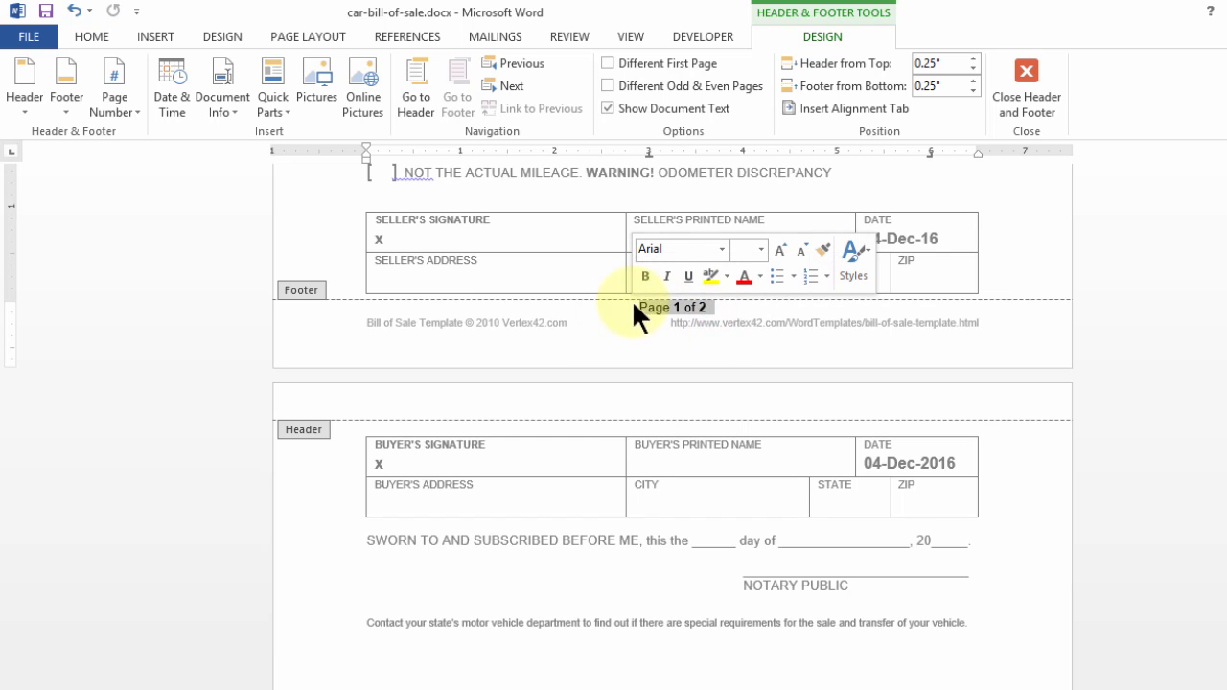
mouse_move(711, 322)
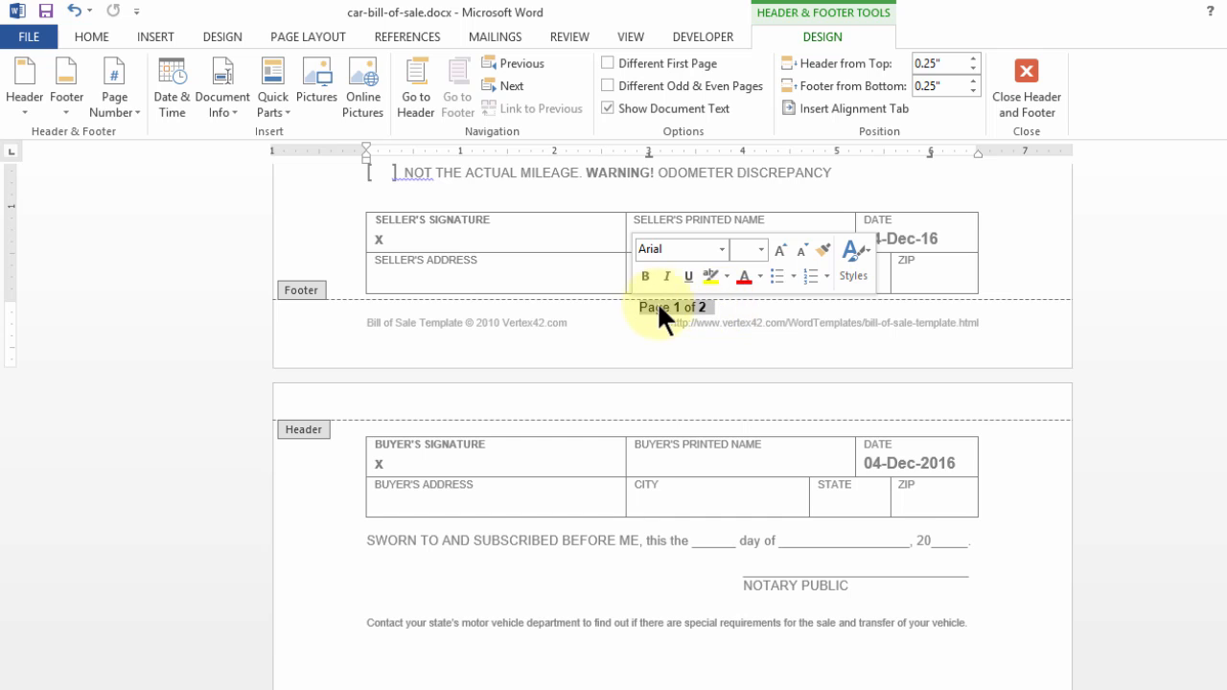
Shrink and re-enlarge the Page 1 of 2 footer text, then leave footer editing
click(674, 307)
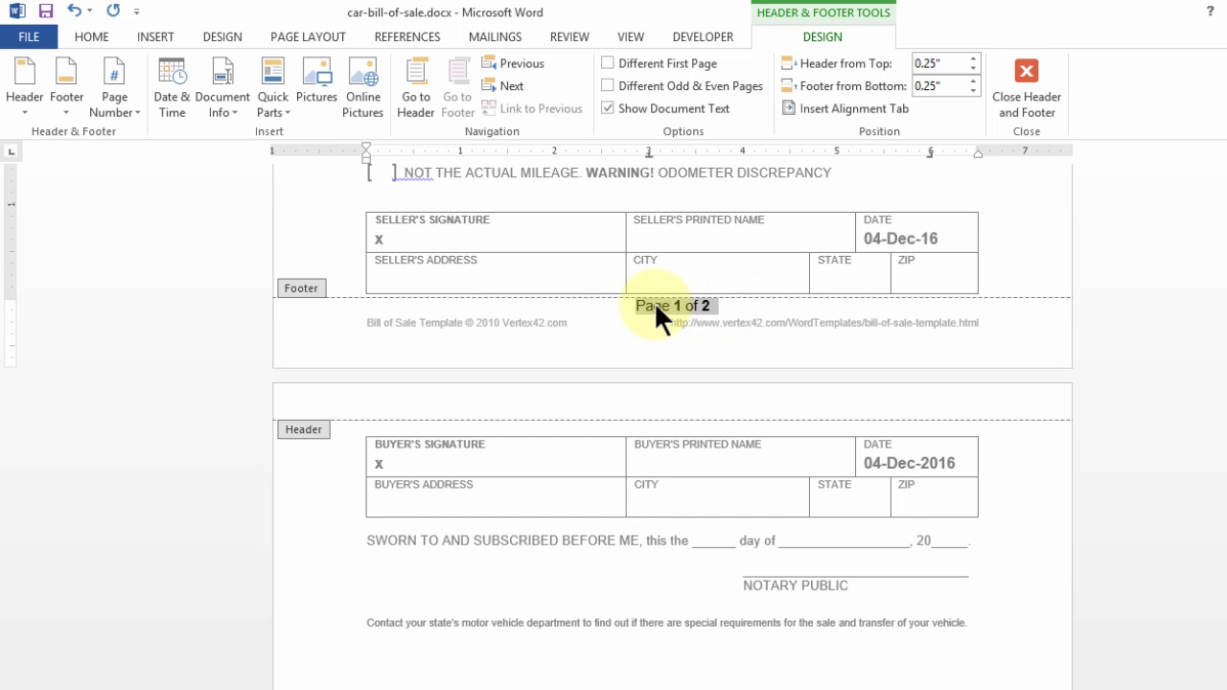
key(ctrl+[)
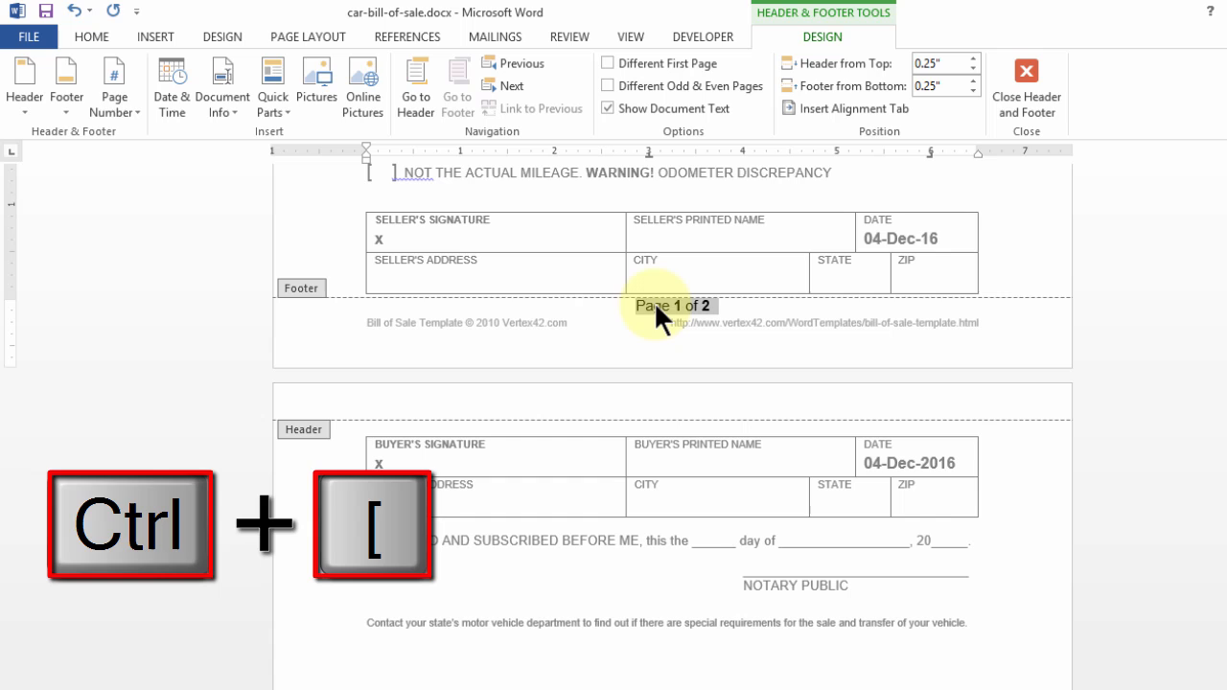
key(ctrl+[)
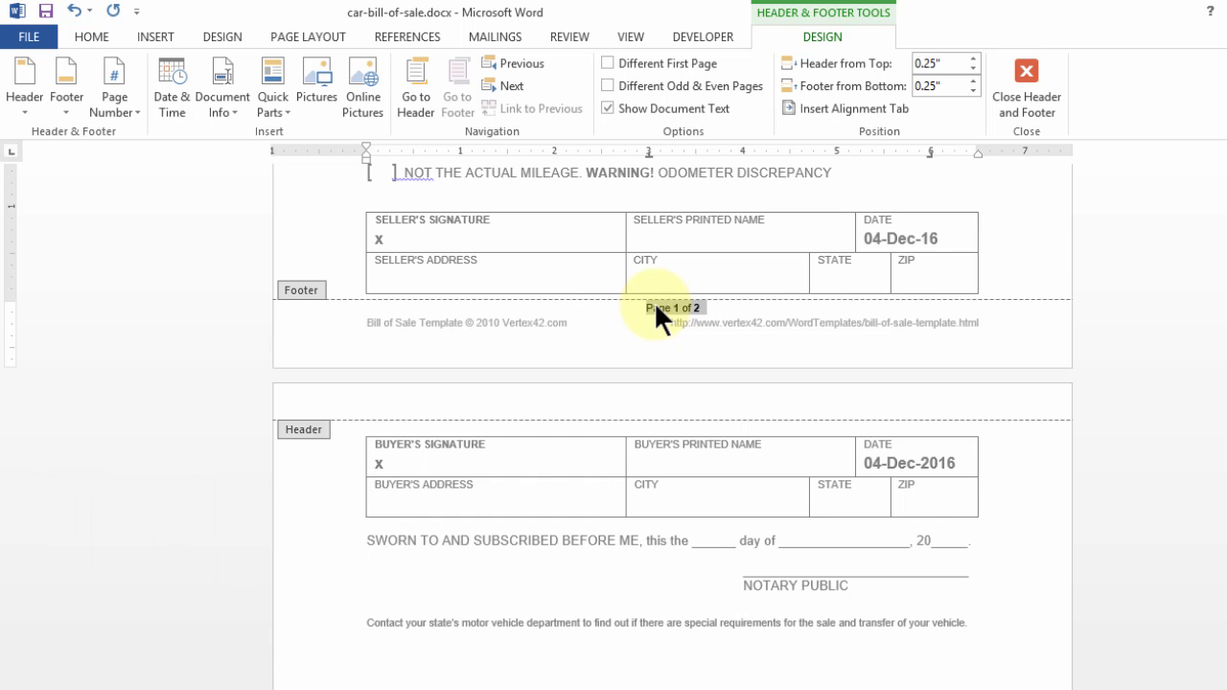
key(ctrl+])
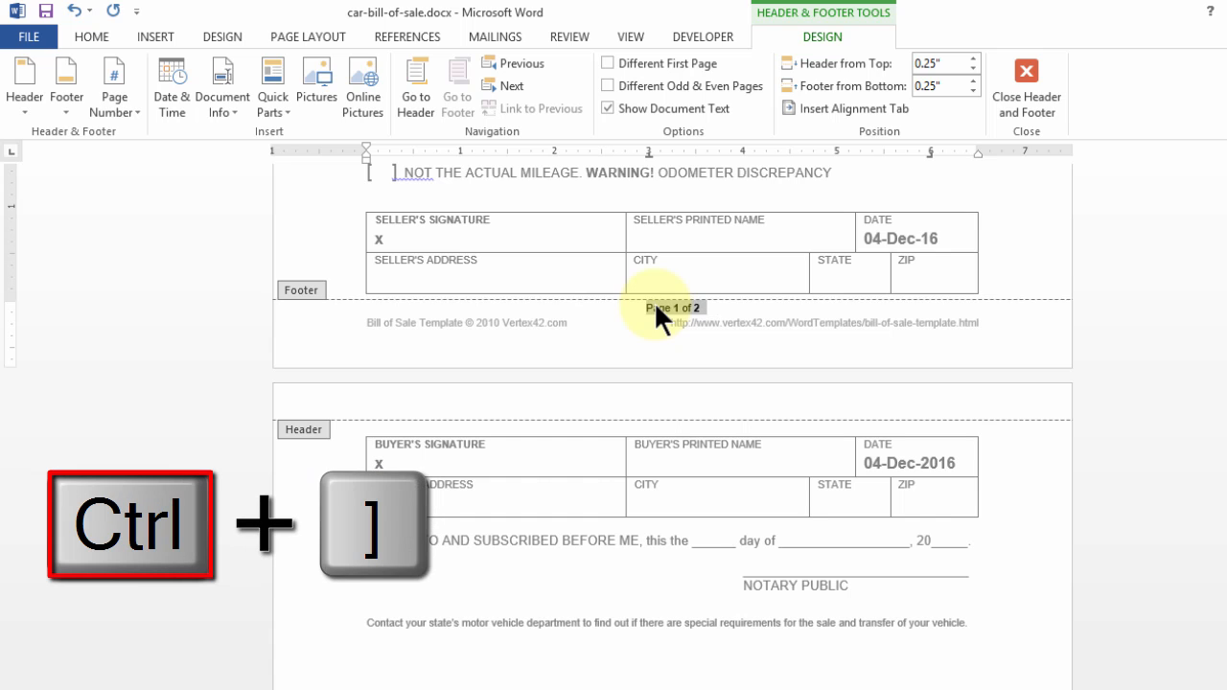
key(ctrl+])
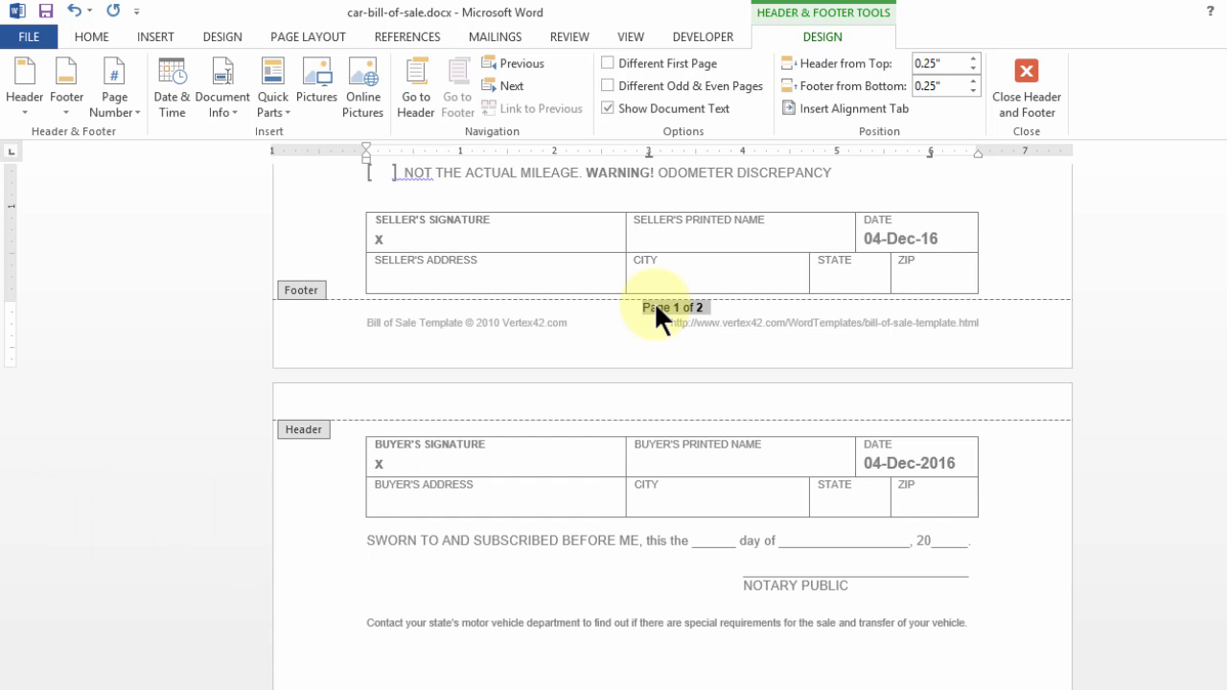
click(1026, 87)
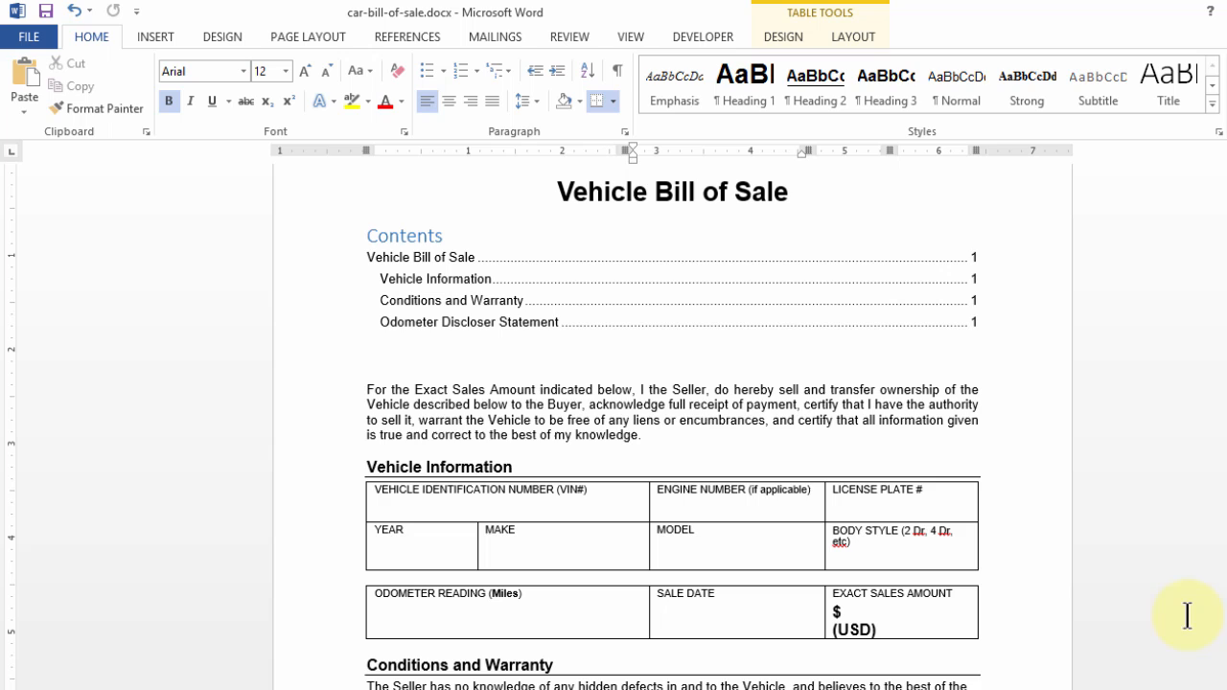
Add a comment reading 'test' on the word knowledge and start a reply to it
click(664, 434)
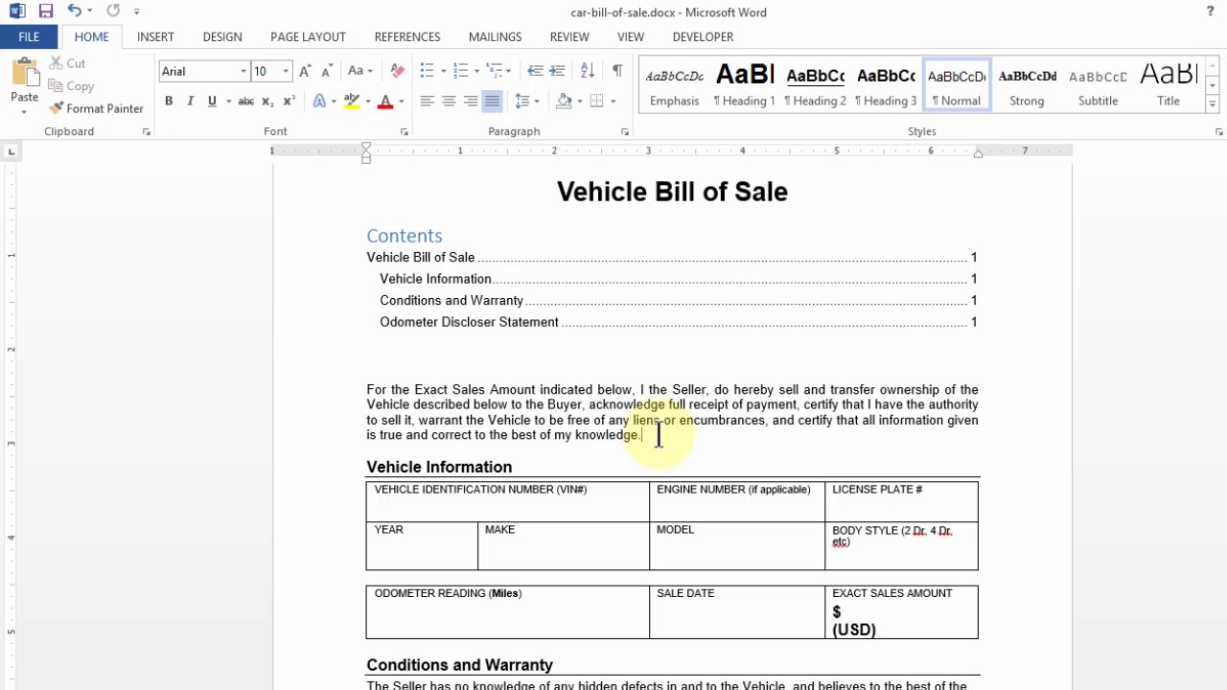
click(568, 36)
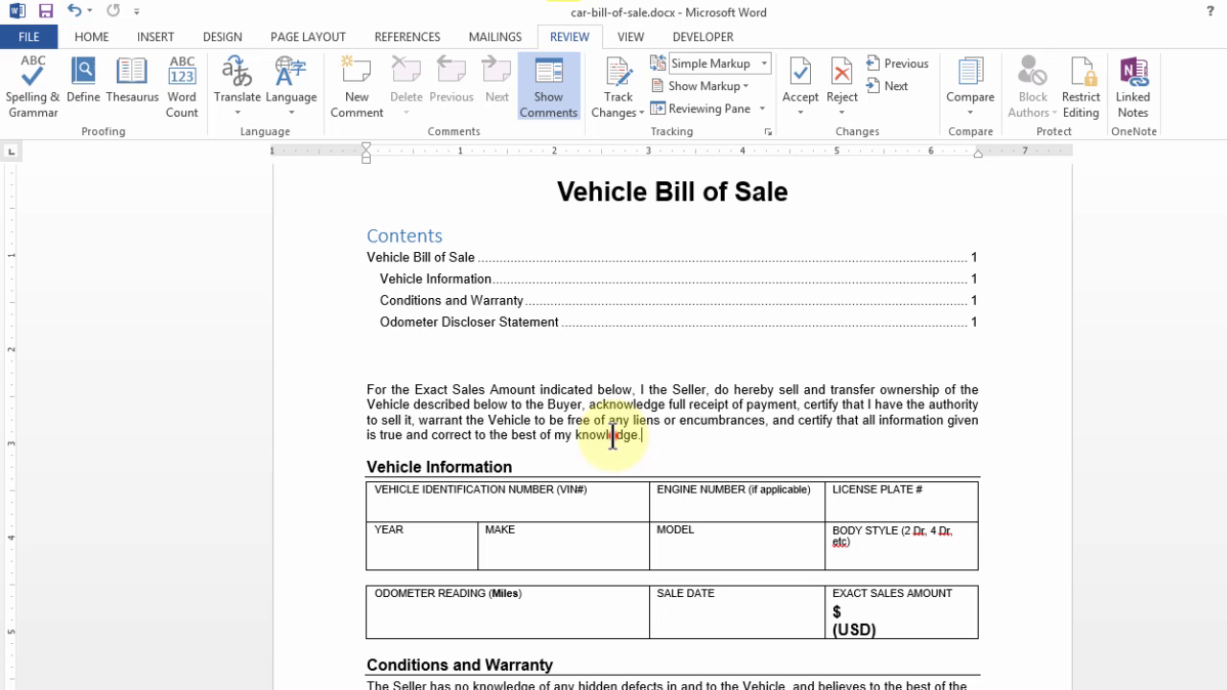
click(357, 85)
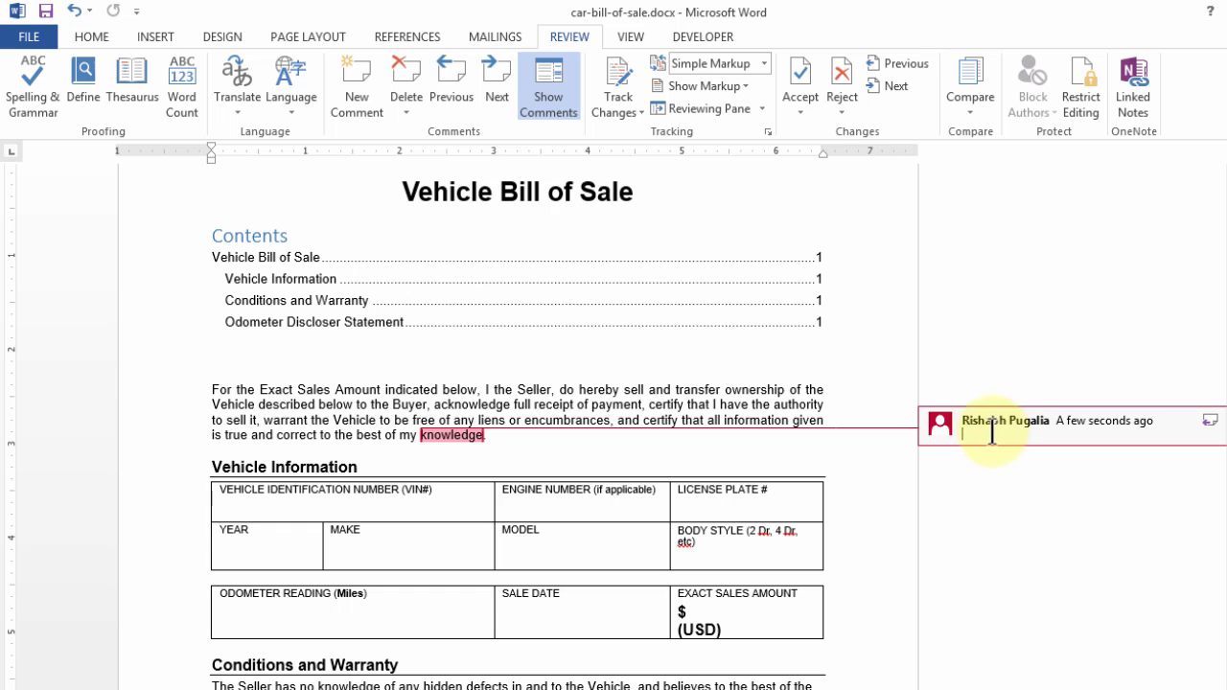
mouse_move(1024, 433)
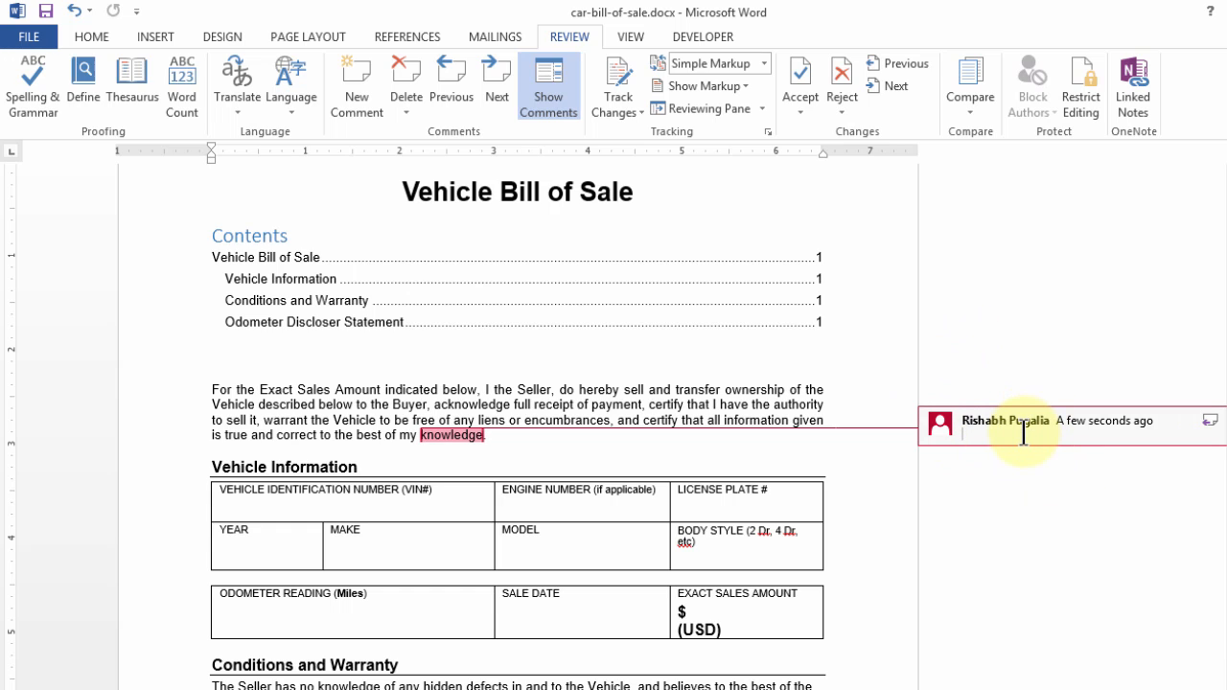
text(test)
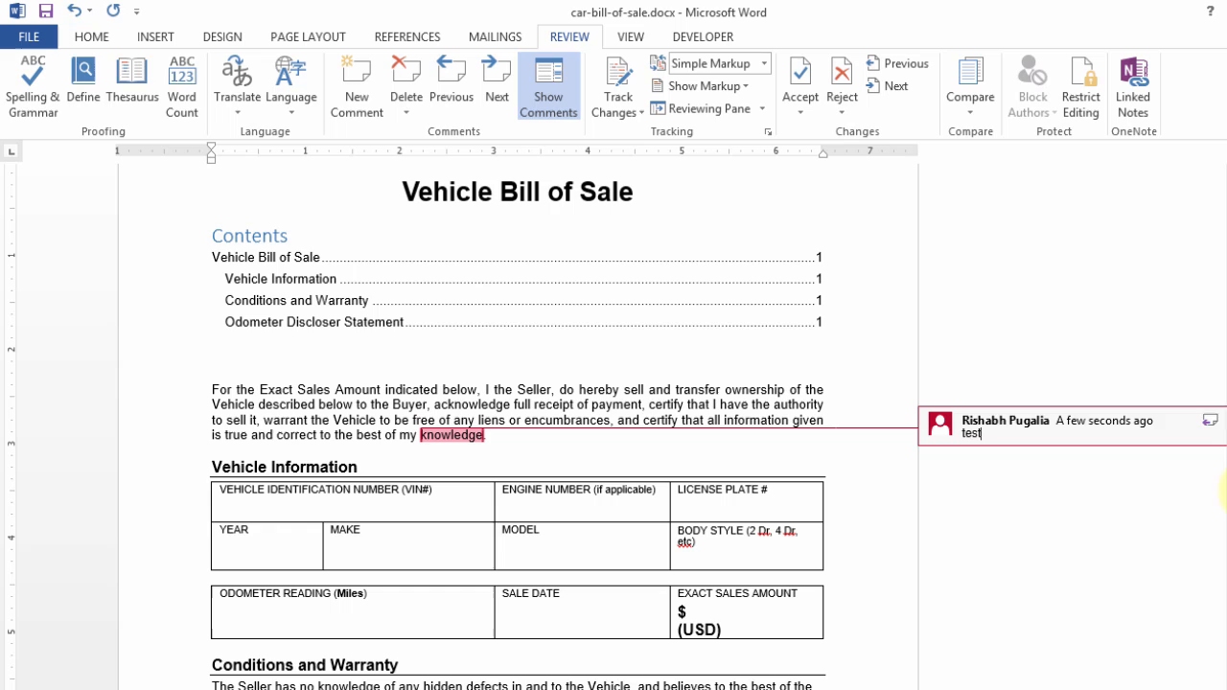
click(357, 86)
text(ok)
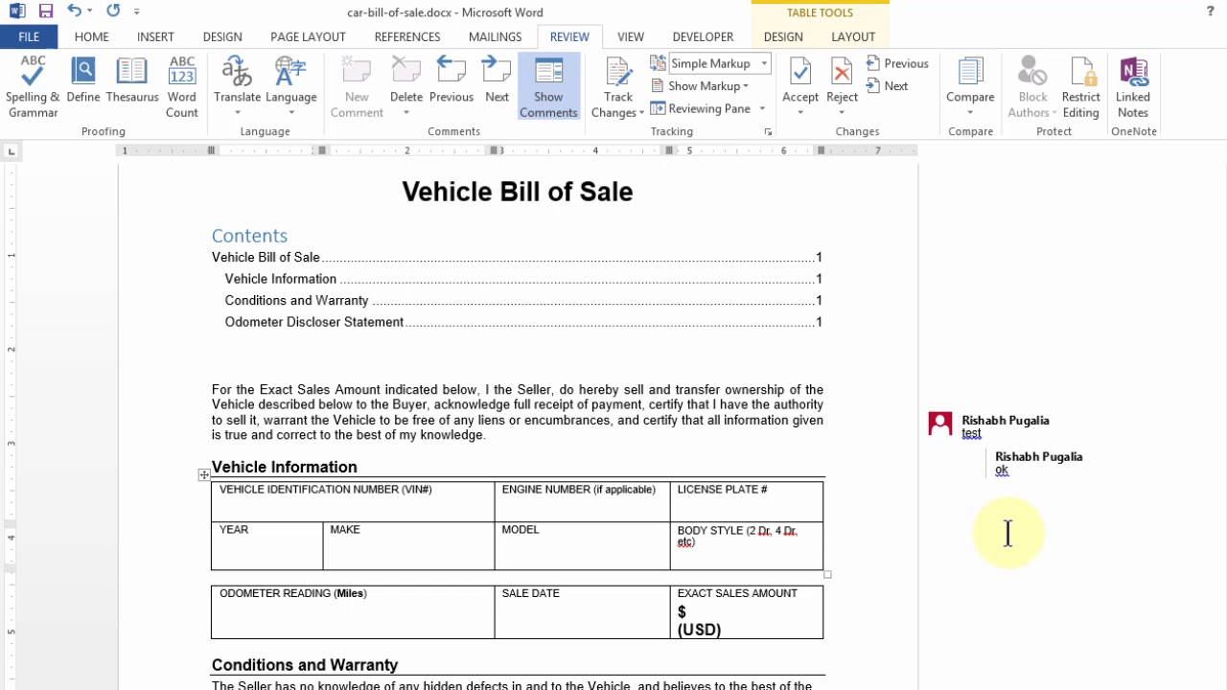
mouse_move(944, 522)
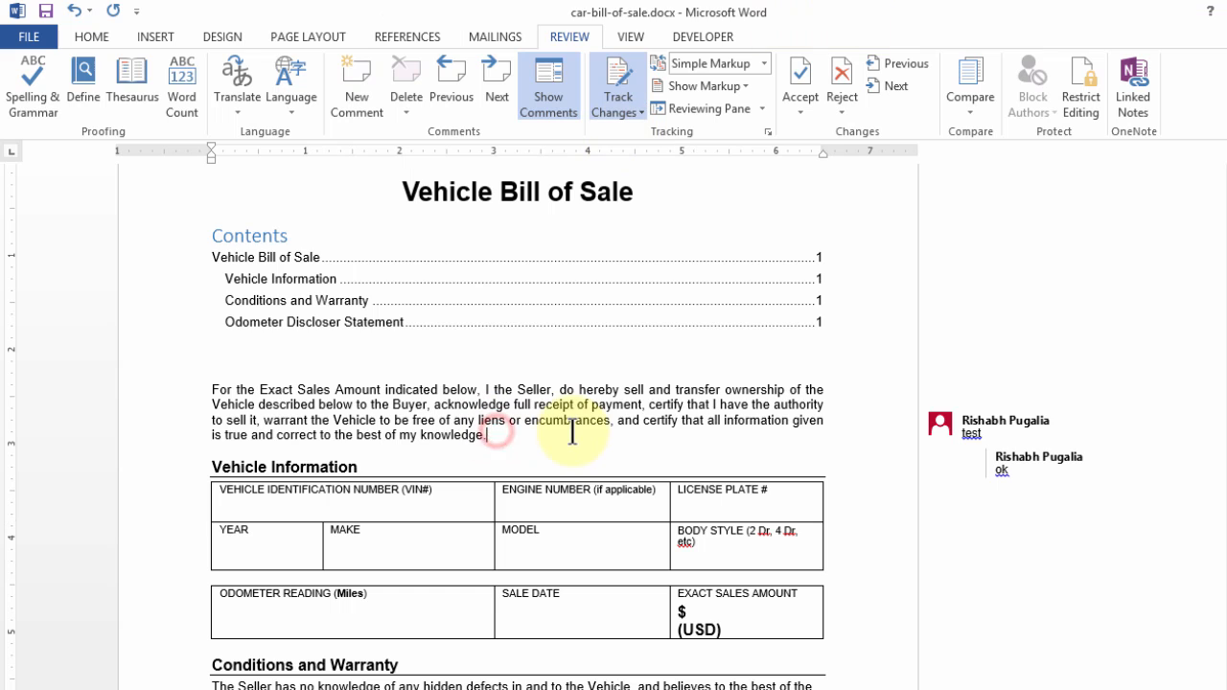
Replace the paragraph ending with TEST and accept all tracked changes
text(TEST)
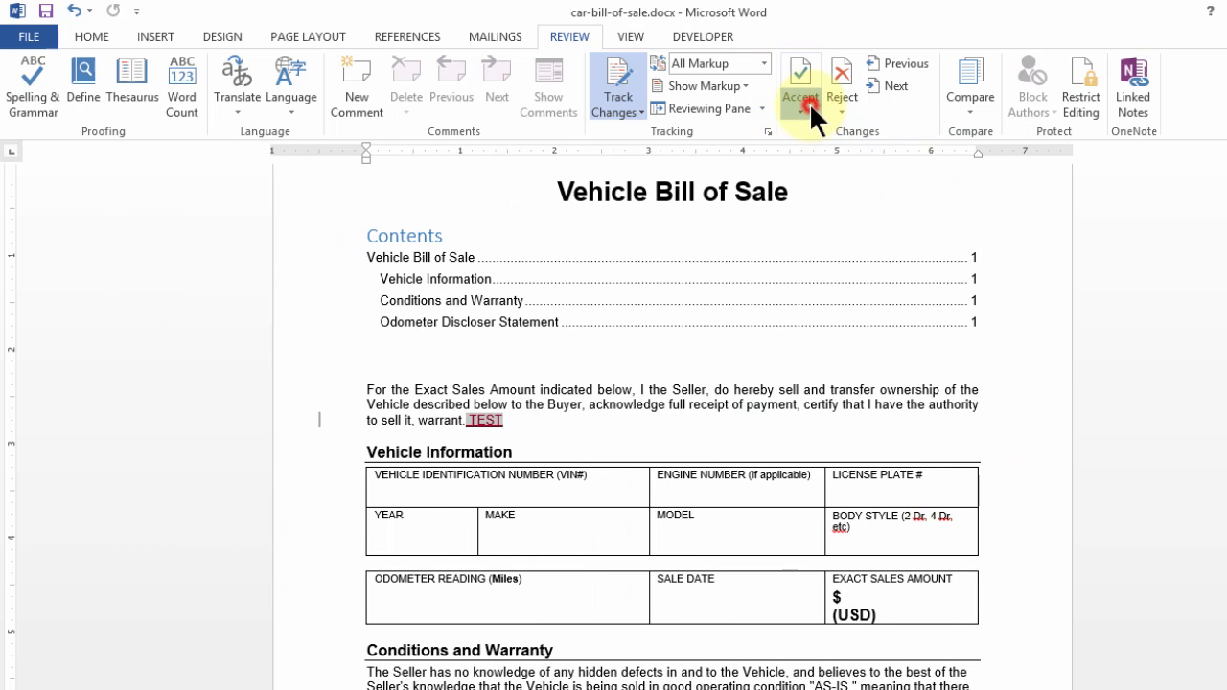
click(800, 80)
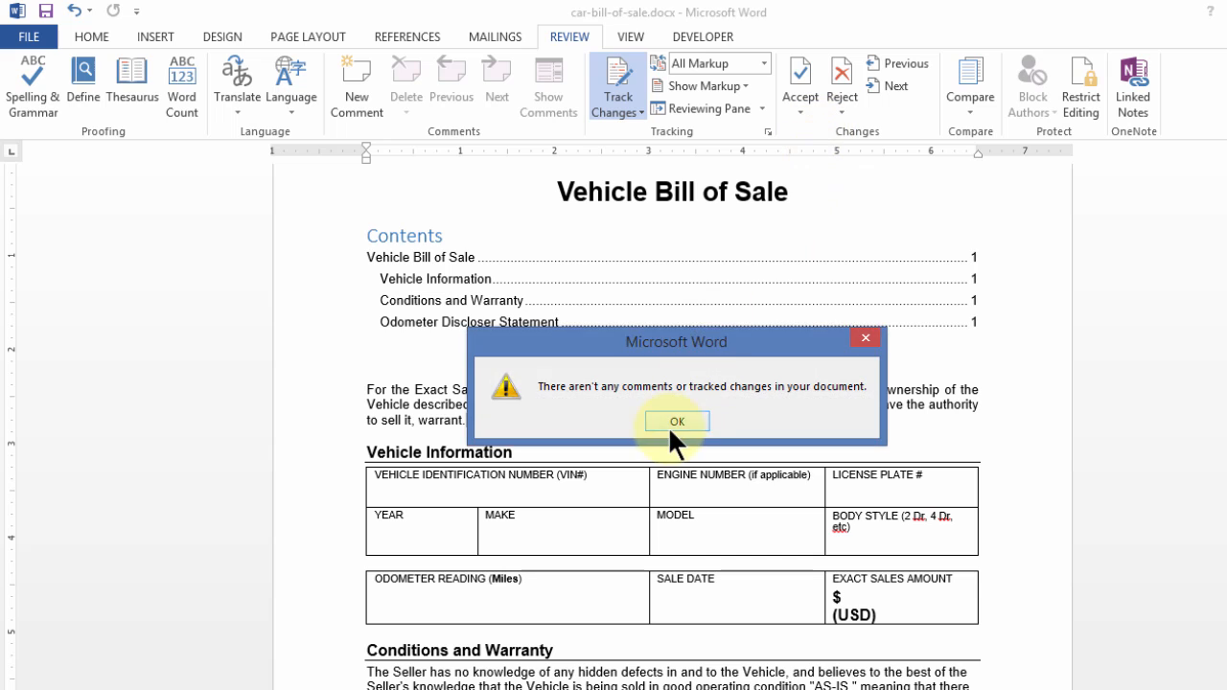
click(677, 422)
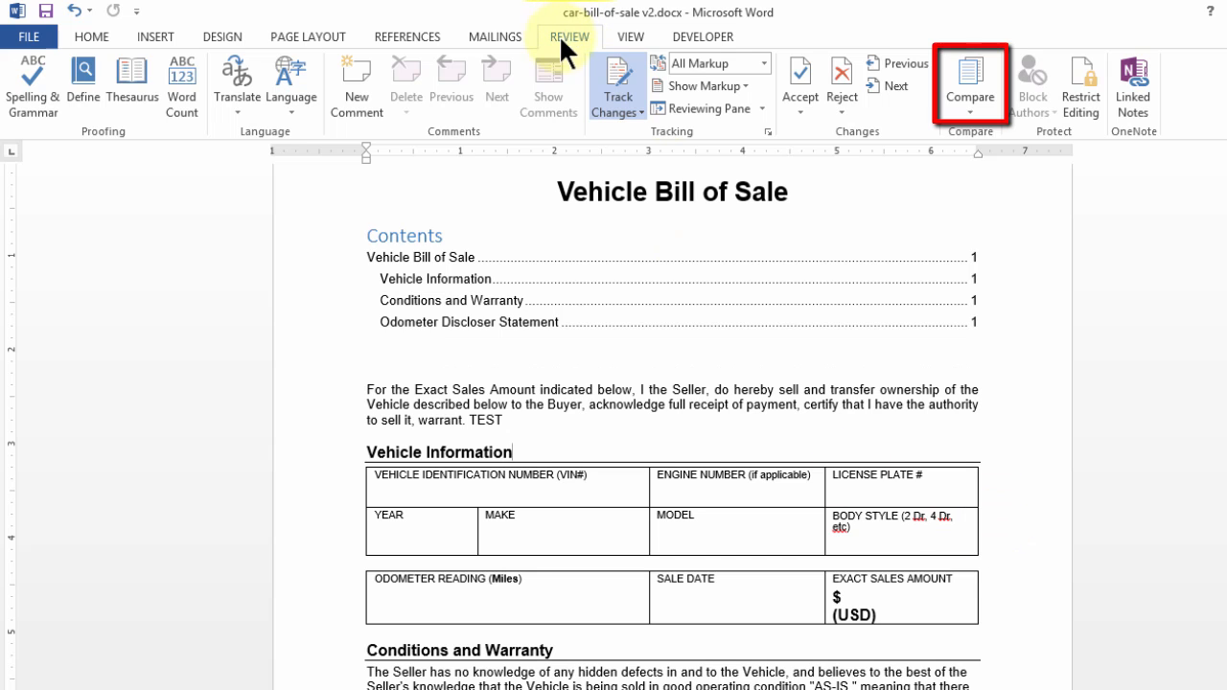
Compare car-bill-of-sale.docx as original against car-bill-of-sale v2.docx as revised
click(970, 87)
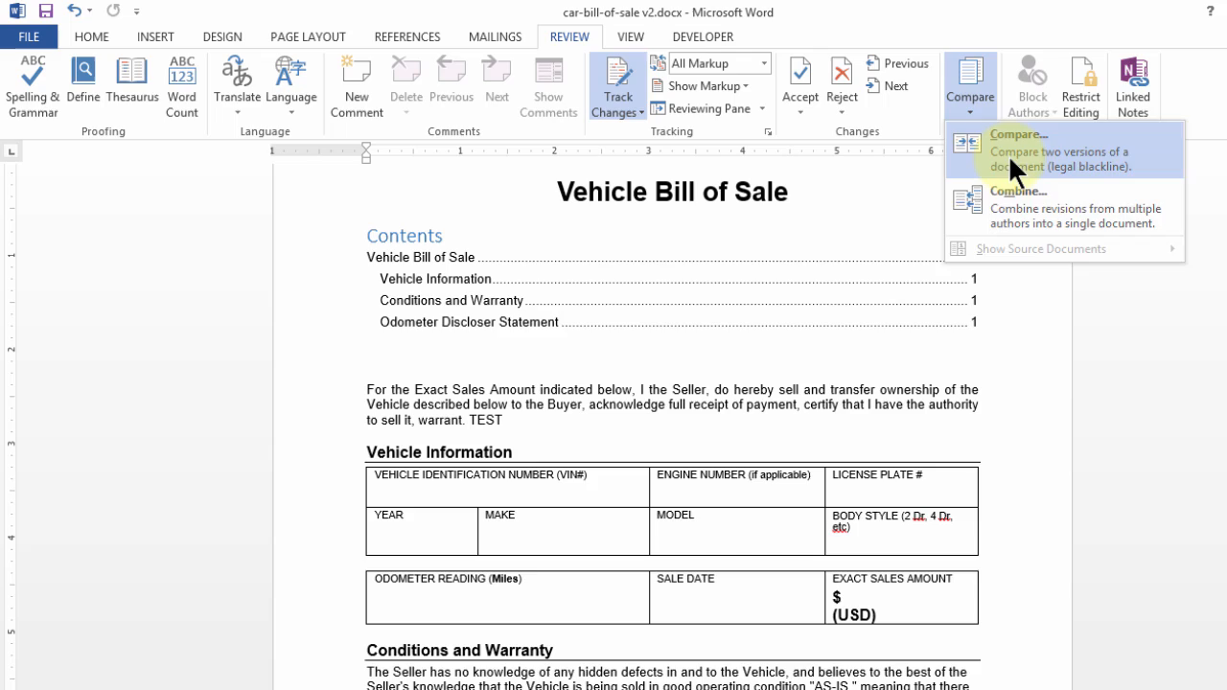
click(1017, 134)
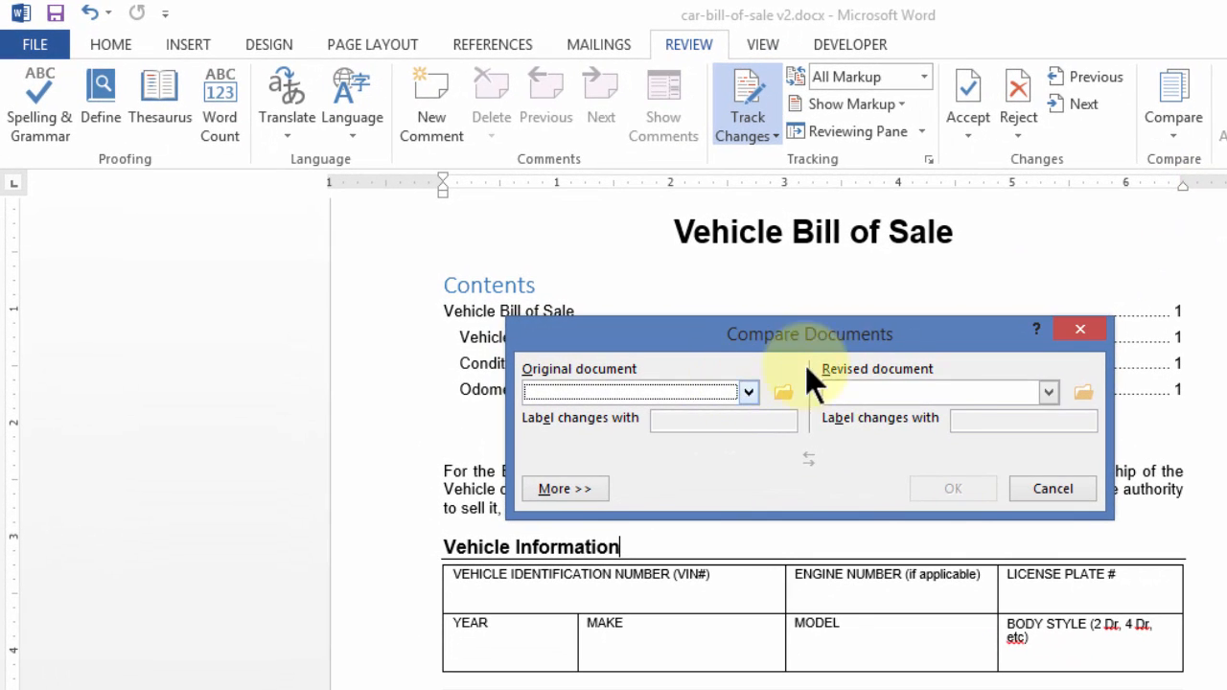
click(748, 392)
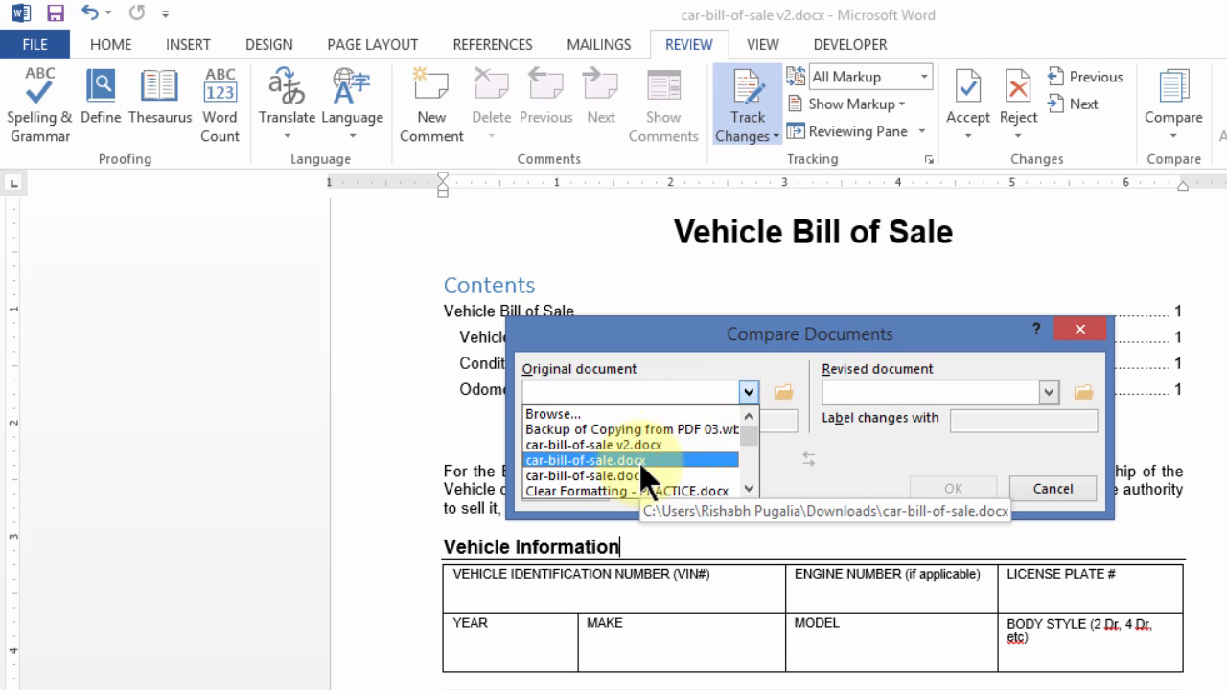
click(585, 461)
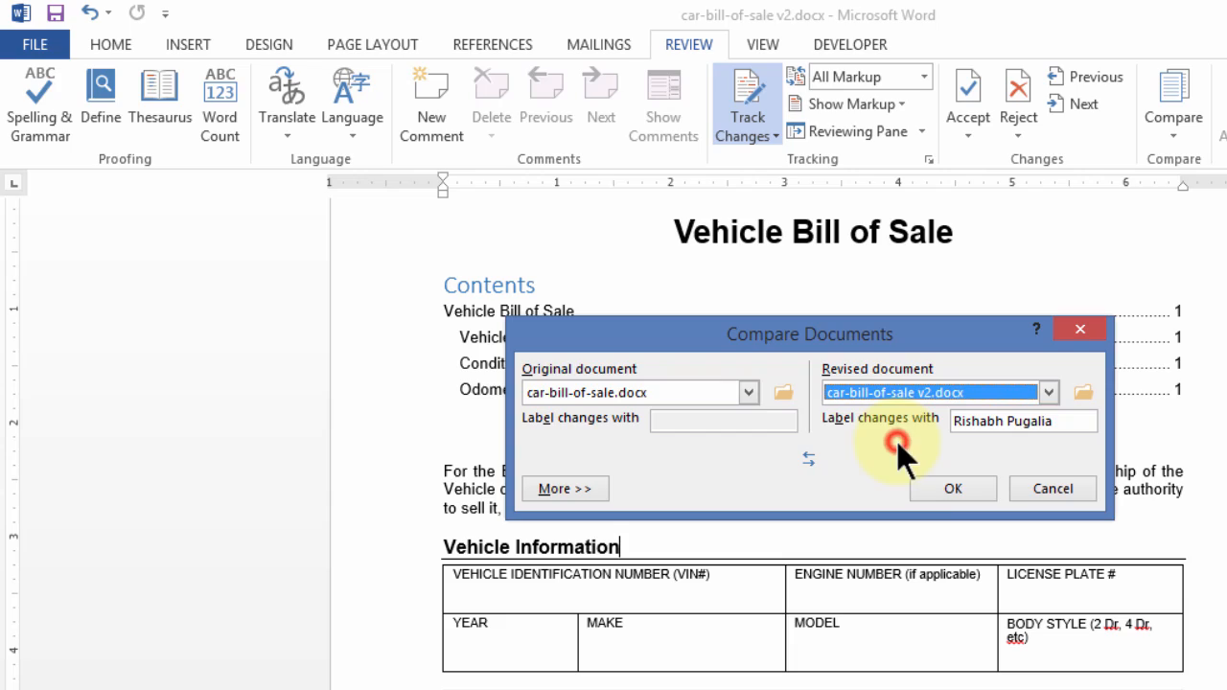
click(951, 489)
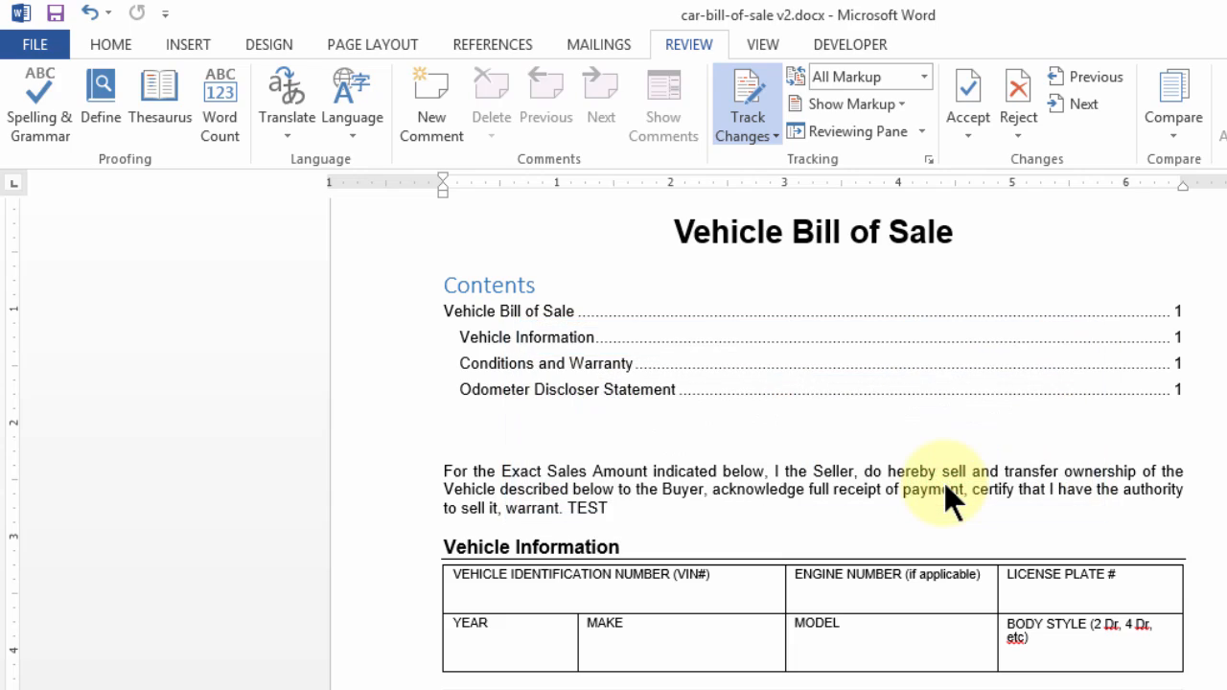
click(1172, 96)
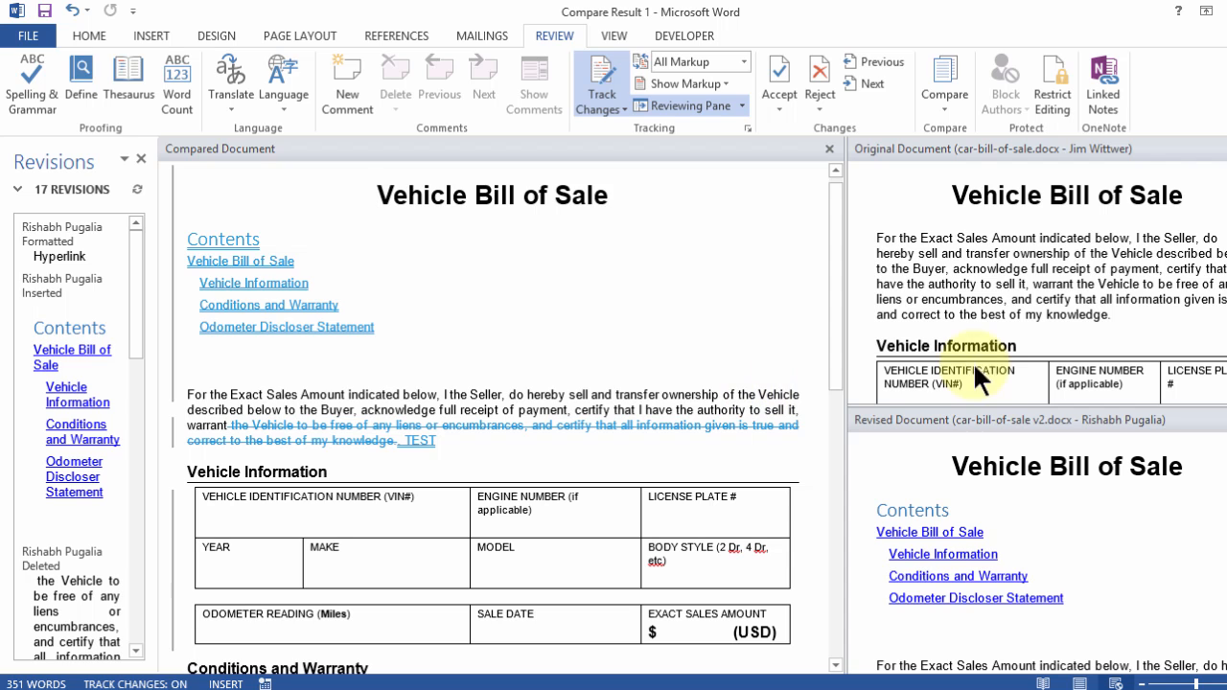
mouse_move(1064, 284)
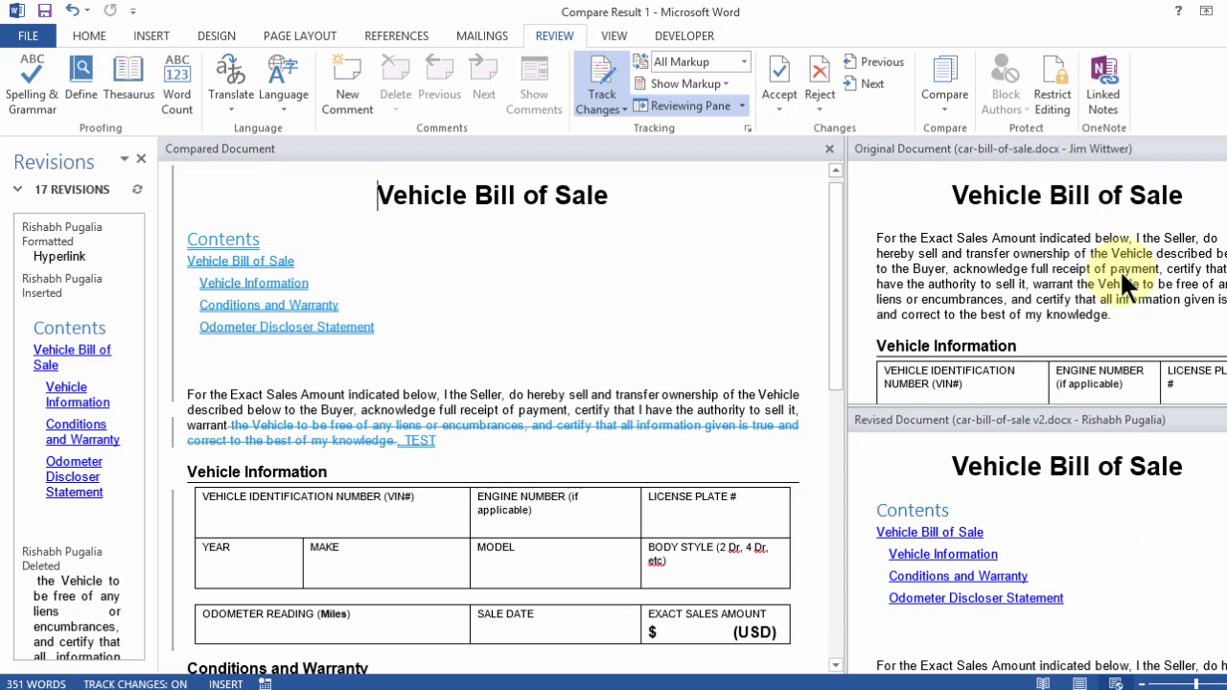
mouse_move(725, 249)
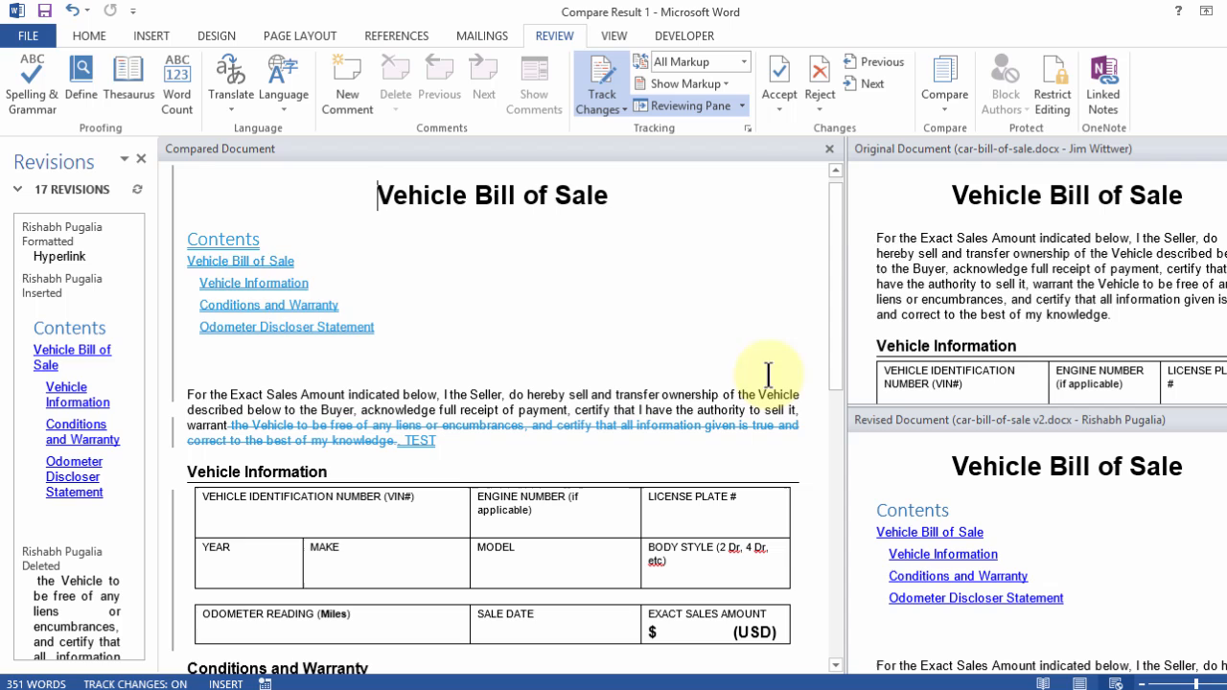
mouse_move(9, 451)
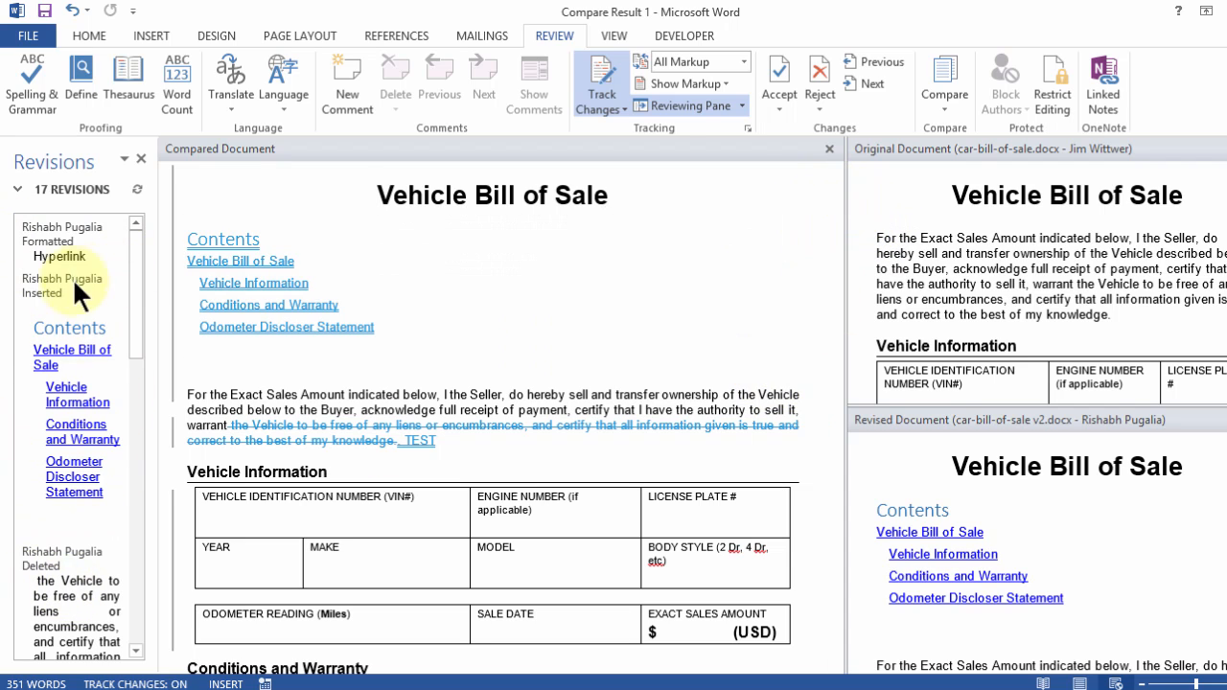
Scroll through the compare result and close the Revisions pane
scroll(down, 3)
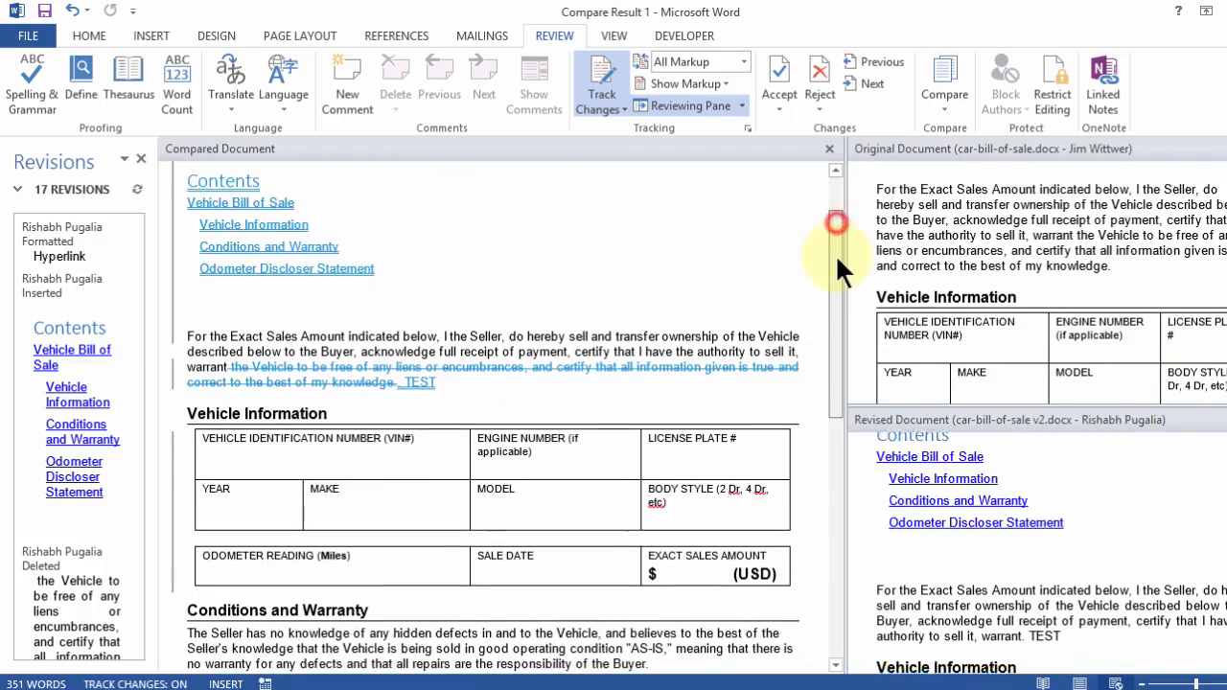
scroll(down, 3)
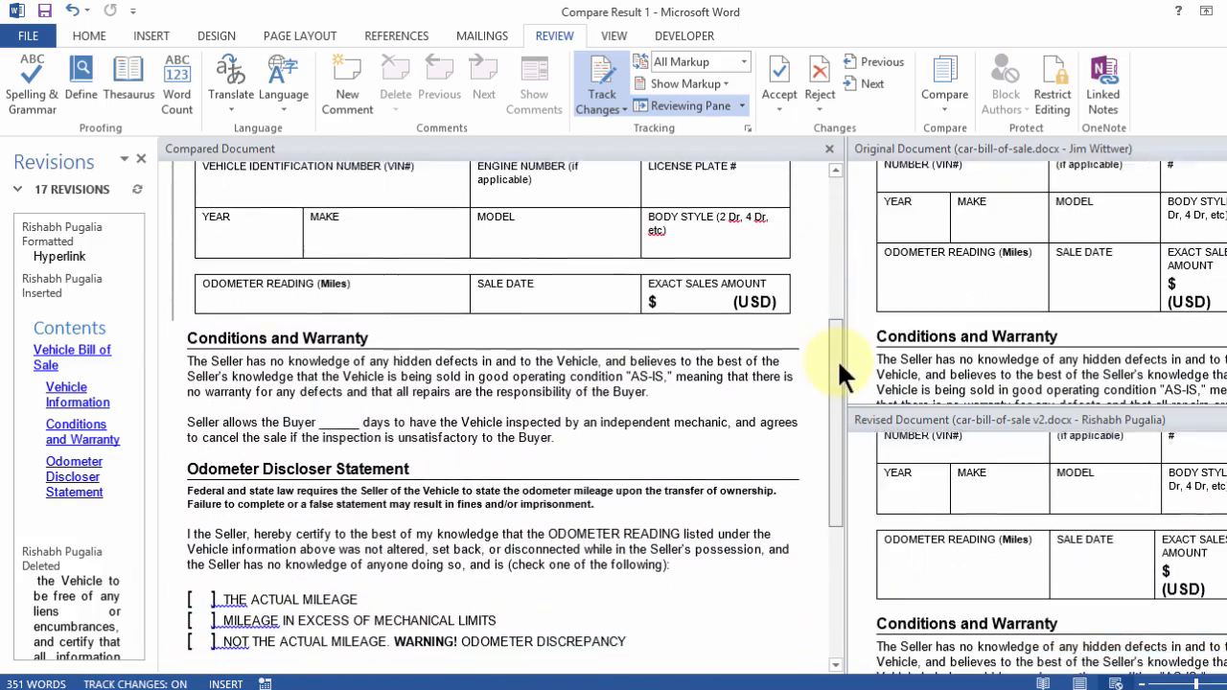
scroll(down, 3)
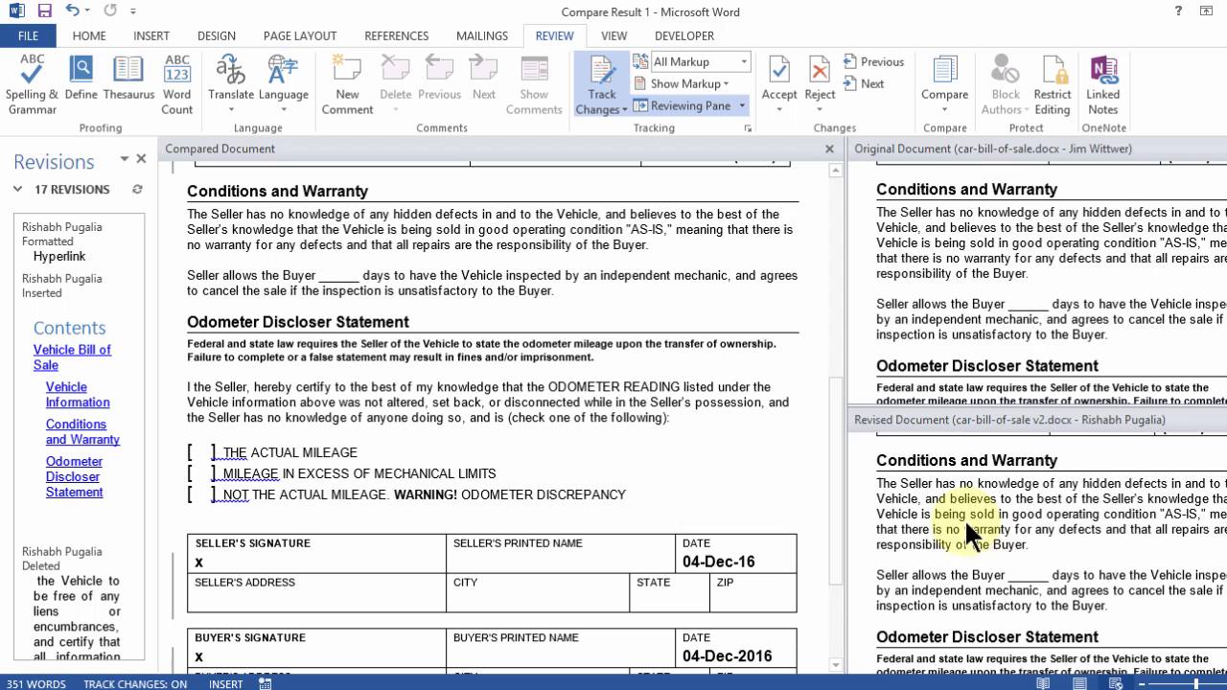
mouse_move(955, 341)
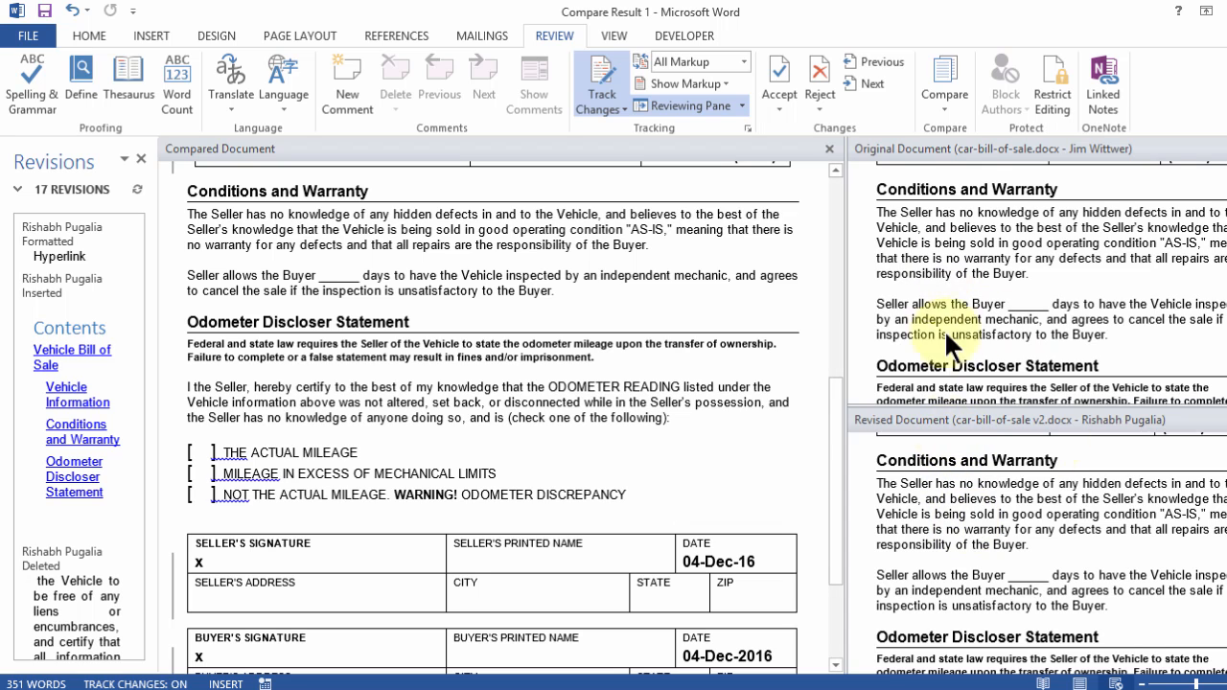
mouse_move(963, 287)
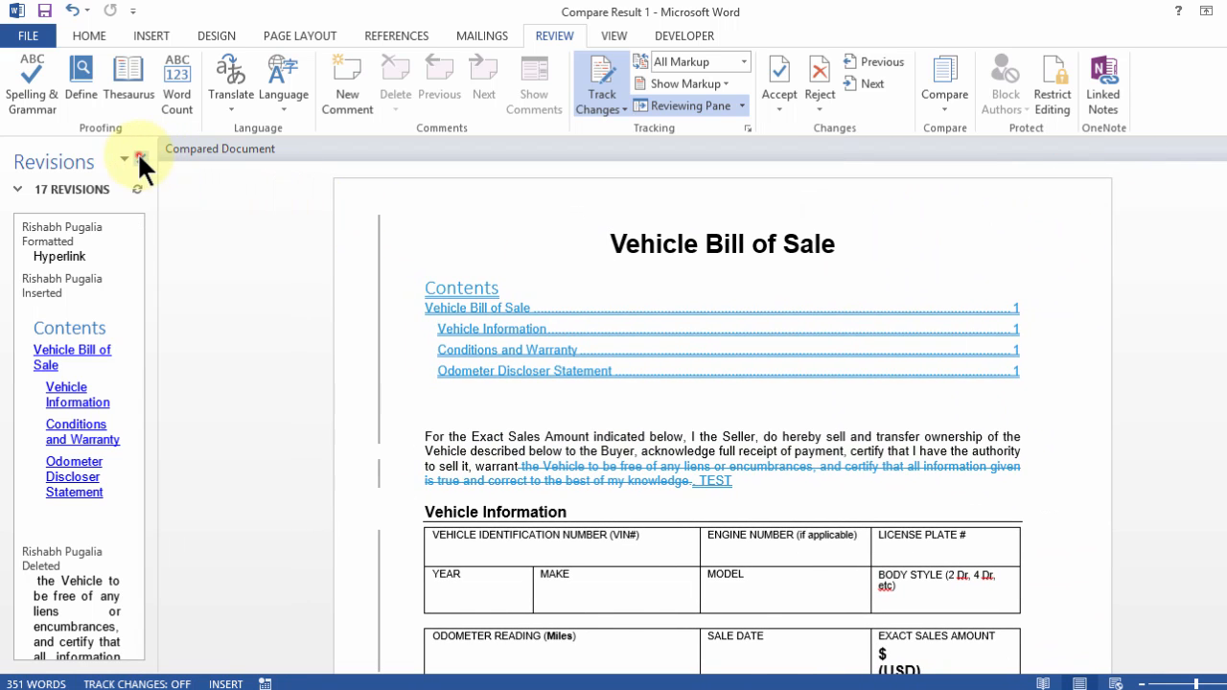
click(138, 162)
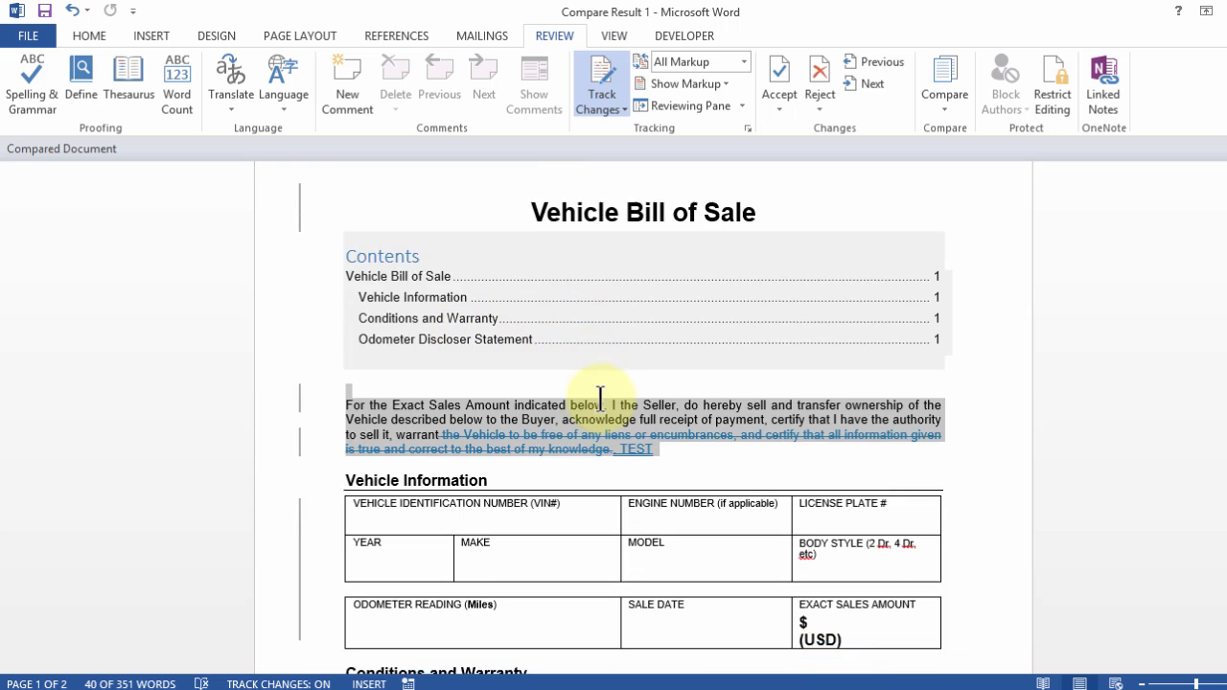
Insert the saved handwritten signature quick part into the Seller's Signature cell and select it
scroll(down, 3)
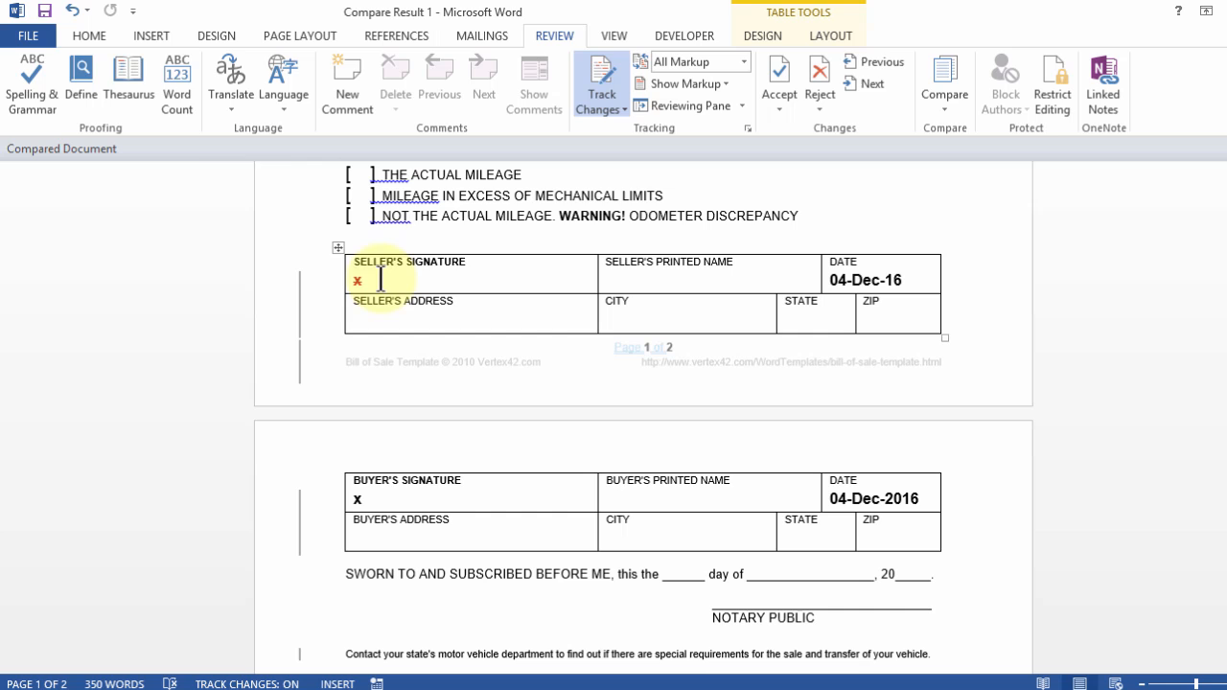
click(149, 35)
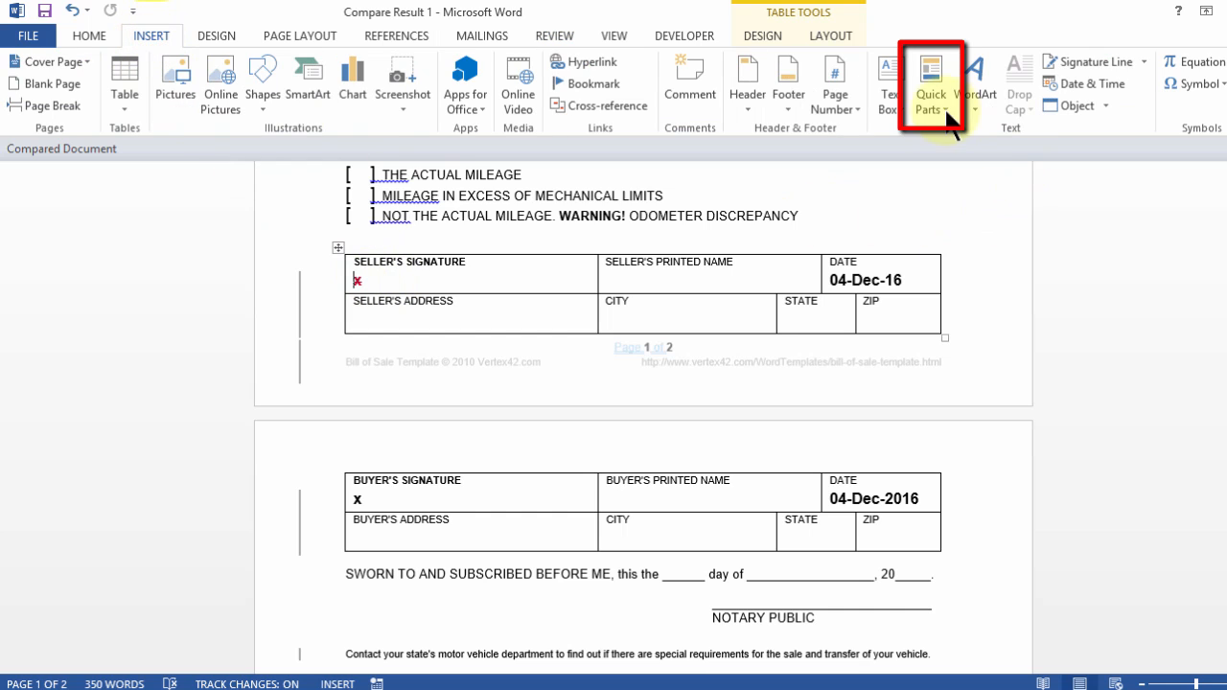
click(932, 80)
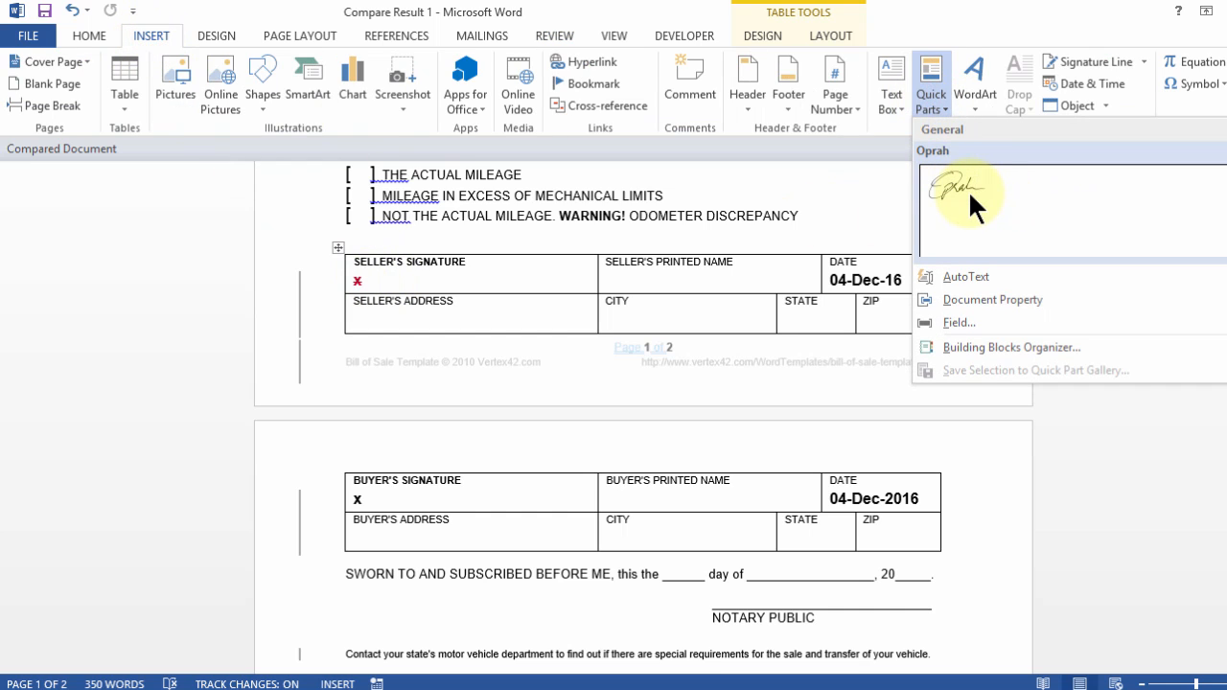
click(971, 207)
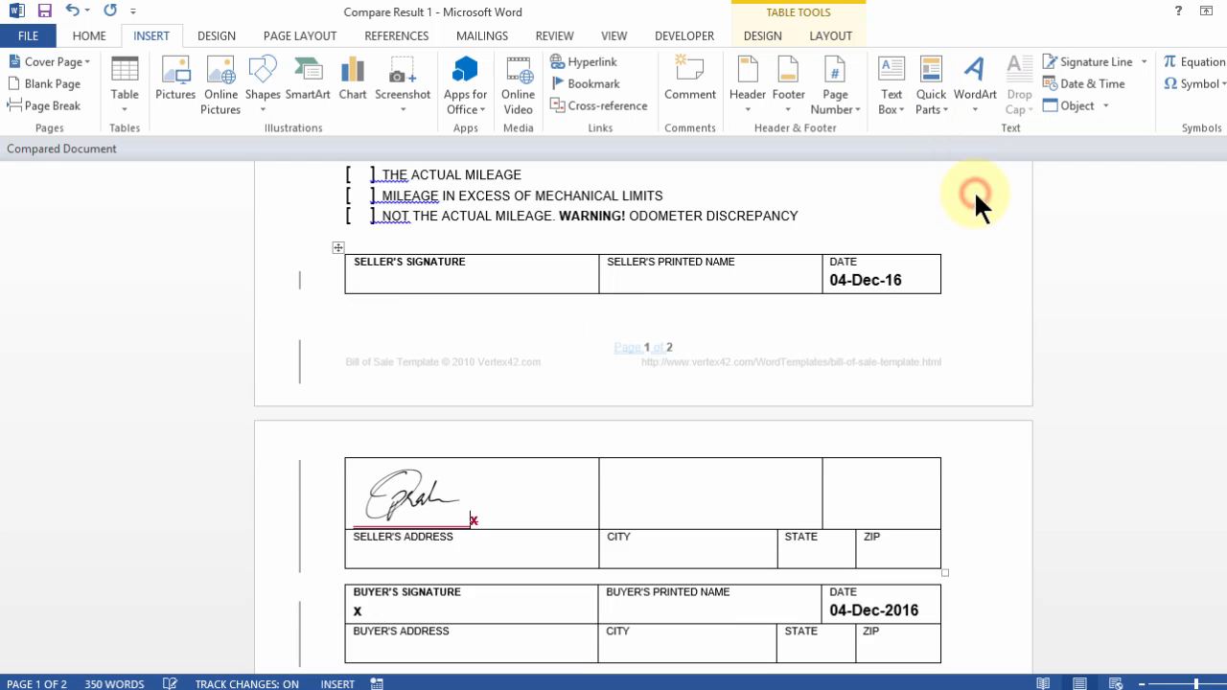
click(412, 491)
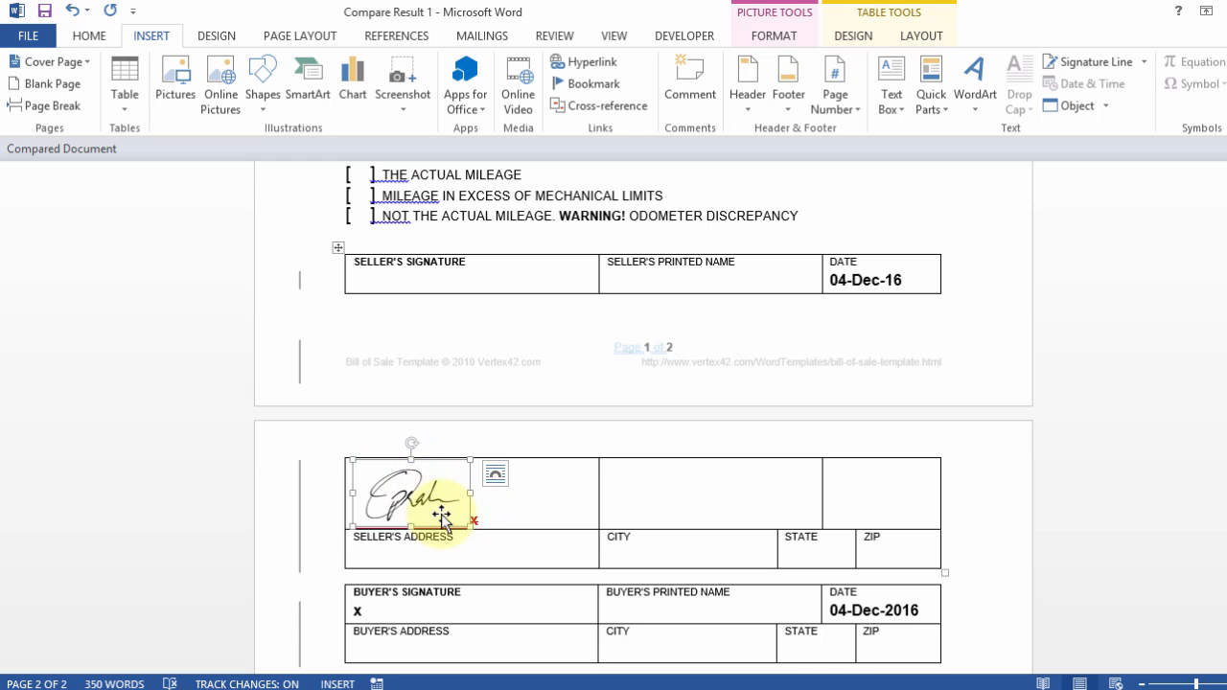
mouse_move(844, 280)
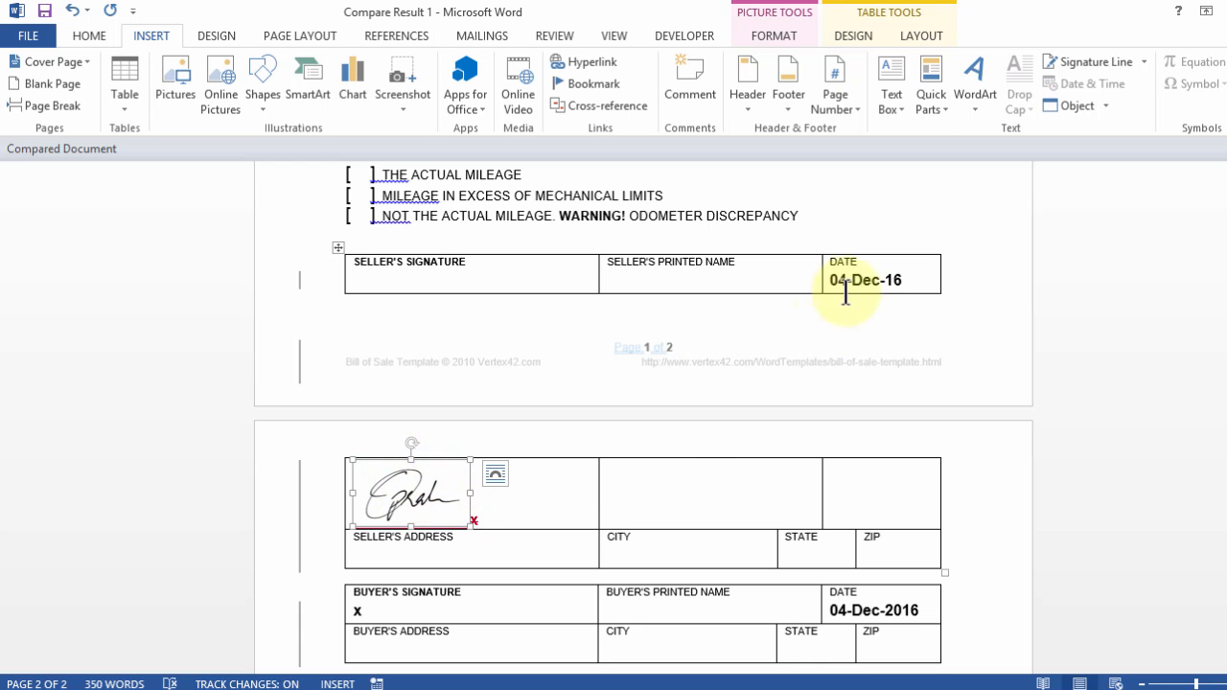
Save the selected signature to the Quick Part Gallery under the name test2
click(930, 81)
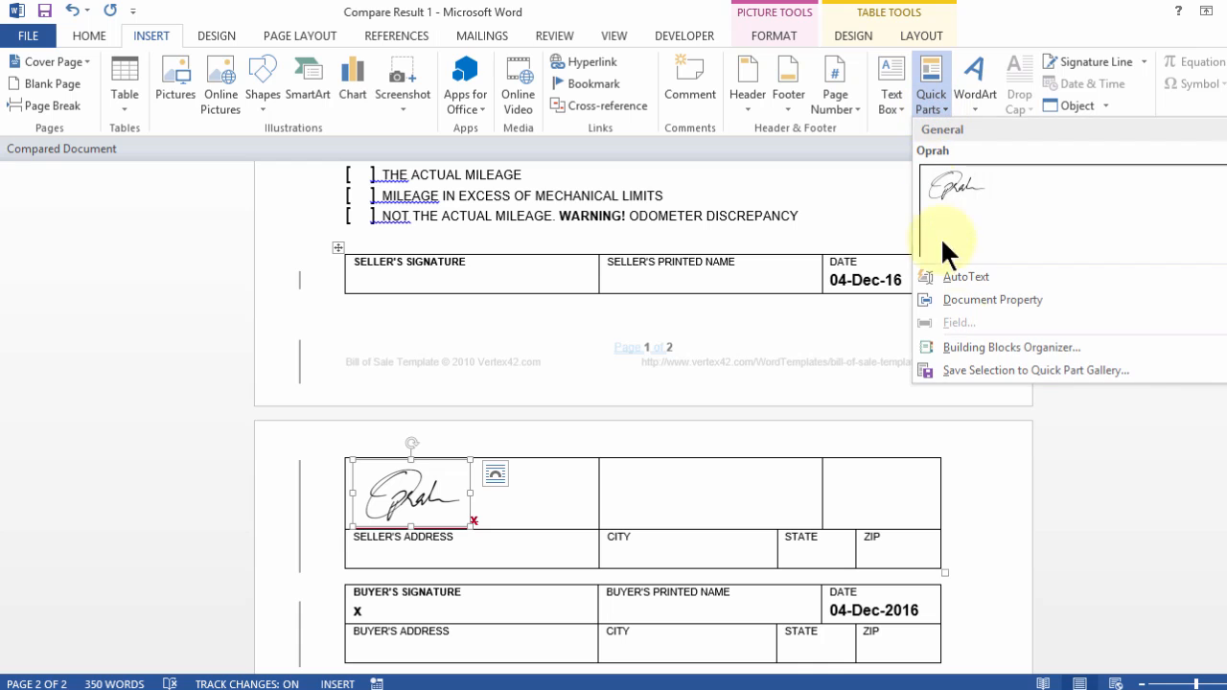
click(1036, 370)
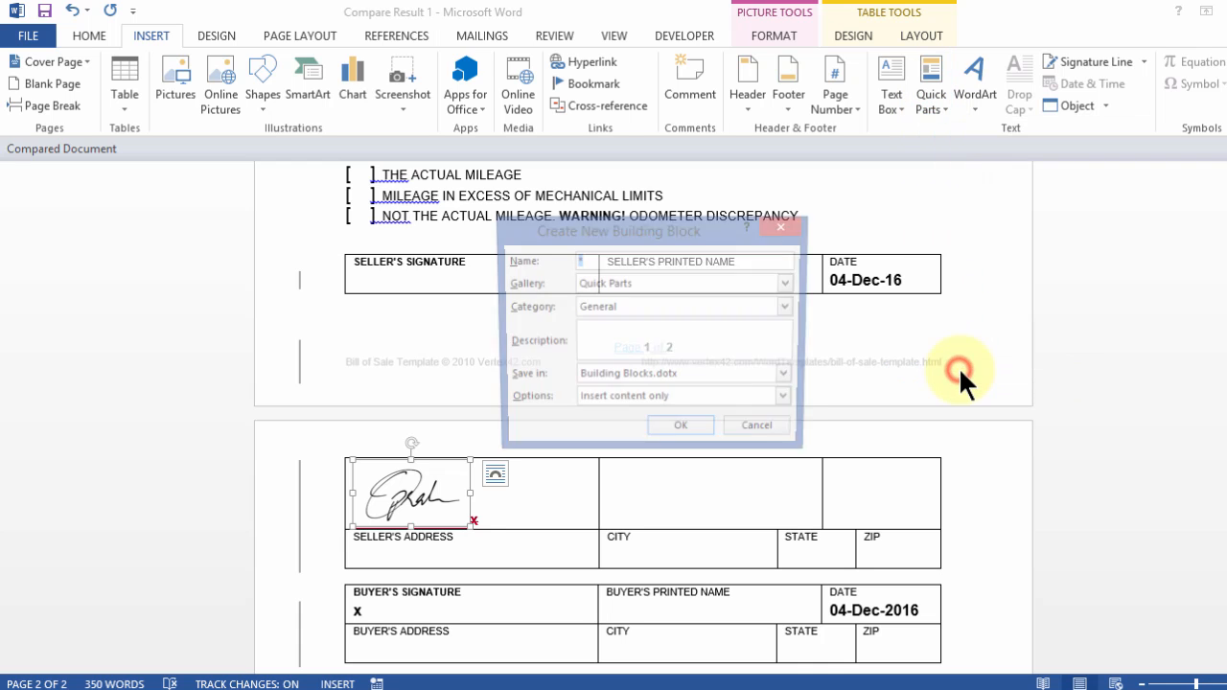
text(tes)
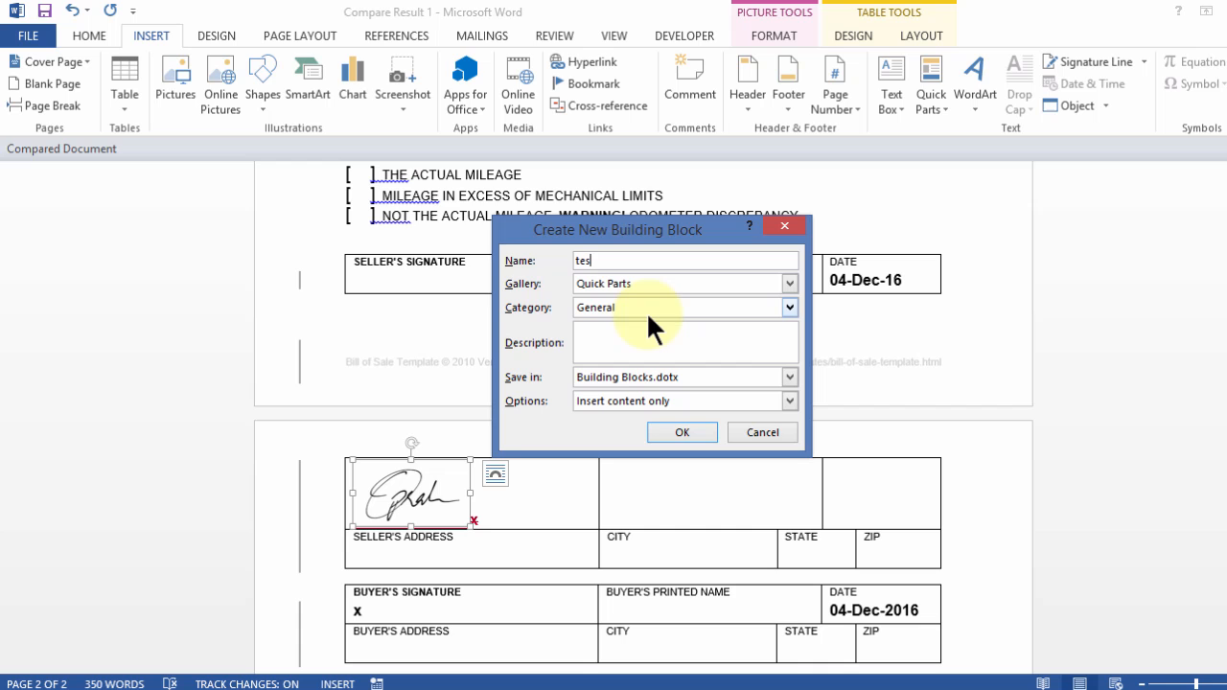
text(t2)
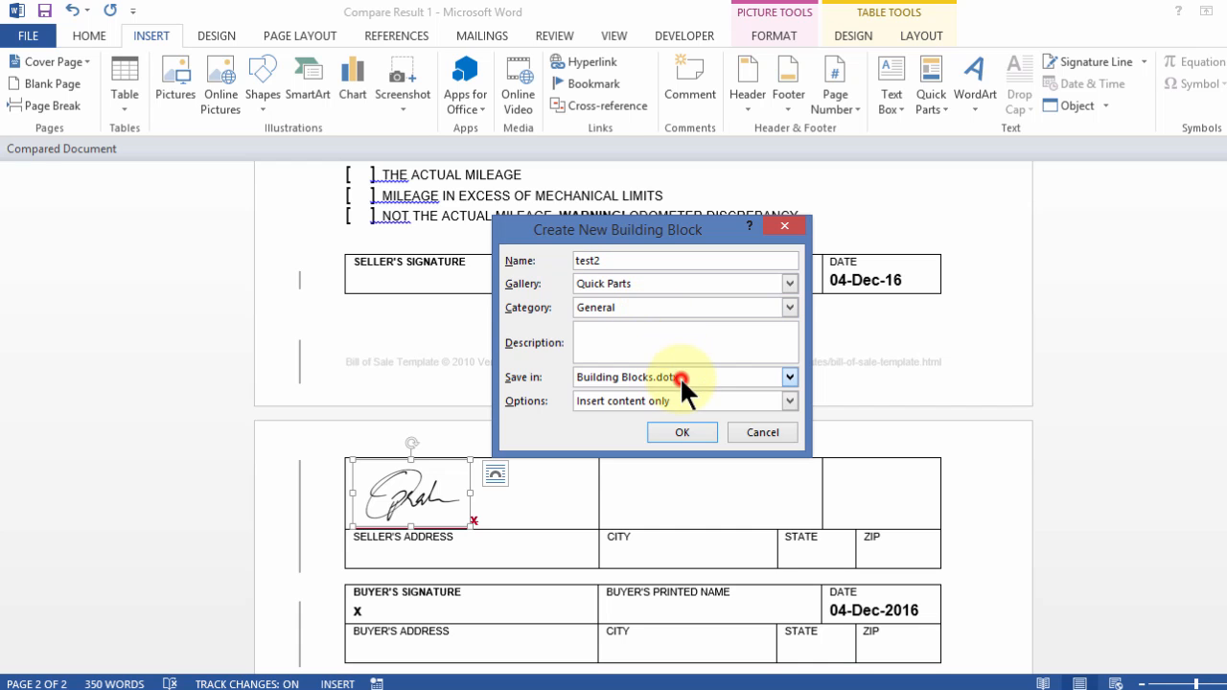
click(788, 376)
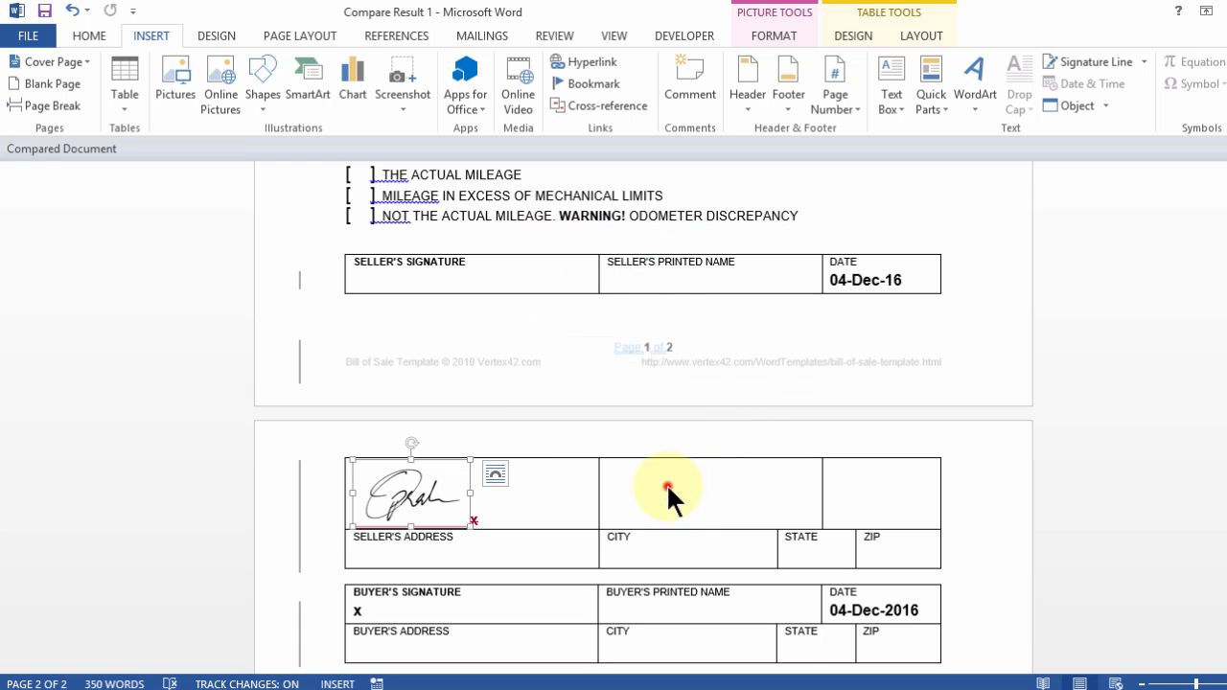
mouse_move(892, 163)
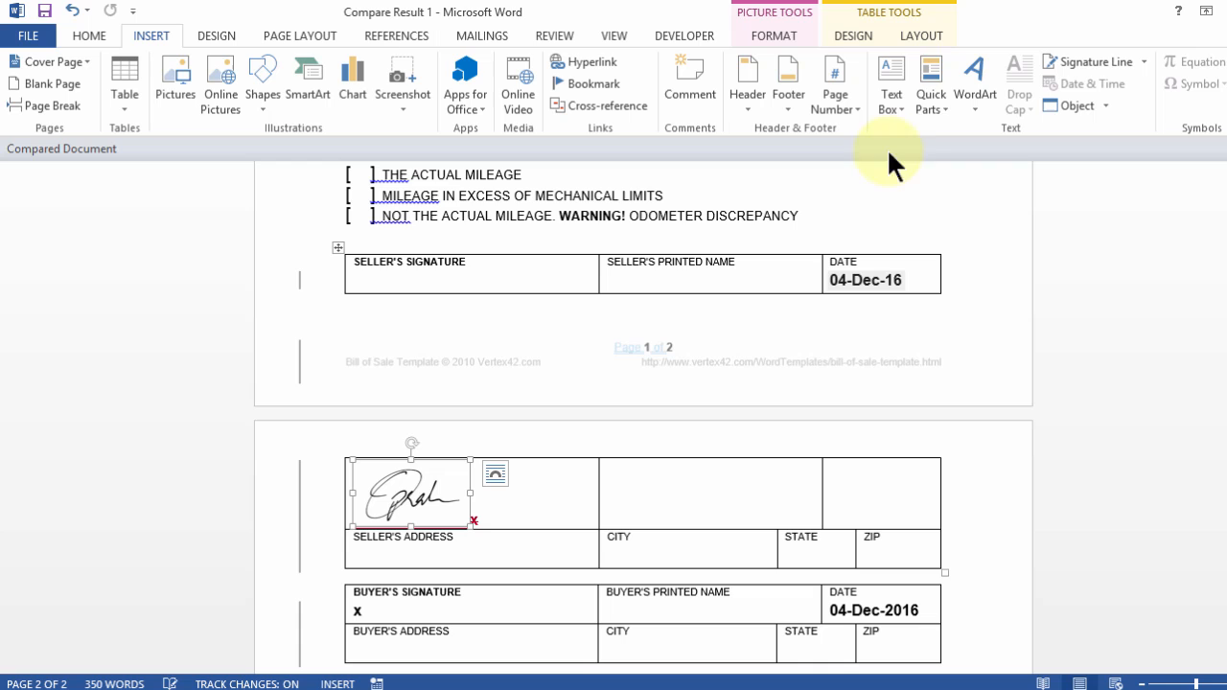
Check the Quick Parts gallery for the new test2 entry
click(930, 81)
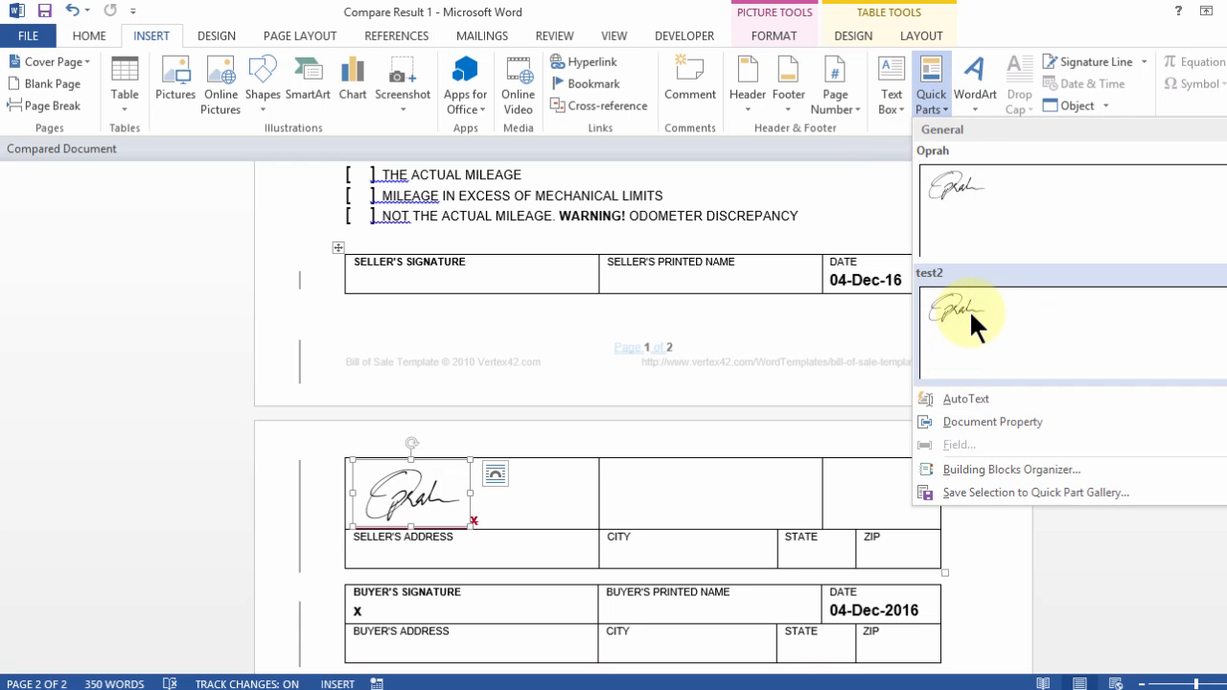
click(763, 489)
text(Oprah)
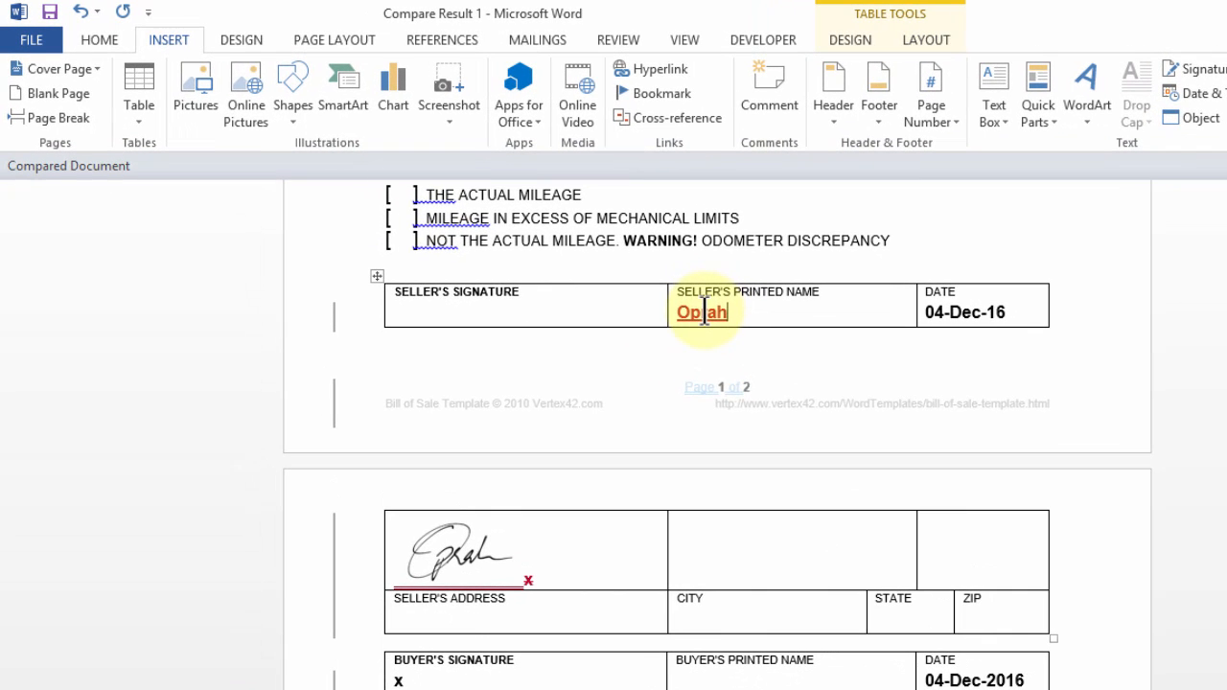
Cycle the seller's printed name with Shift+F3 until it reads OPRAH
key(shift+f3)
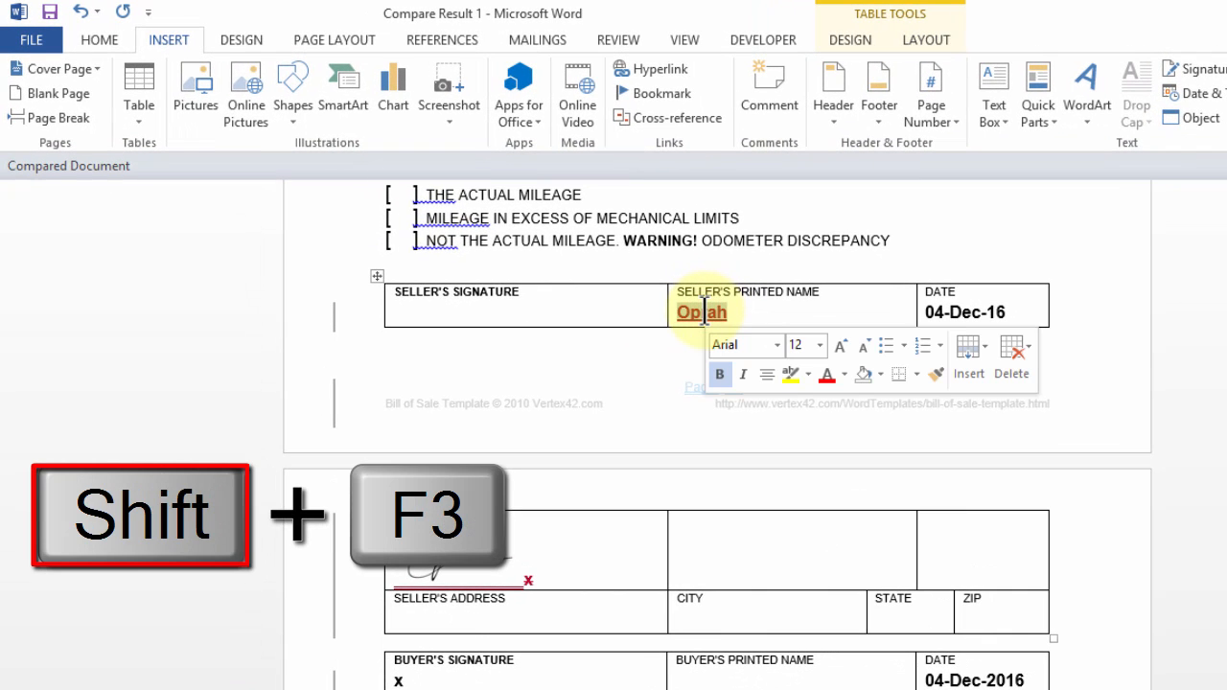
key(shift+f3)
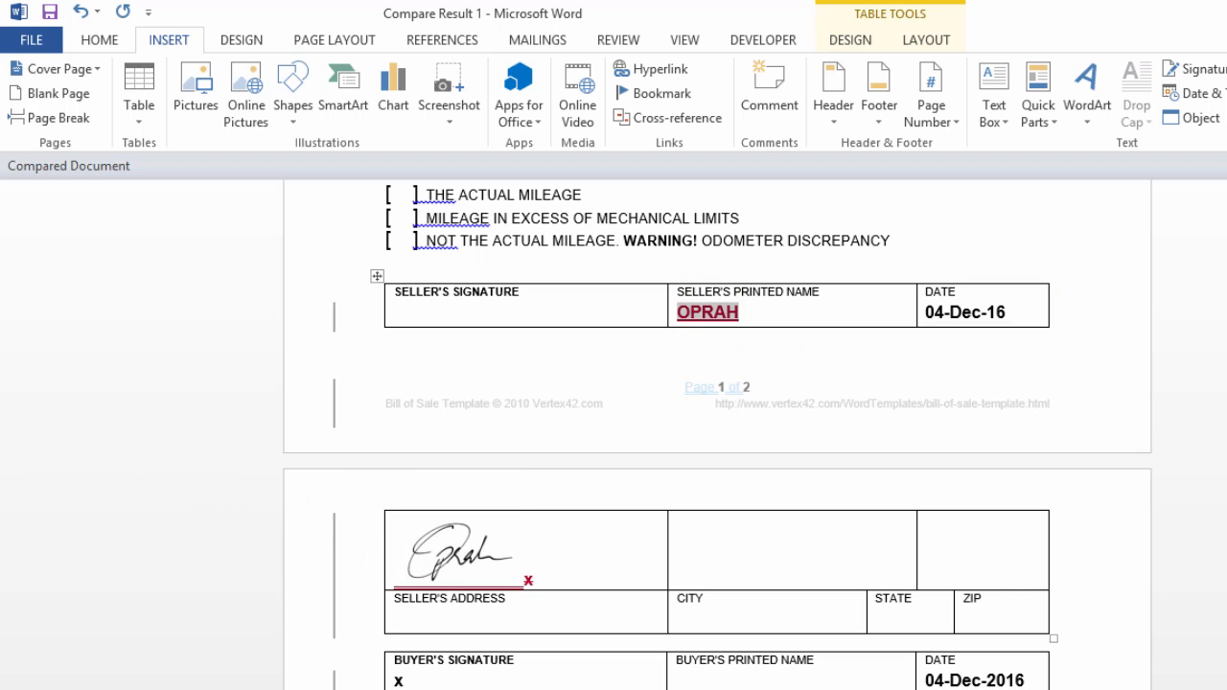